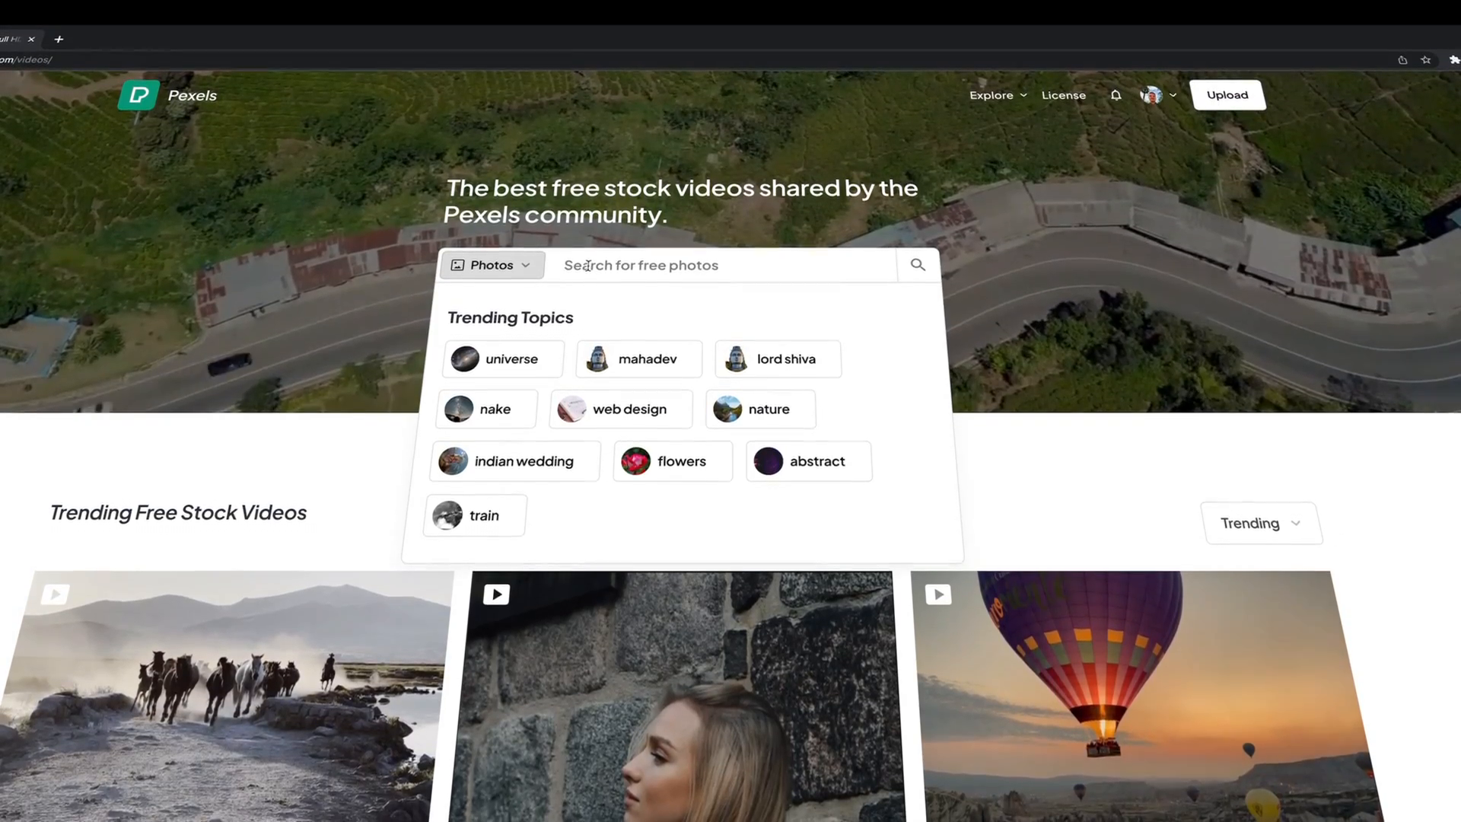
Search Pexels for 'texture' and browse the photo results
type("texture")
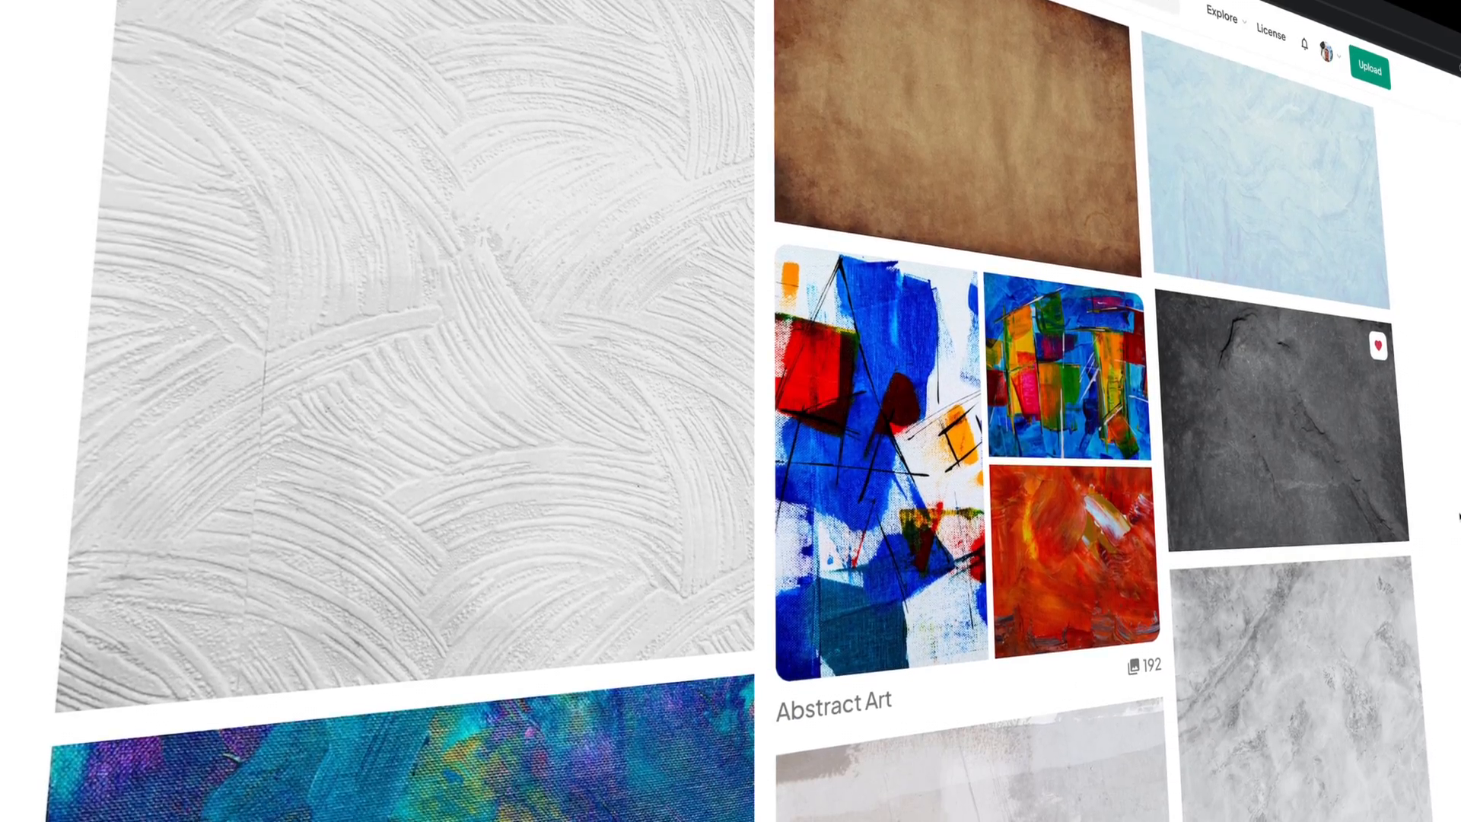
scroll("down", 3)
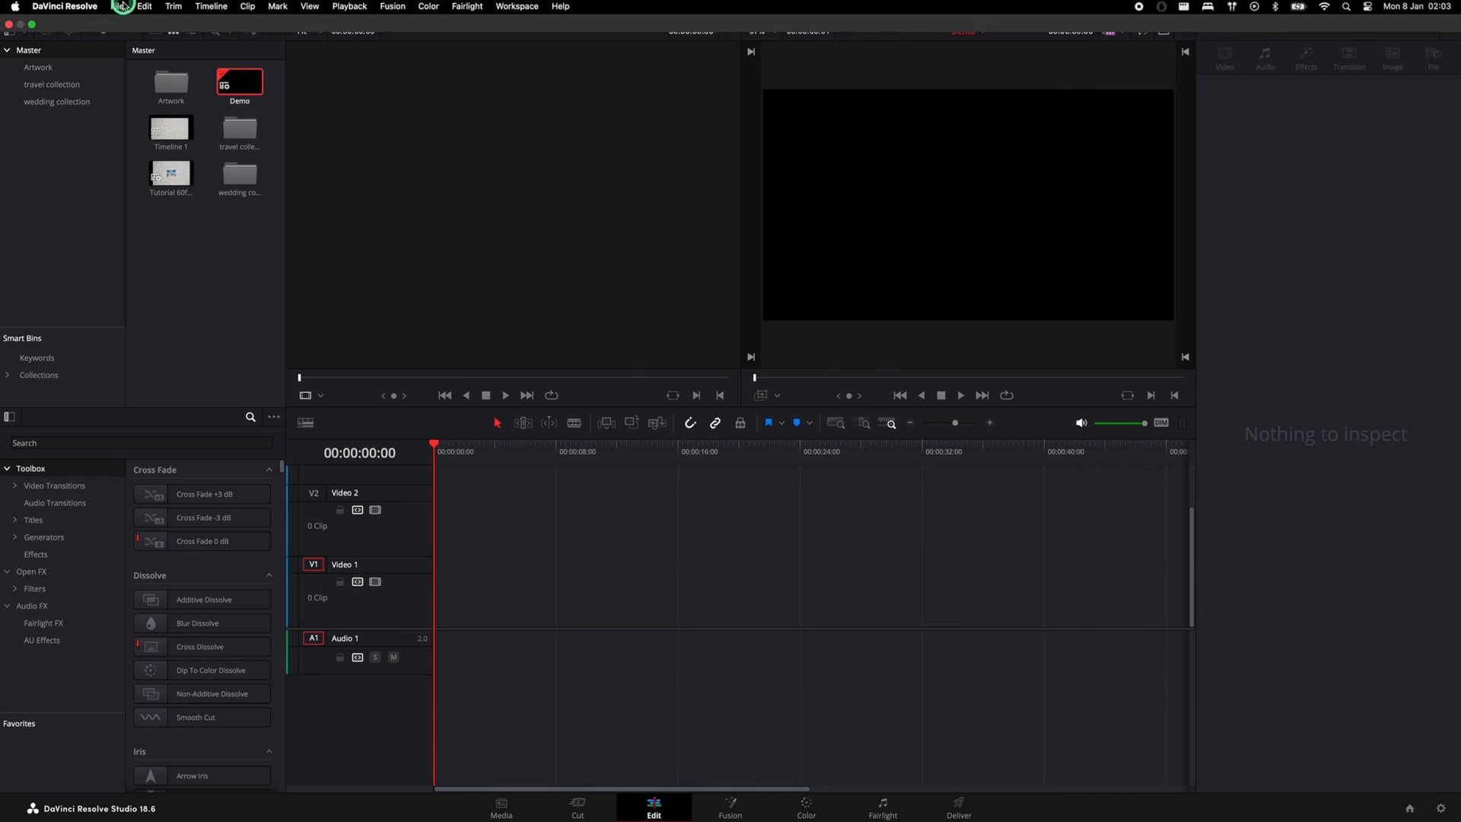
Set the standard still duration to 5 seconds in Editing preferences and save, then select the Demo timeline
left_click(65, 7)
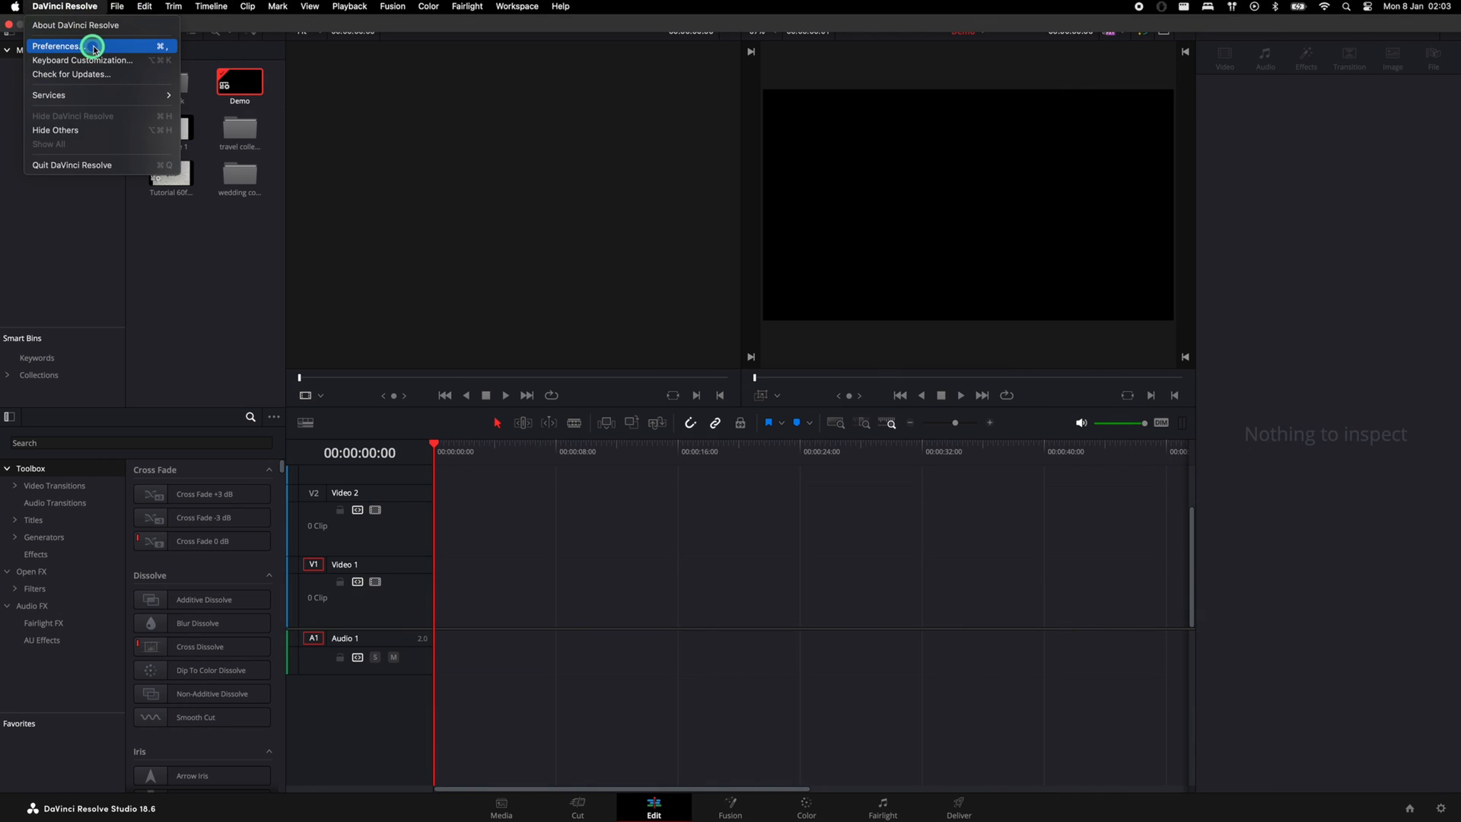
left_click(55, 45)
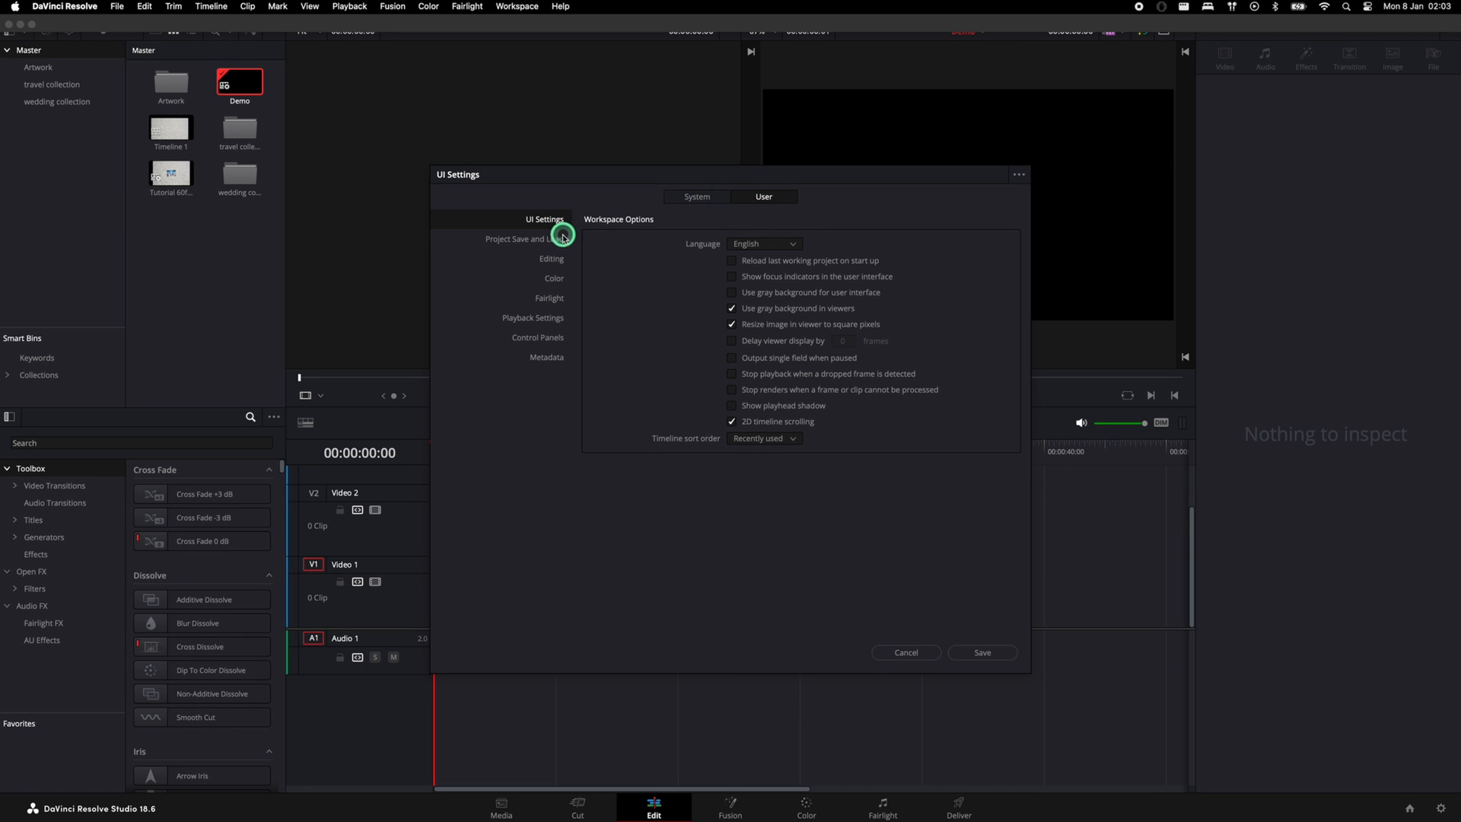
left_click(551, 258)
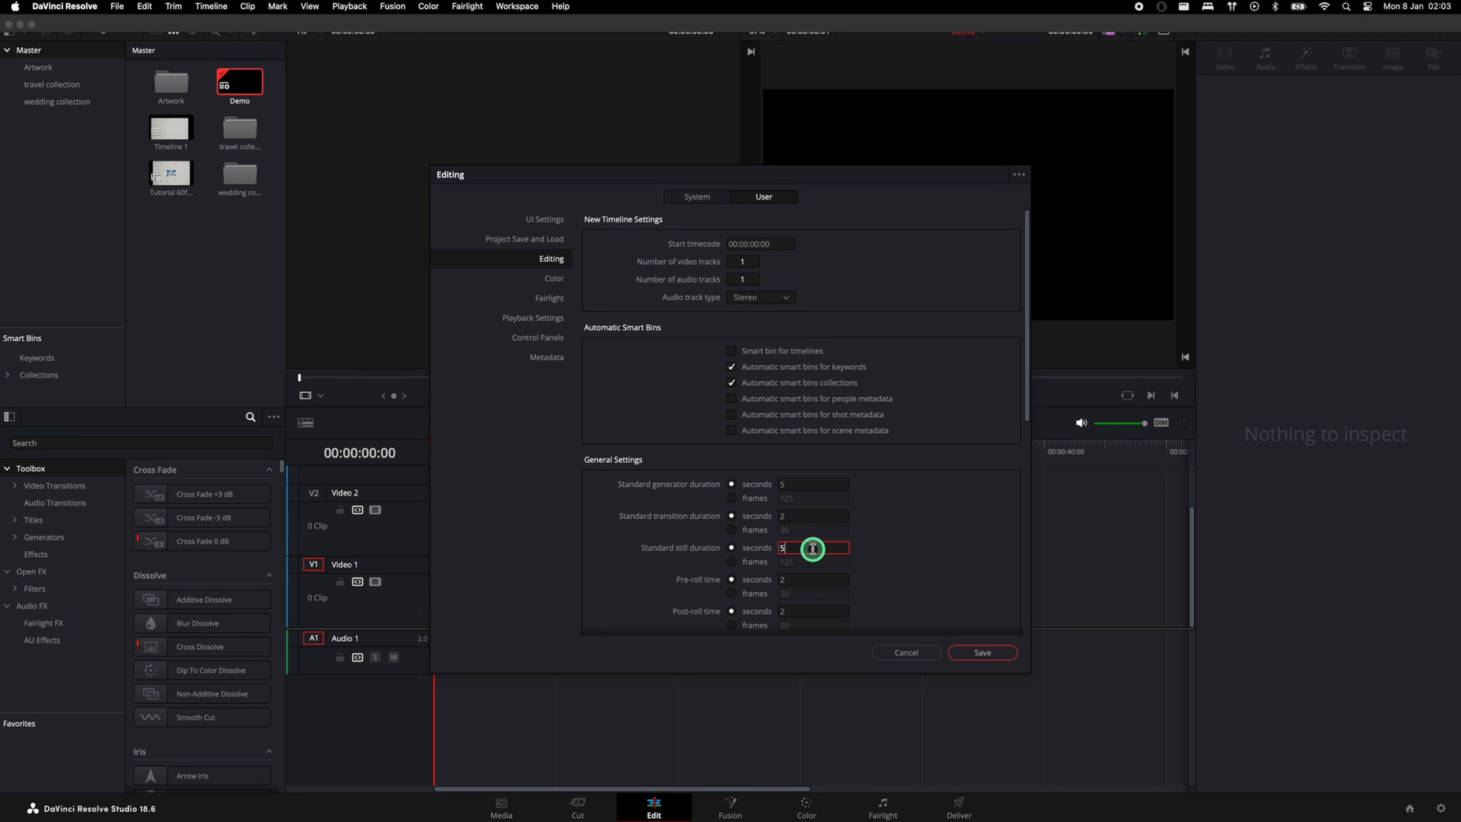
left_click(981, 652)
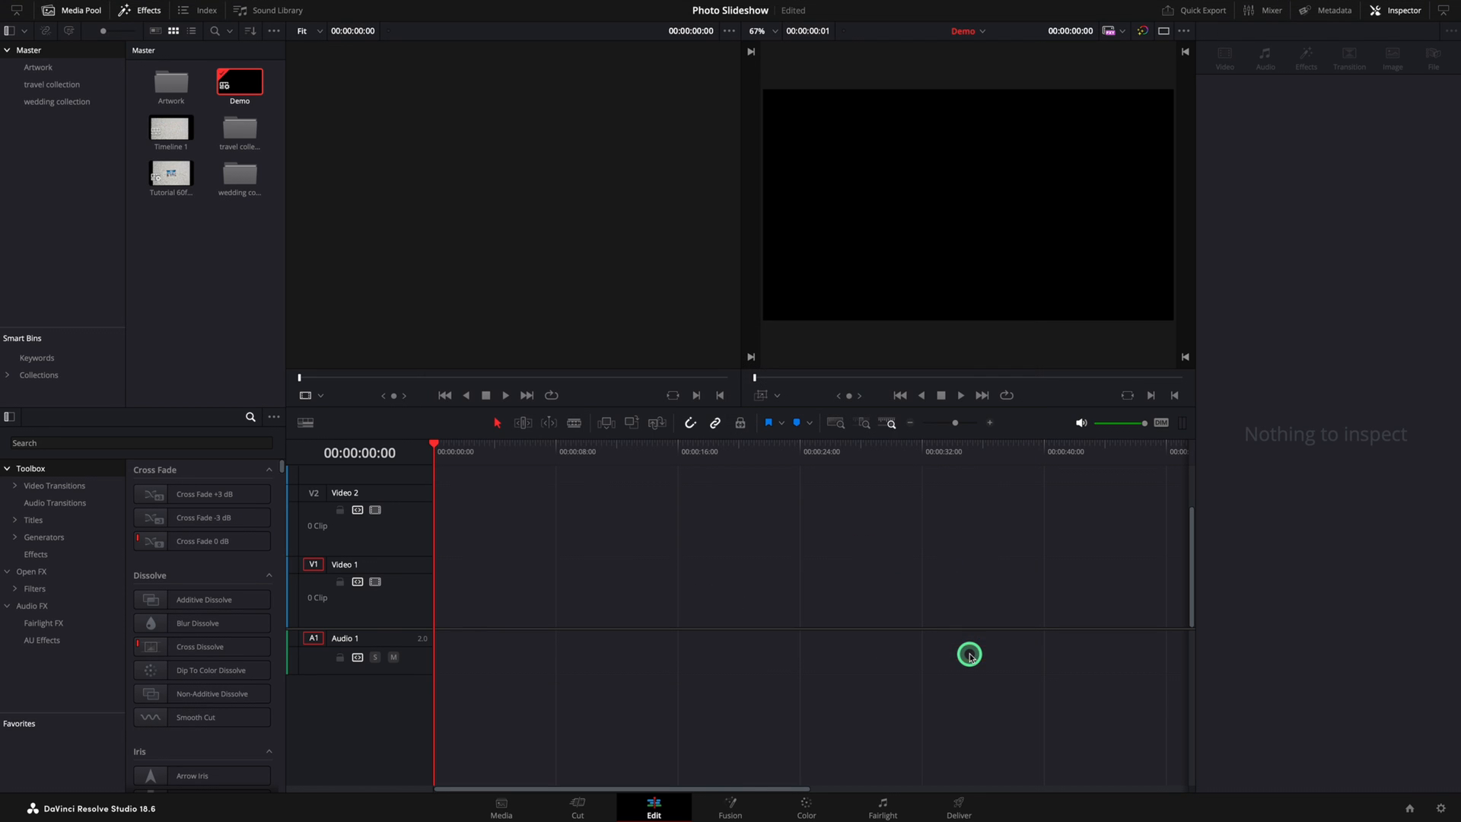
left_click(240, 82)
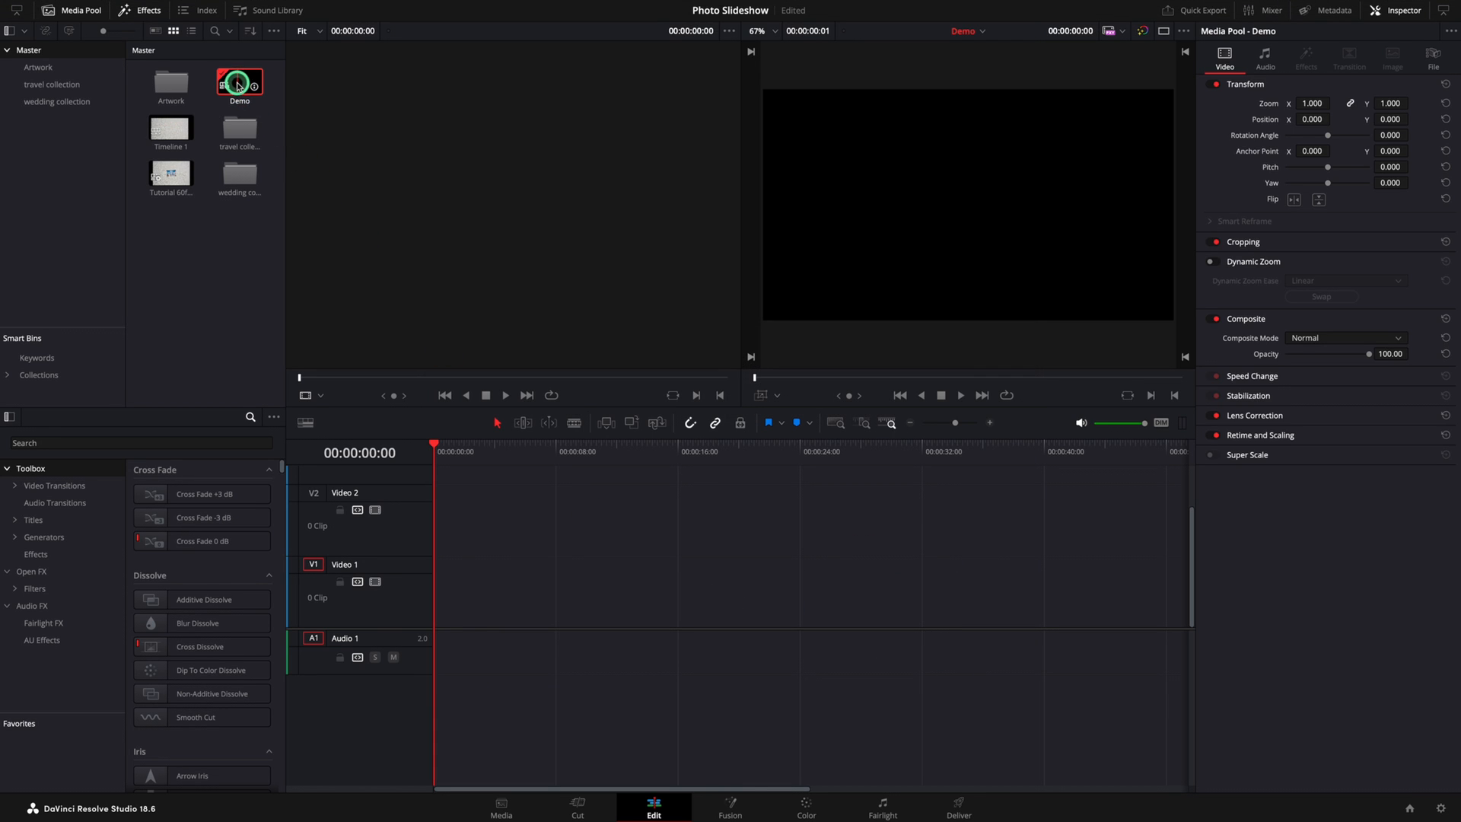
Open Timeline Settings for the Demo timeline from its context menu
right_click(240, 84)
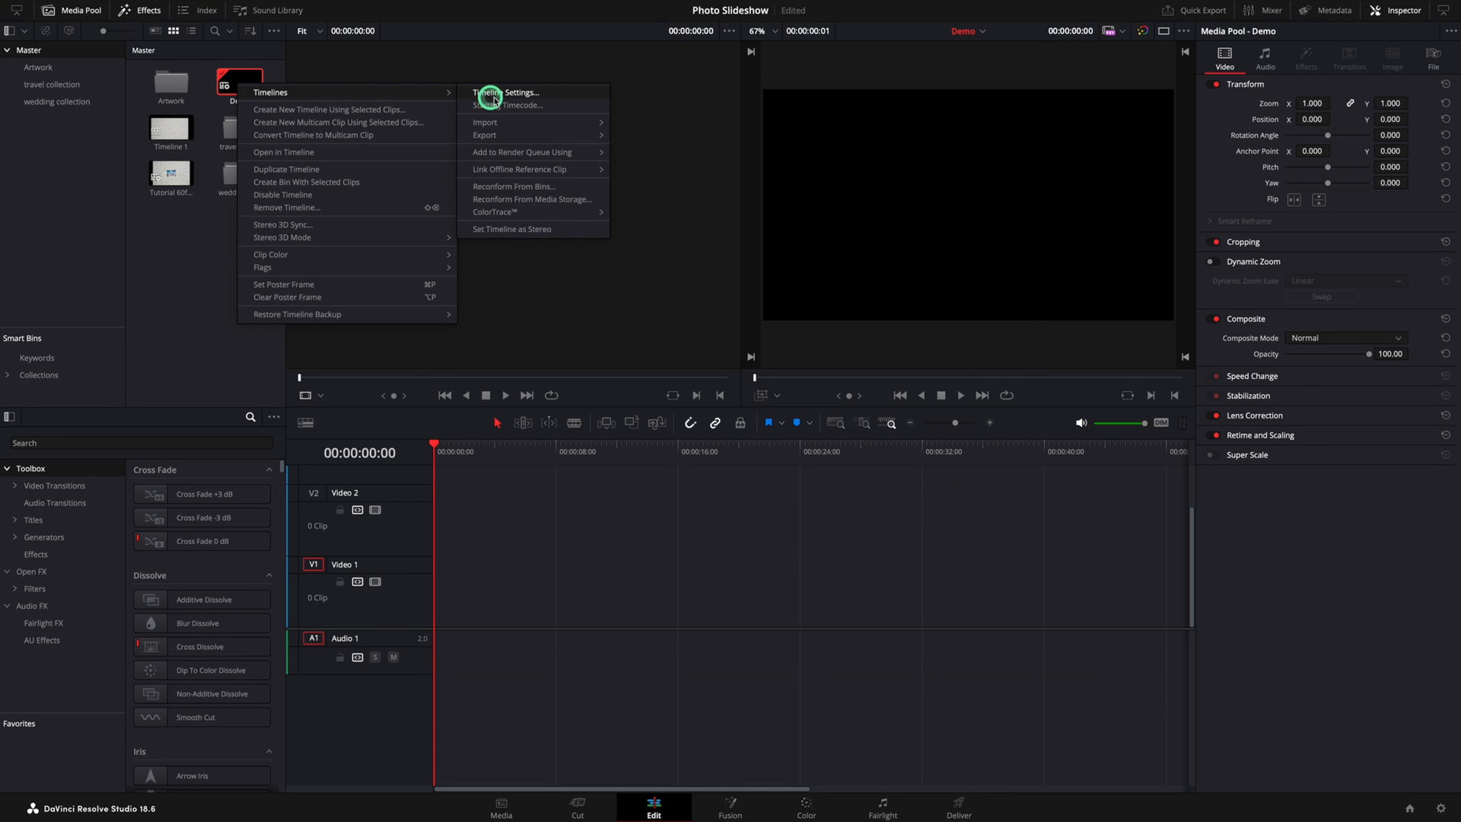
left_click(506, 92)
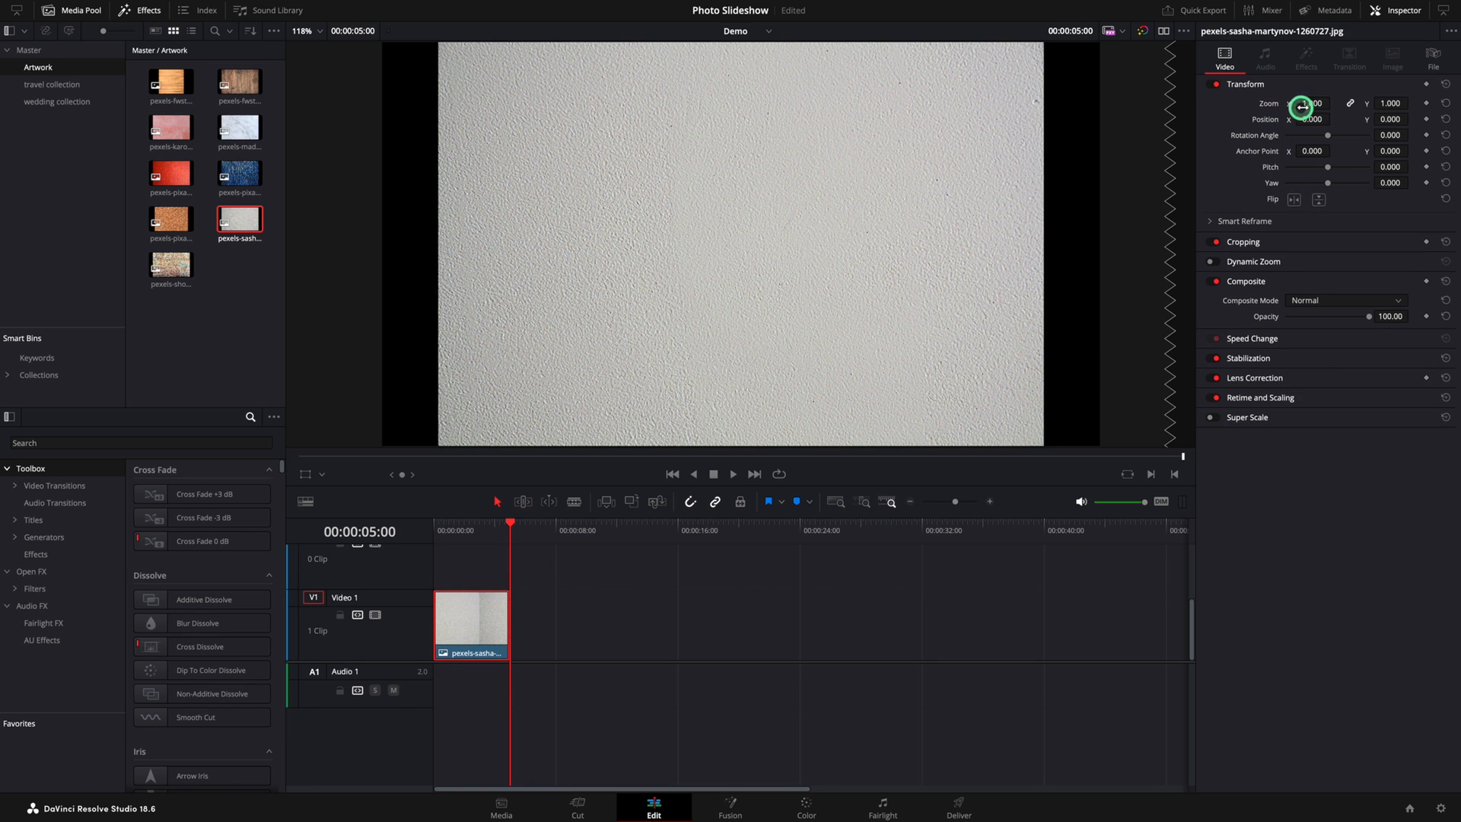
Zoom the wall texture clip to 1.25 so it fills the frame
left_click_drag(1311, 102, 1311, 88)
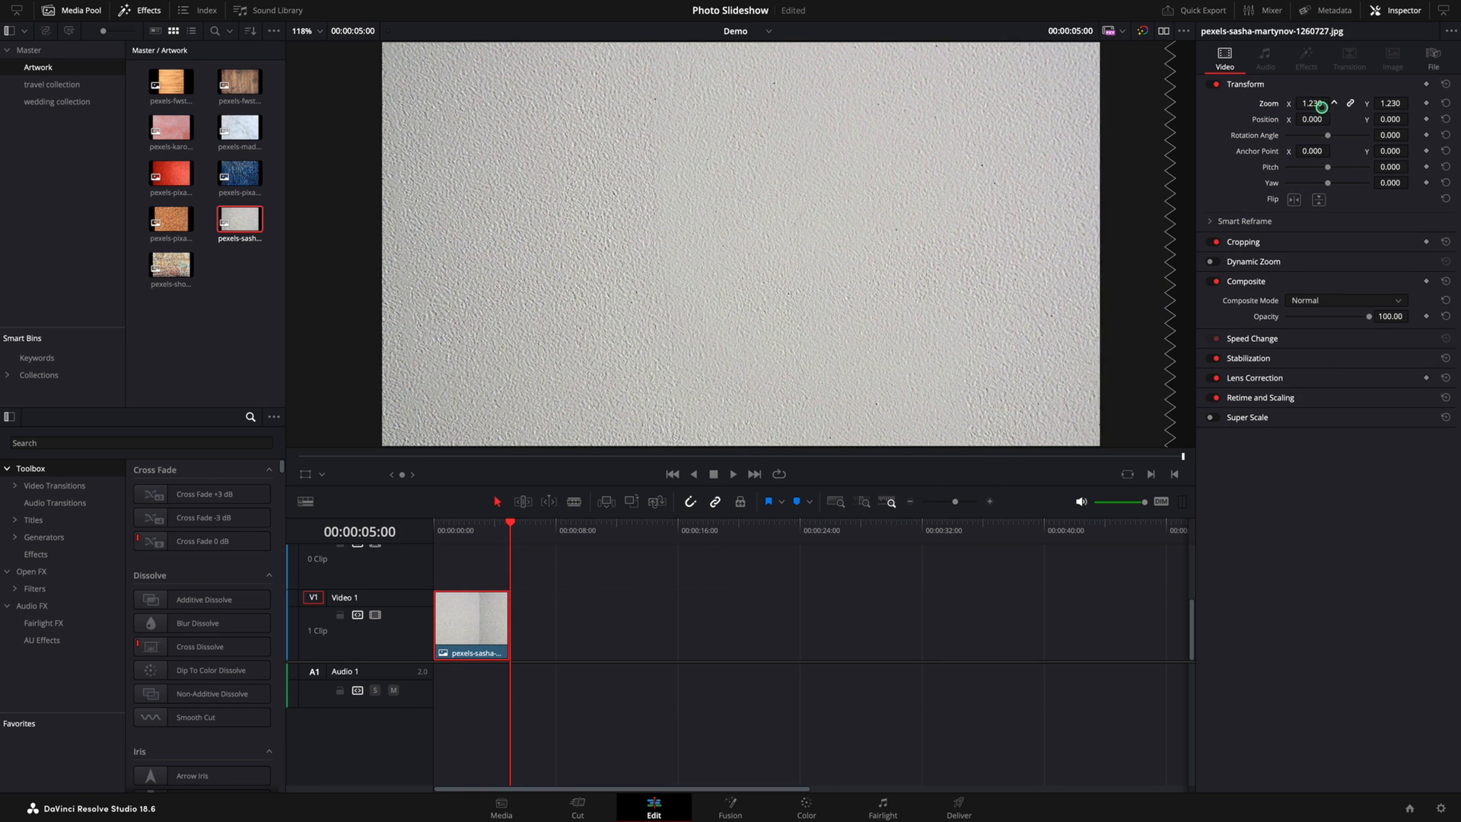
left_click_drag(1314, 103, 1328, 102)
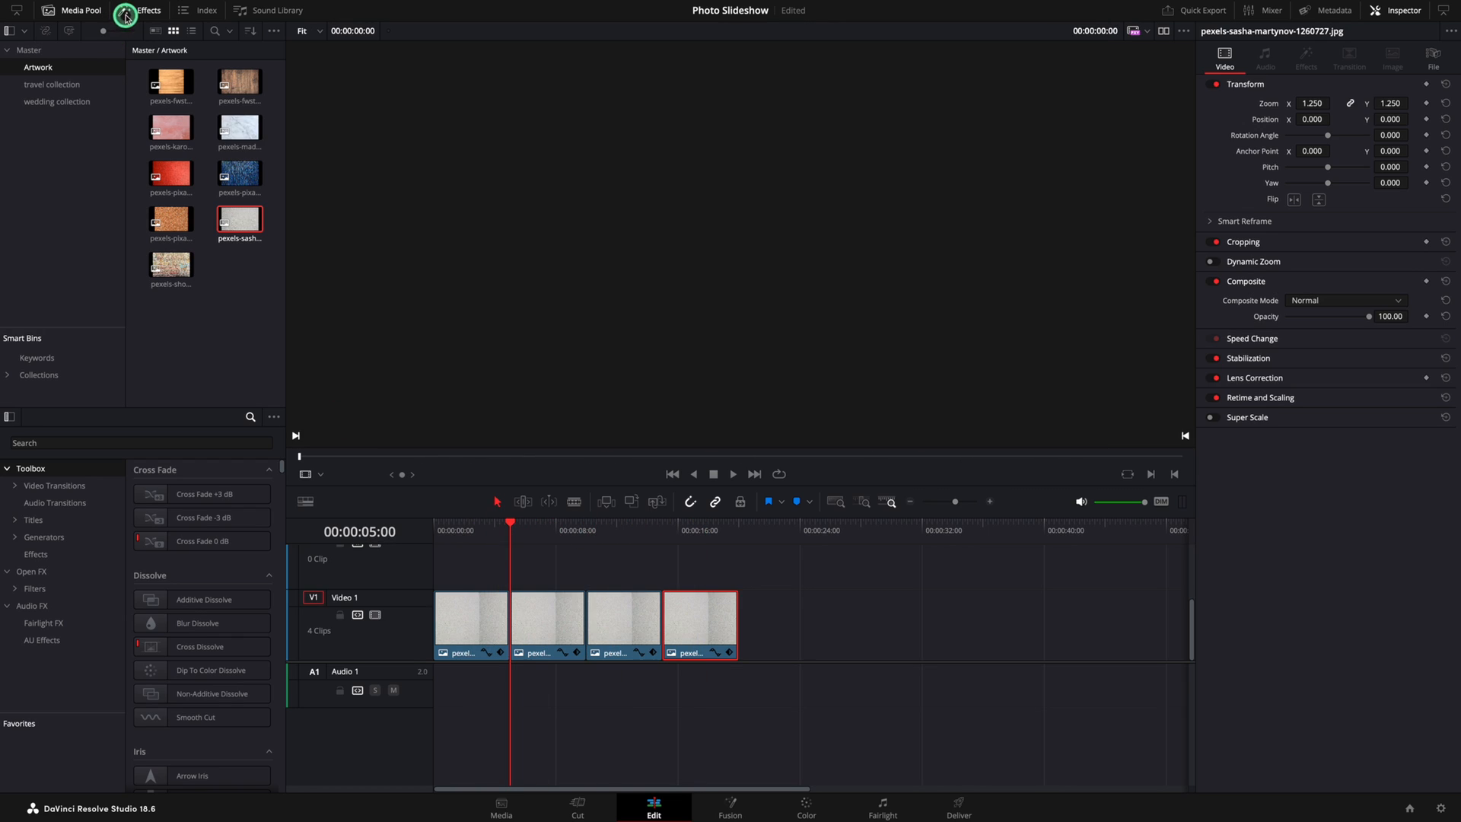
mouse_move(250, 416)
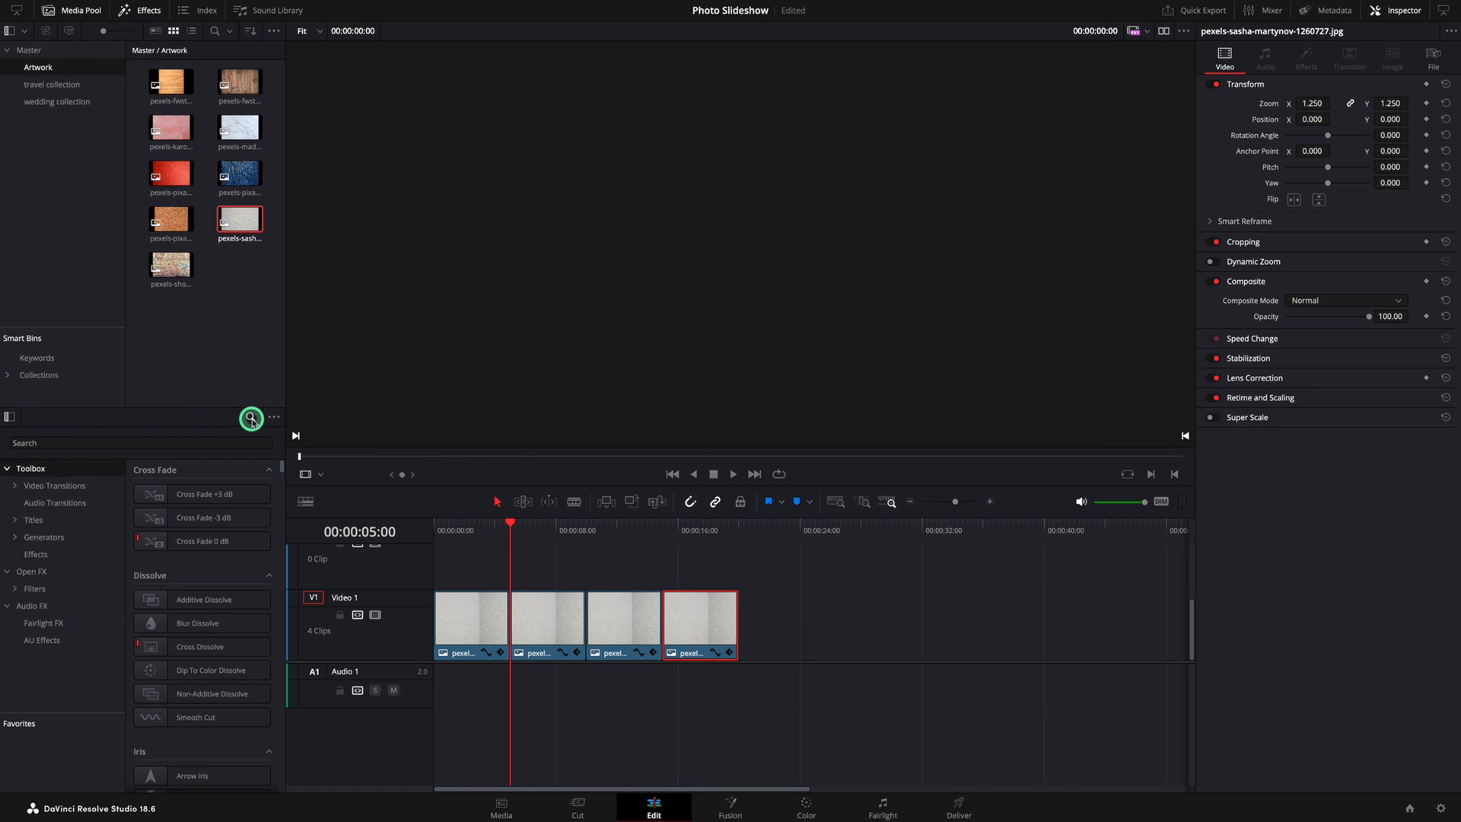
Find the Push effect and set its preset to Push Right
left_click(250, 418)
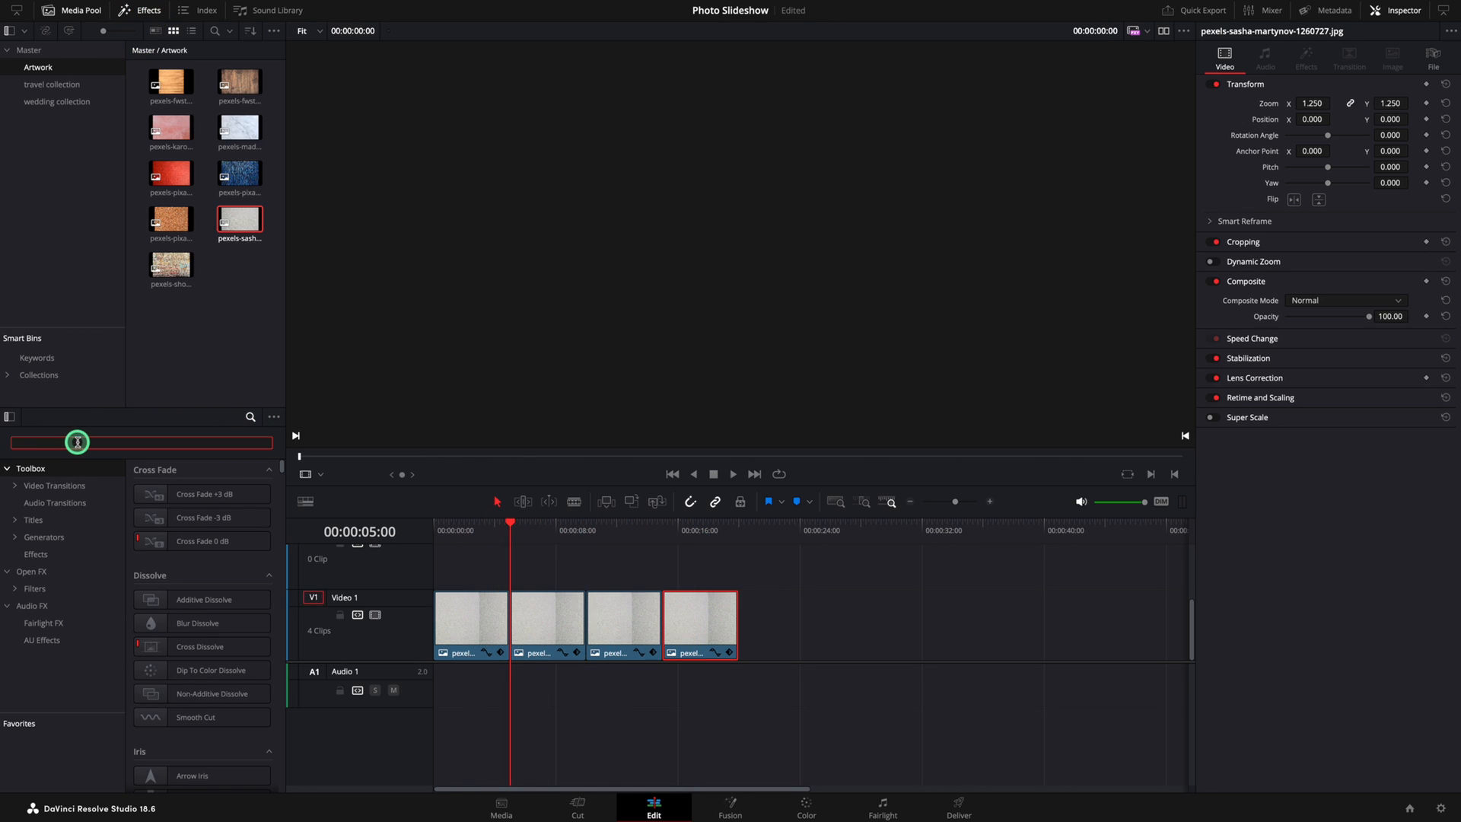
type("push")
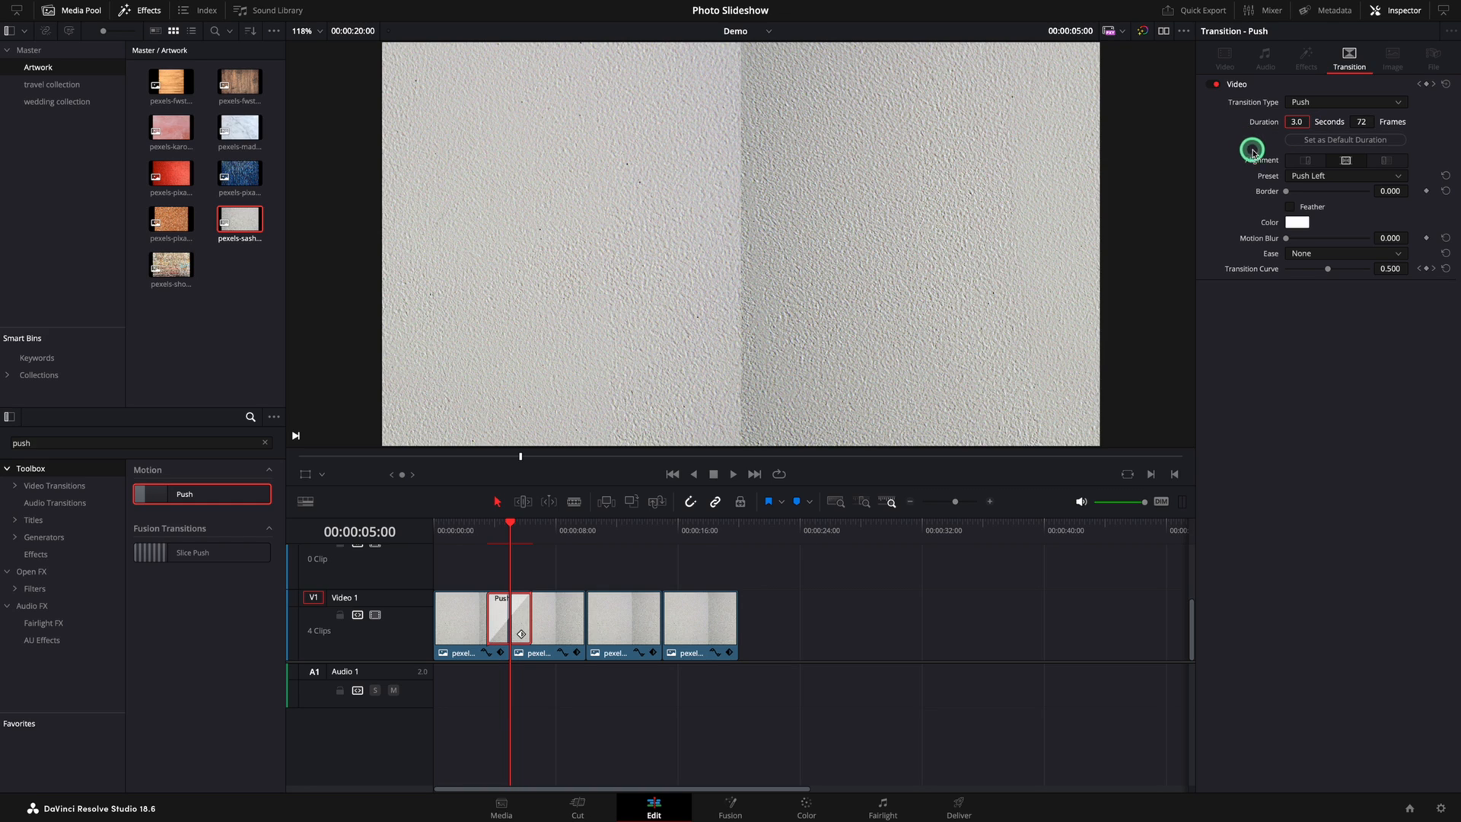
left_click(1344, 175)
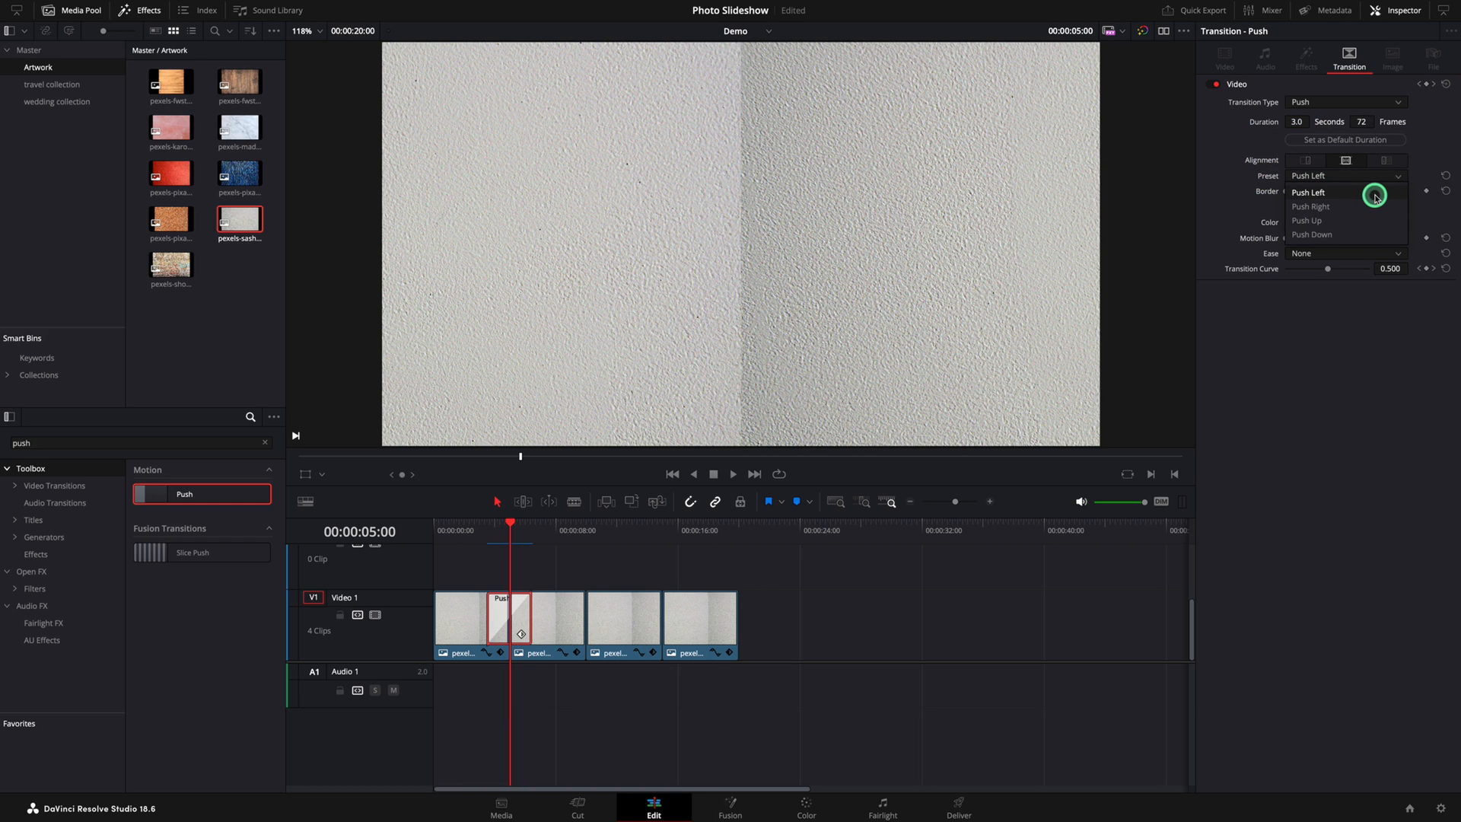
mouse_move(1341, 206)
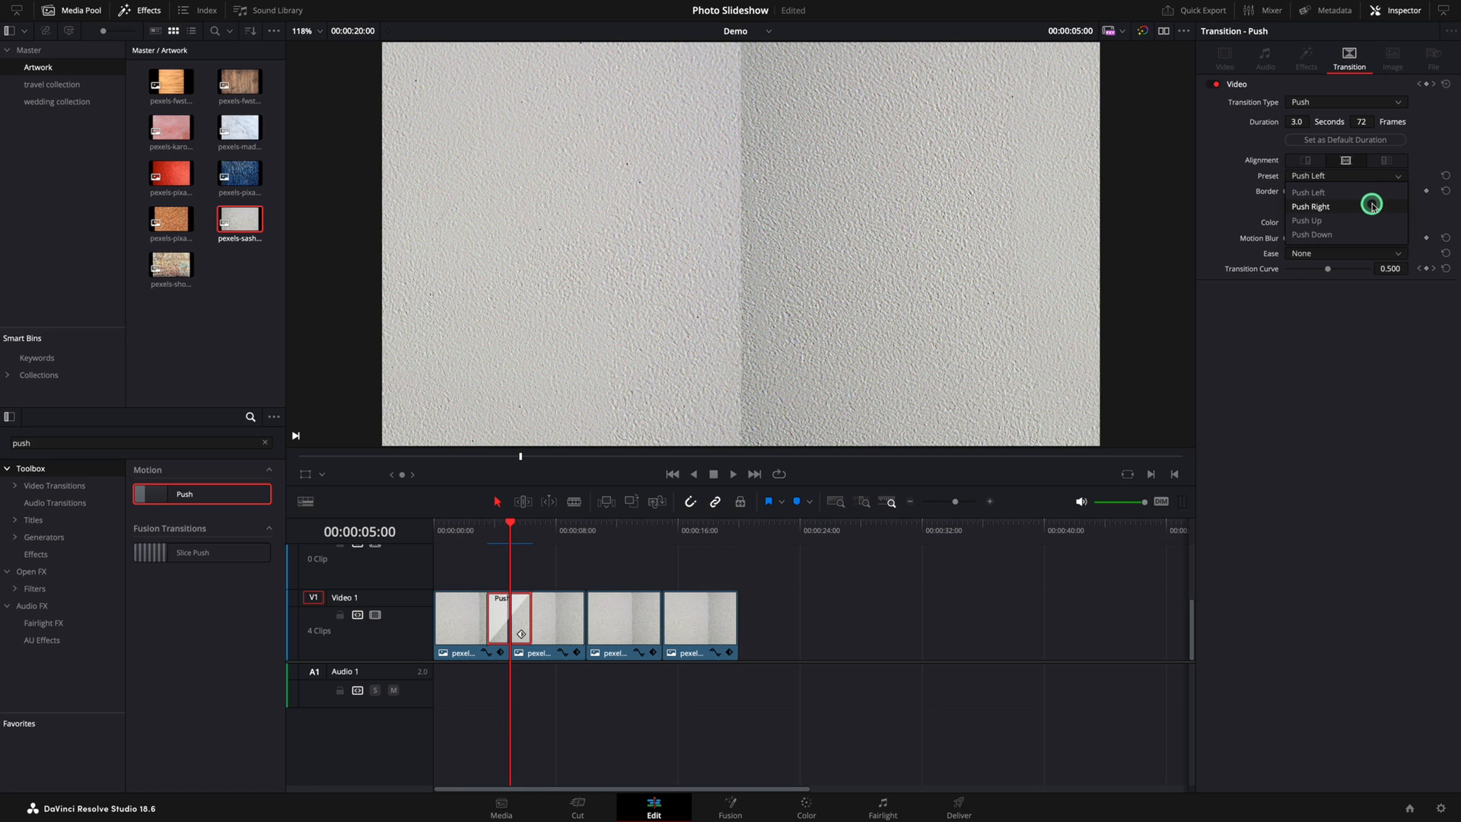
left_click(1311, 207)
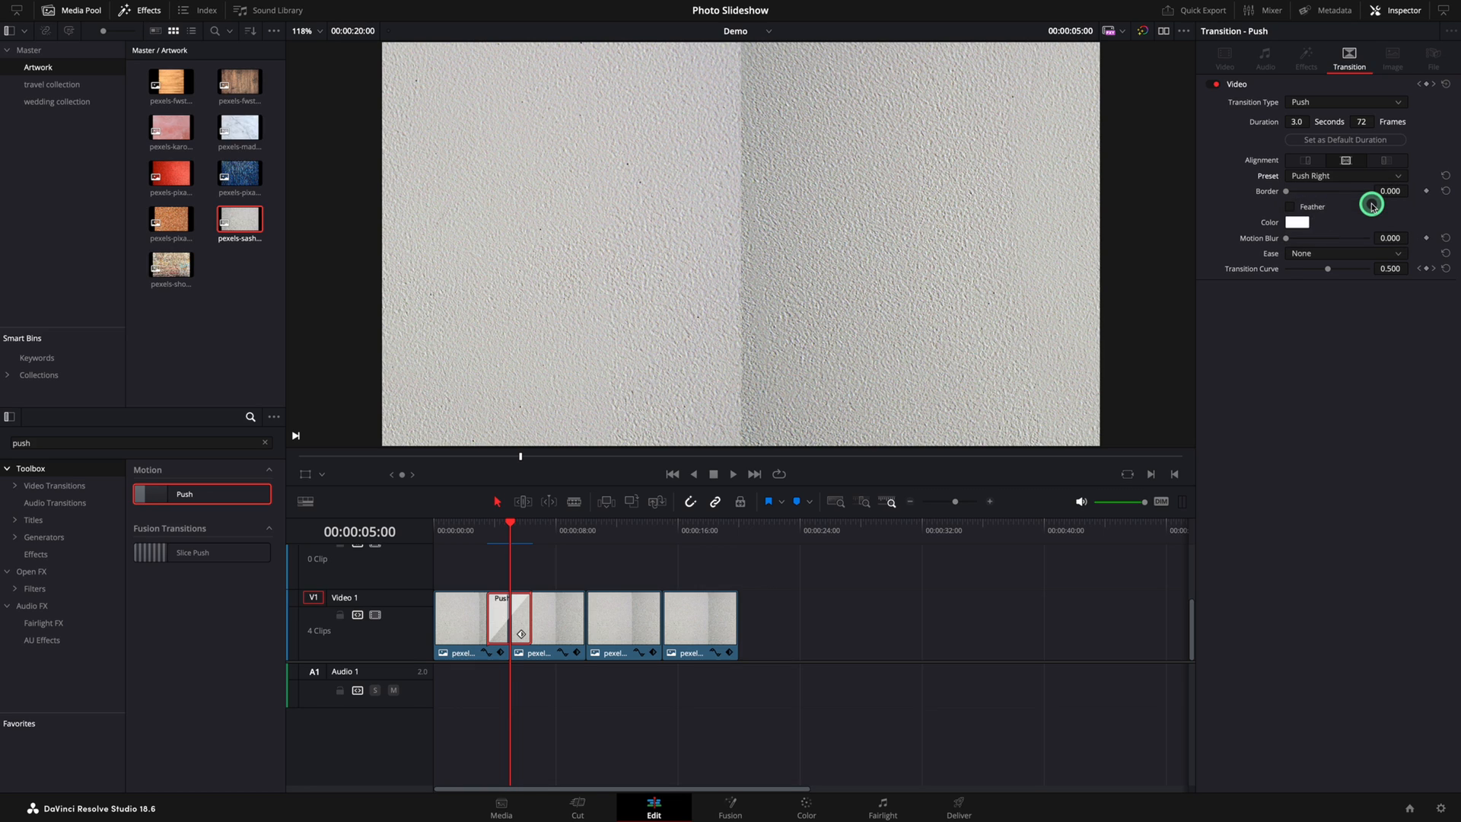
mouse_move(1286, 195)
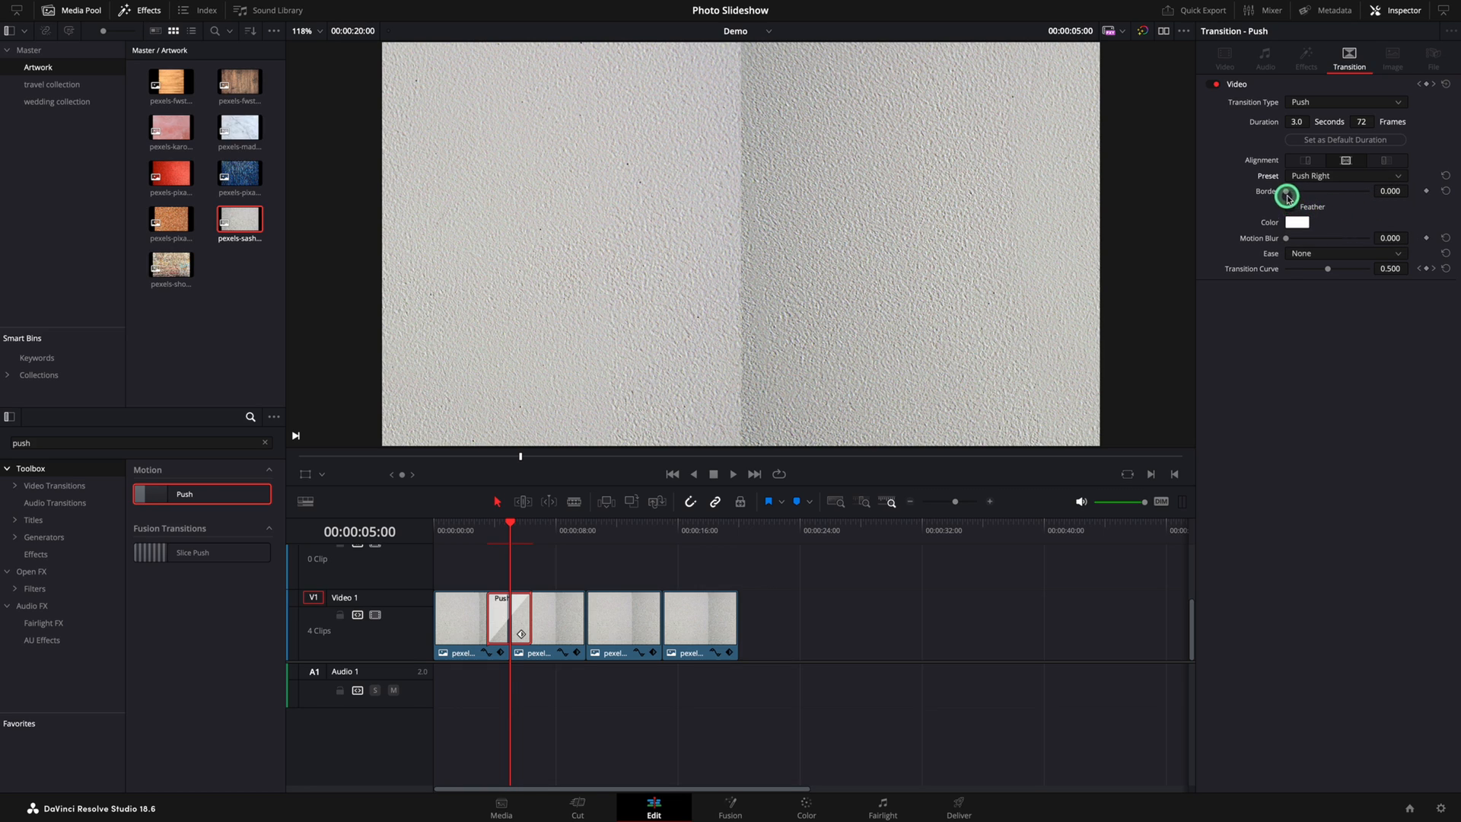
Give the push a 21.98 feathered border, raise Motion Blur, and set easing to Ease In & Out
left_click_drag(1288, 196, 1314, 196)
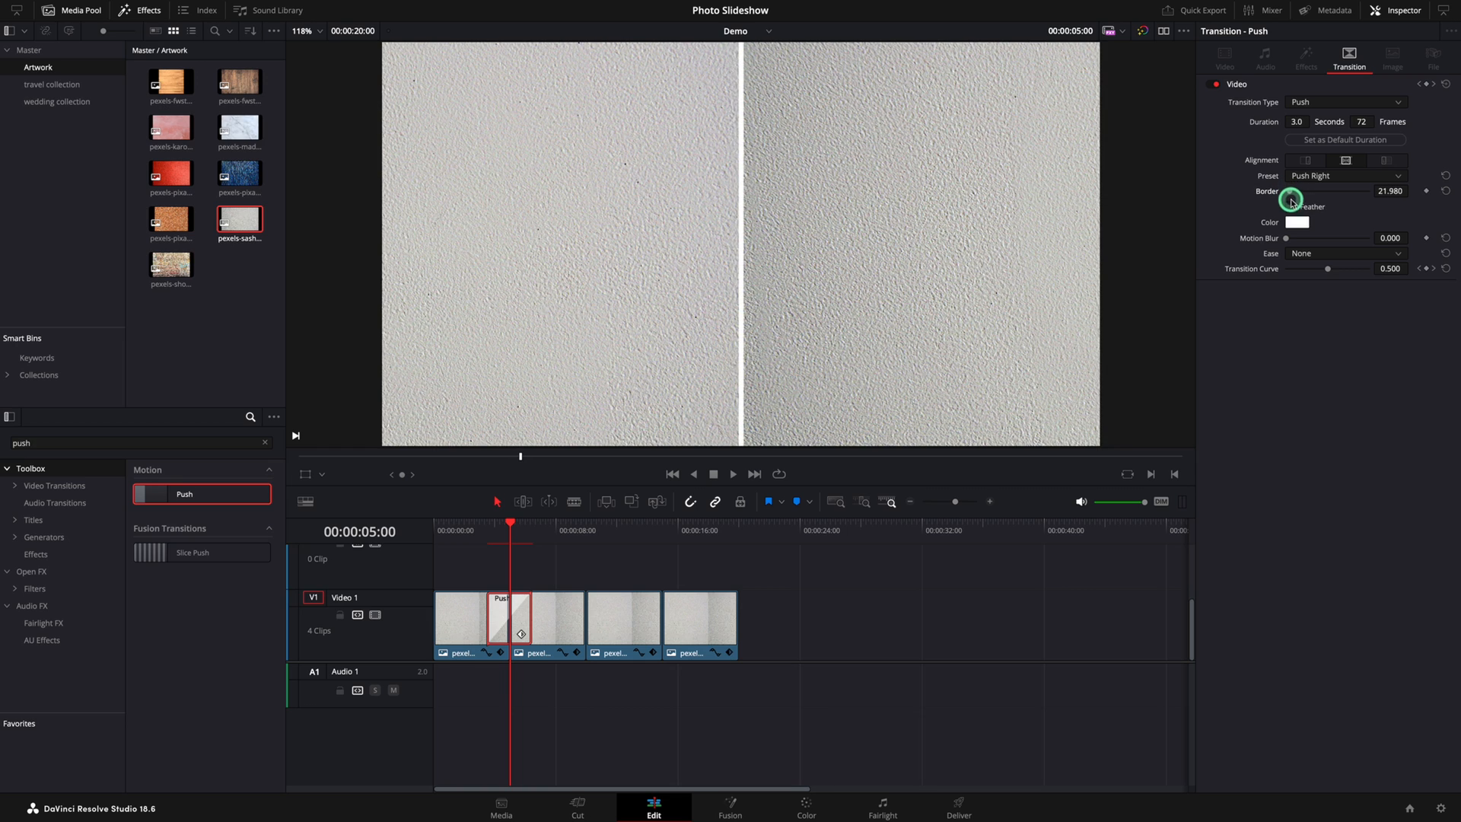
left_click(1290, 206)
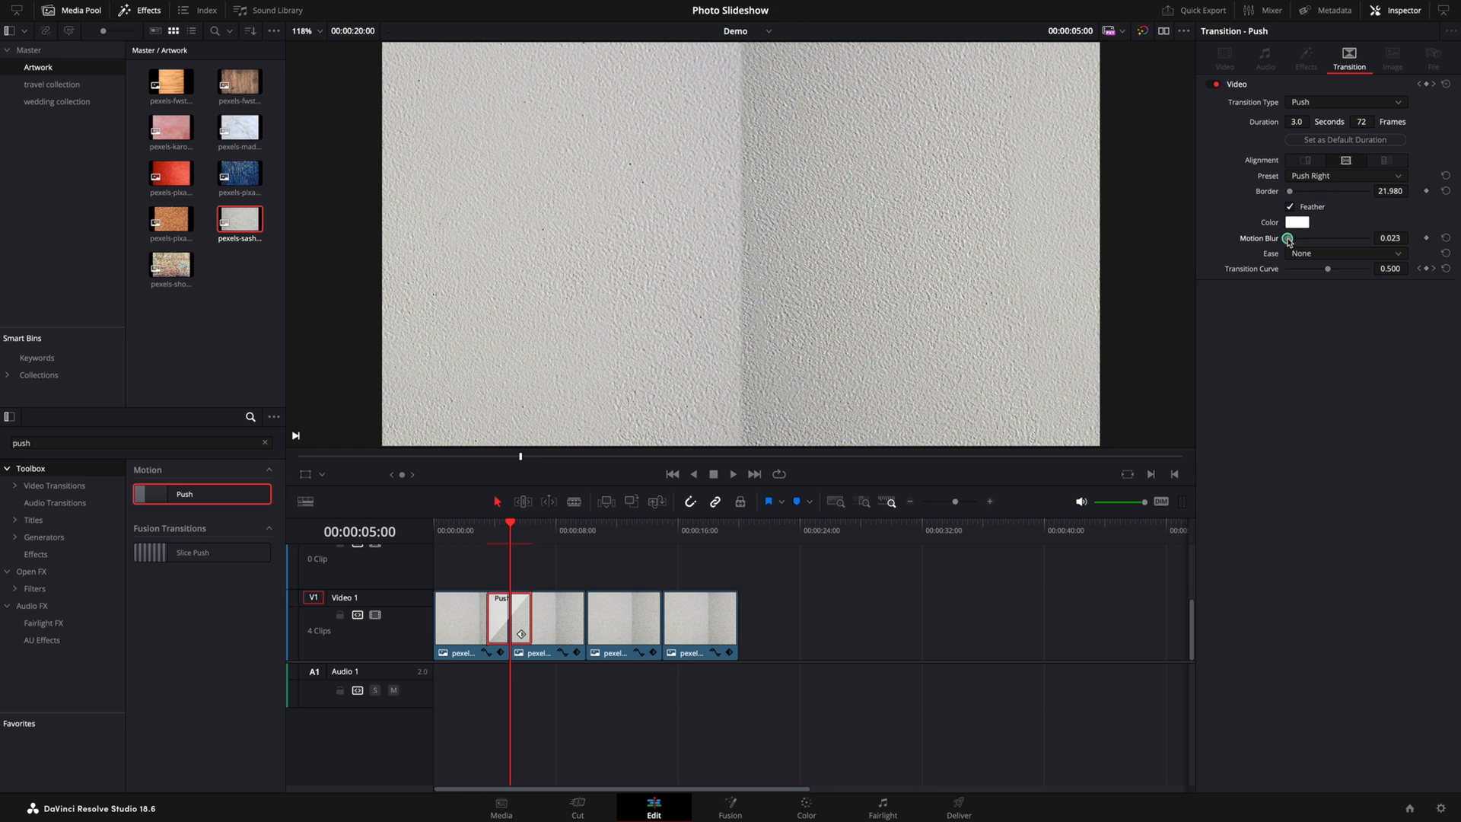
left_click_drag(1288, 239, 1294, 240)
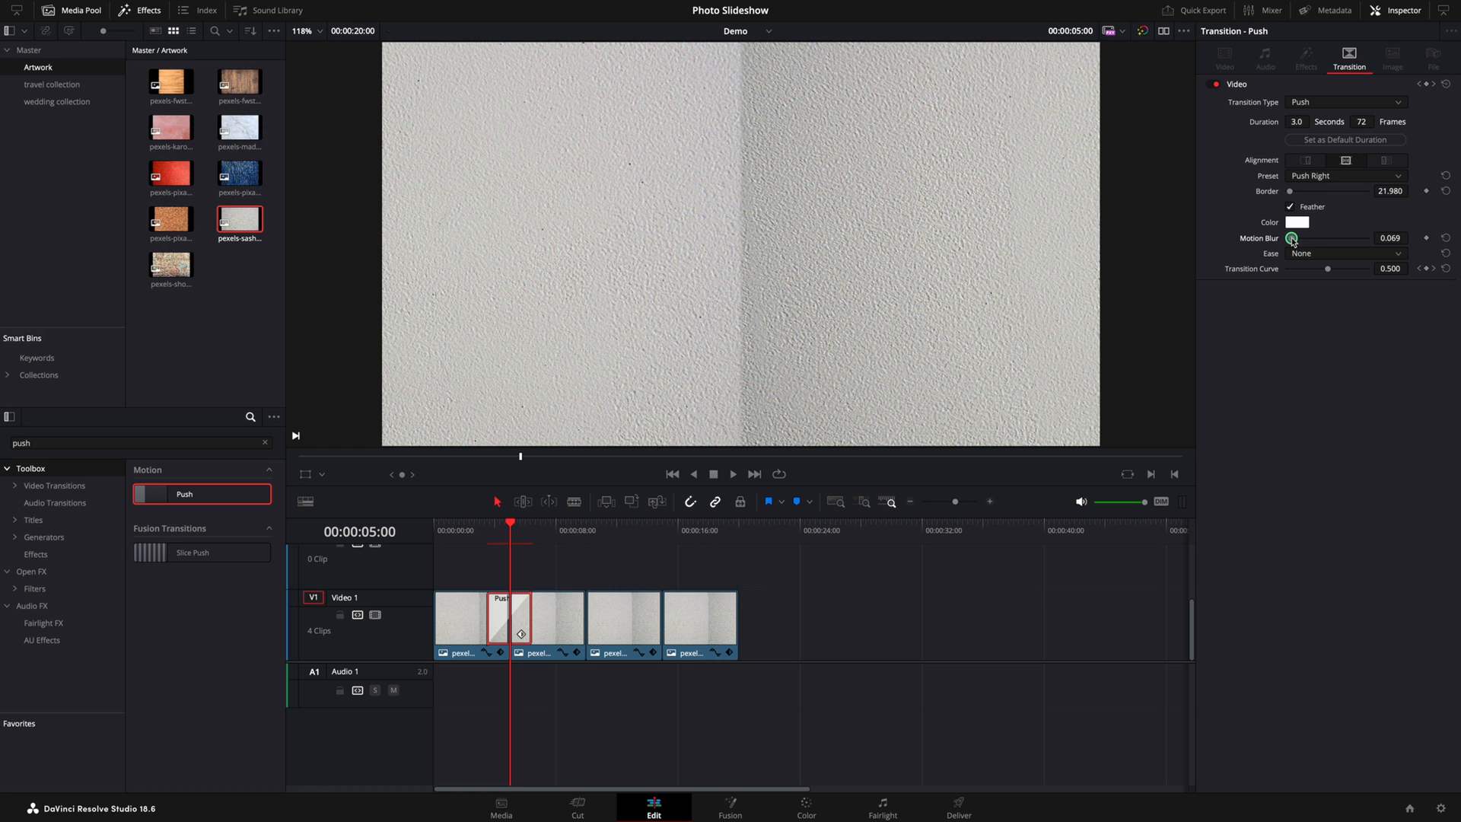
left_click_drag(1292, 238, 1295, 238)
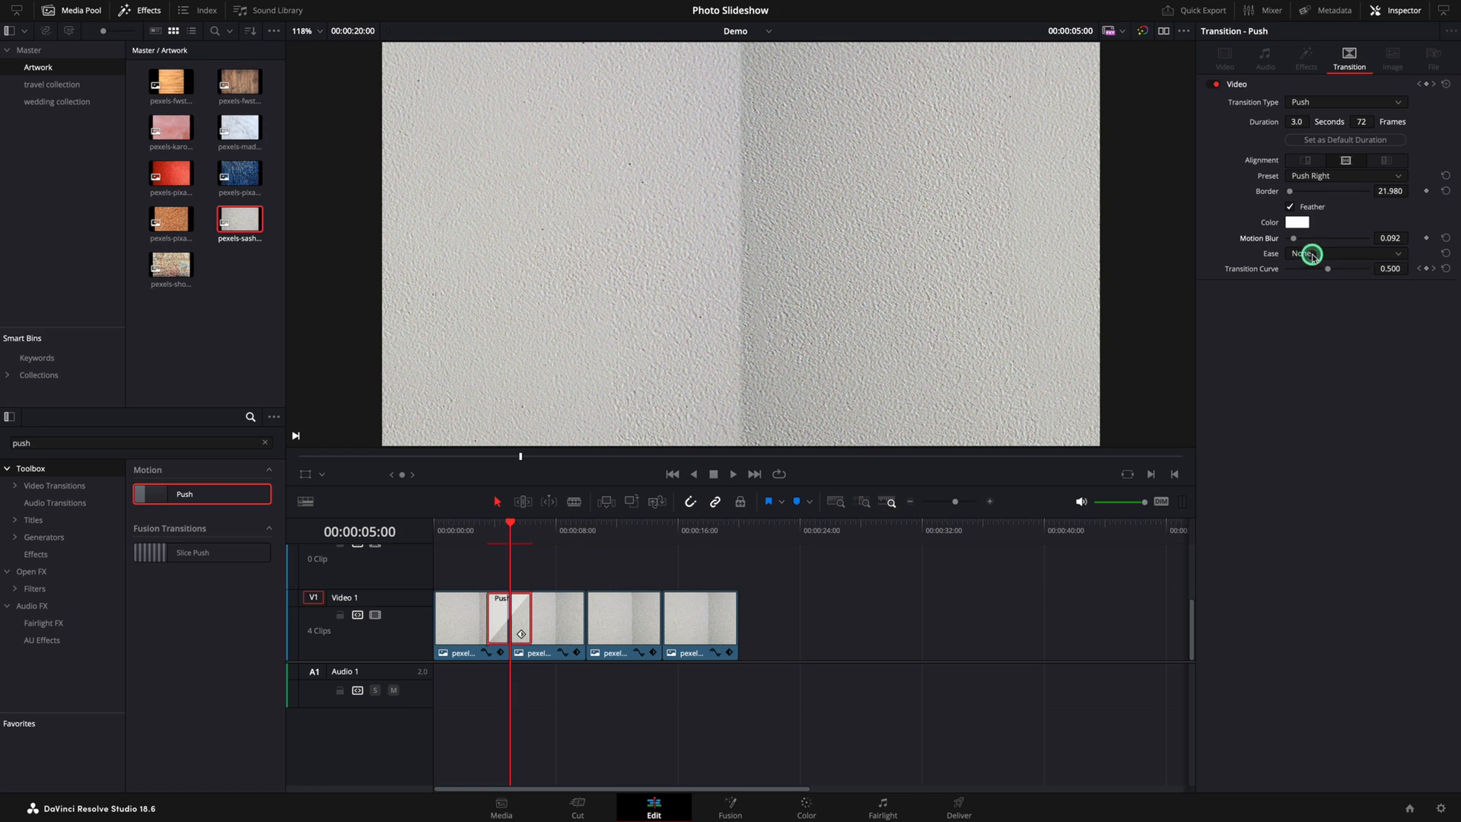
left_click(1342, 253)
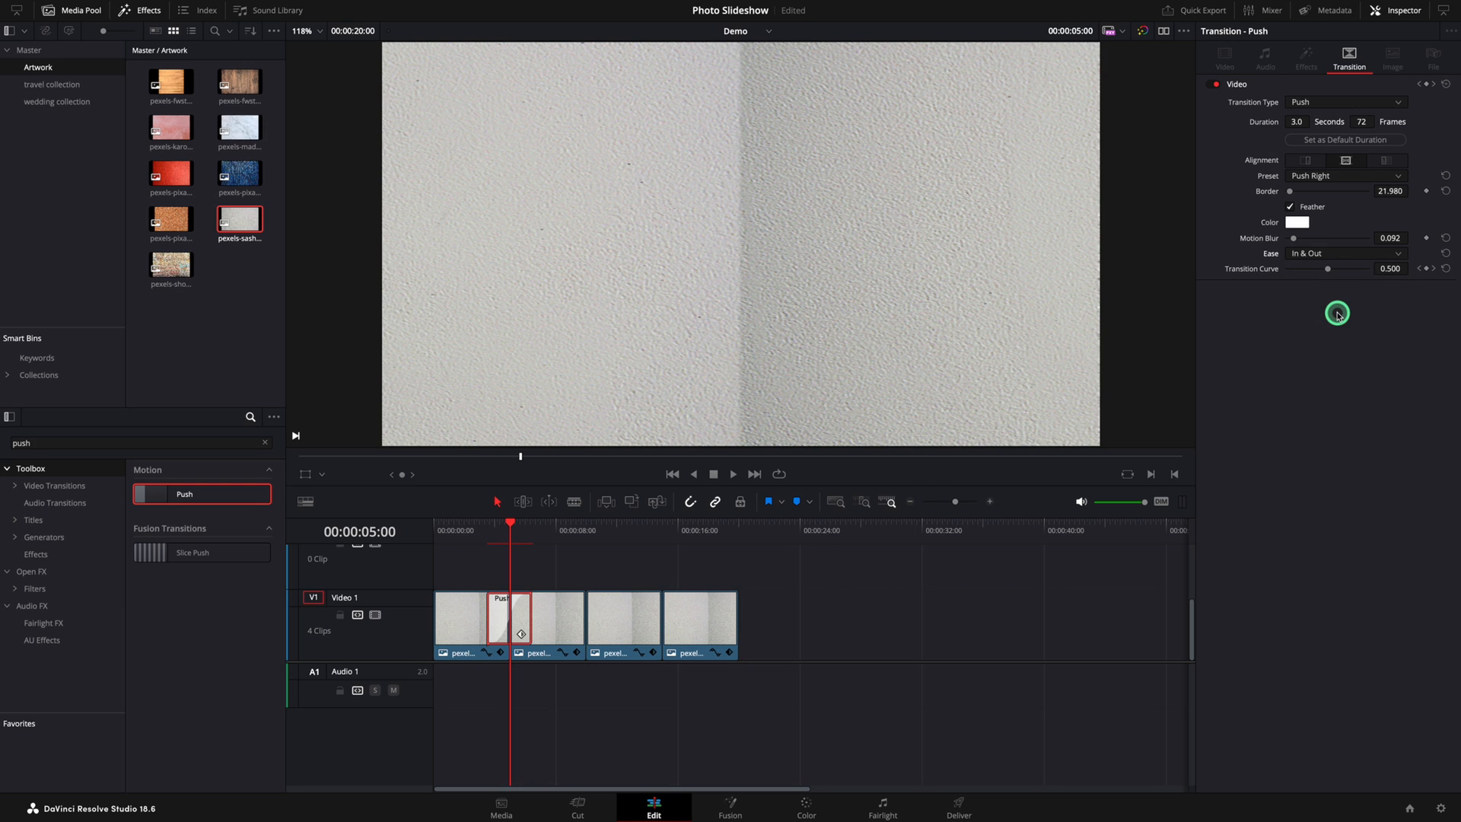
mouse_move(1324, 295)
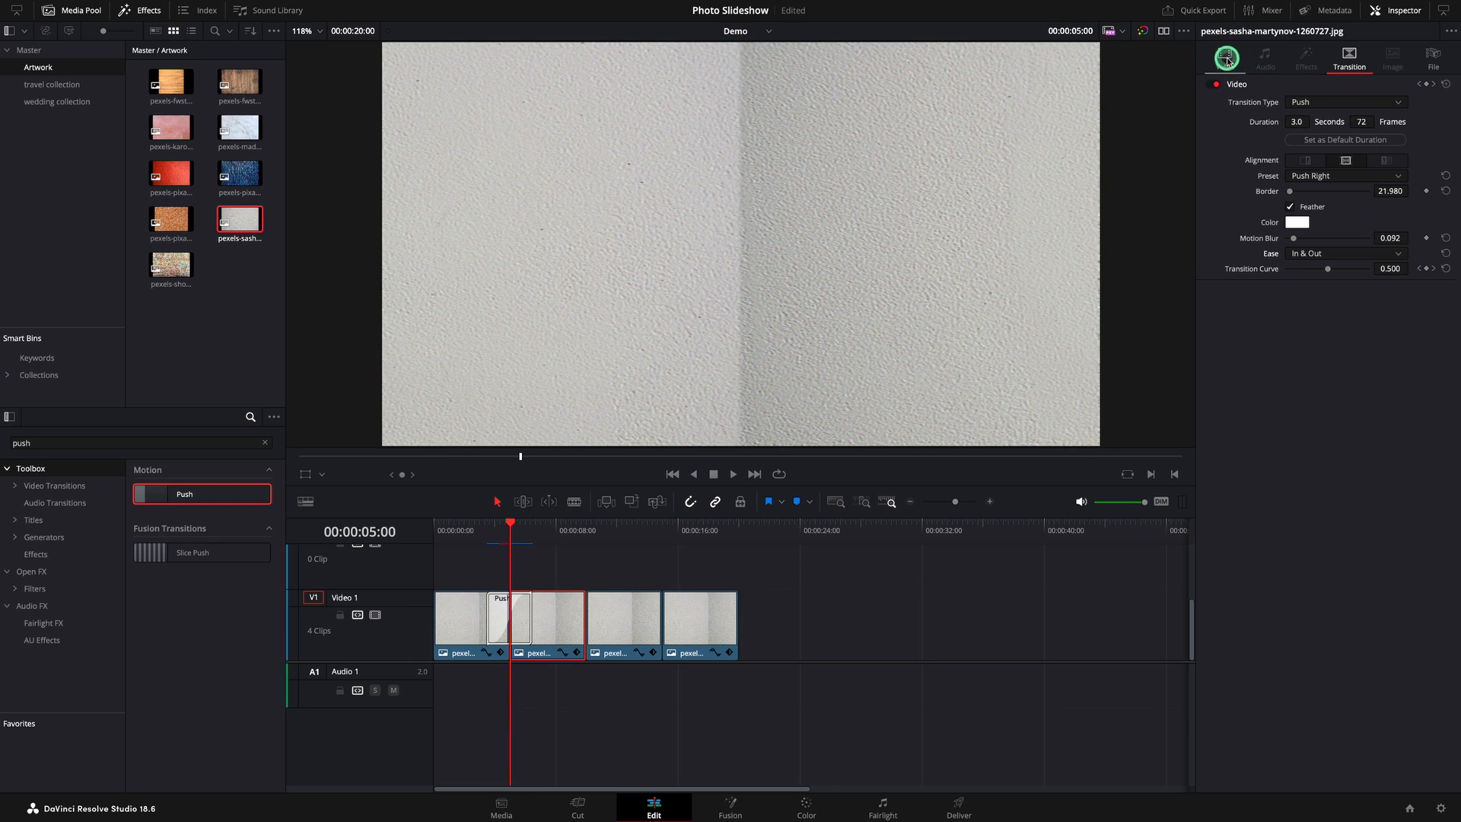
Flip the second texture clip horizontally and preview the slideshow from the start
left_click(1224, 59)
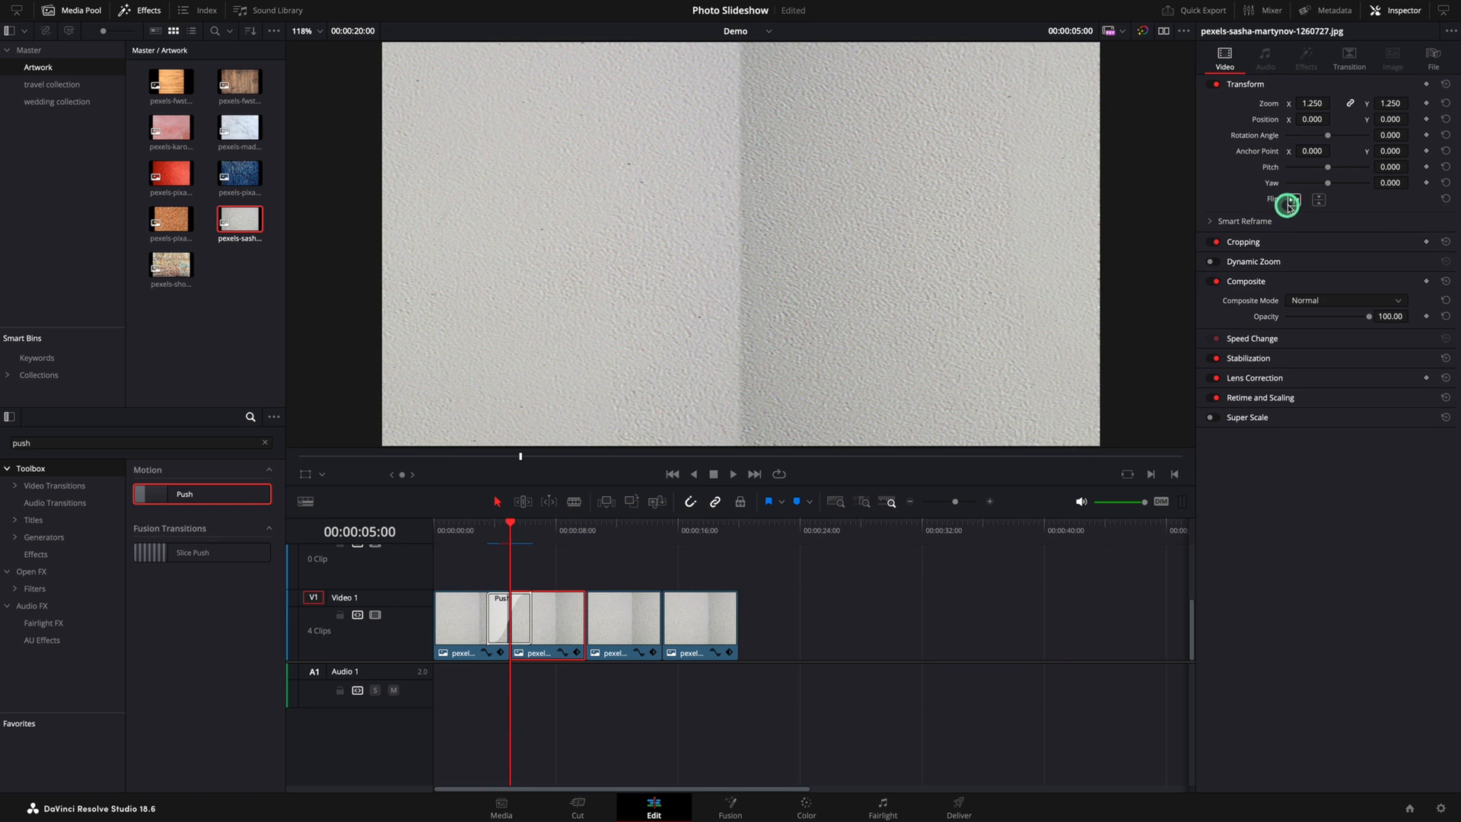
left_click(1293, 199)
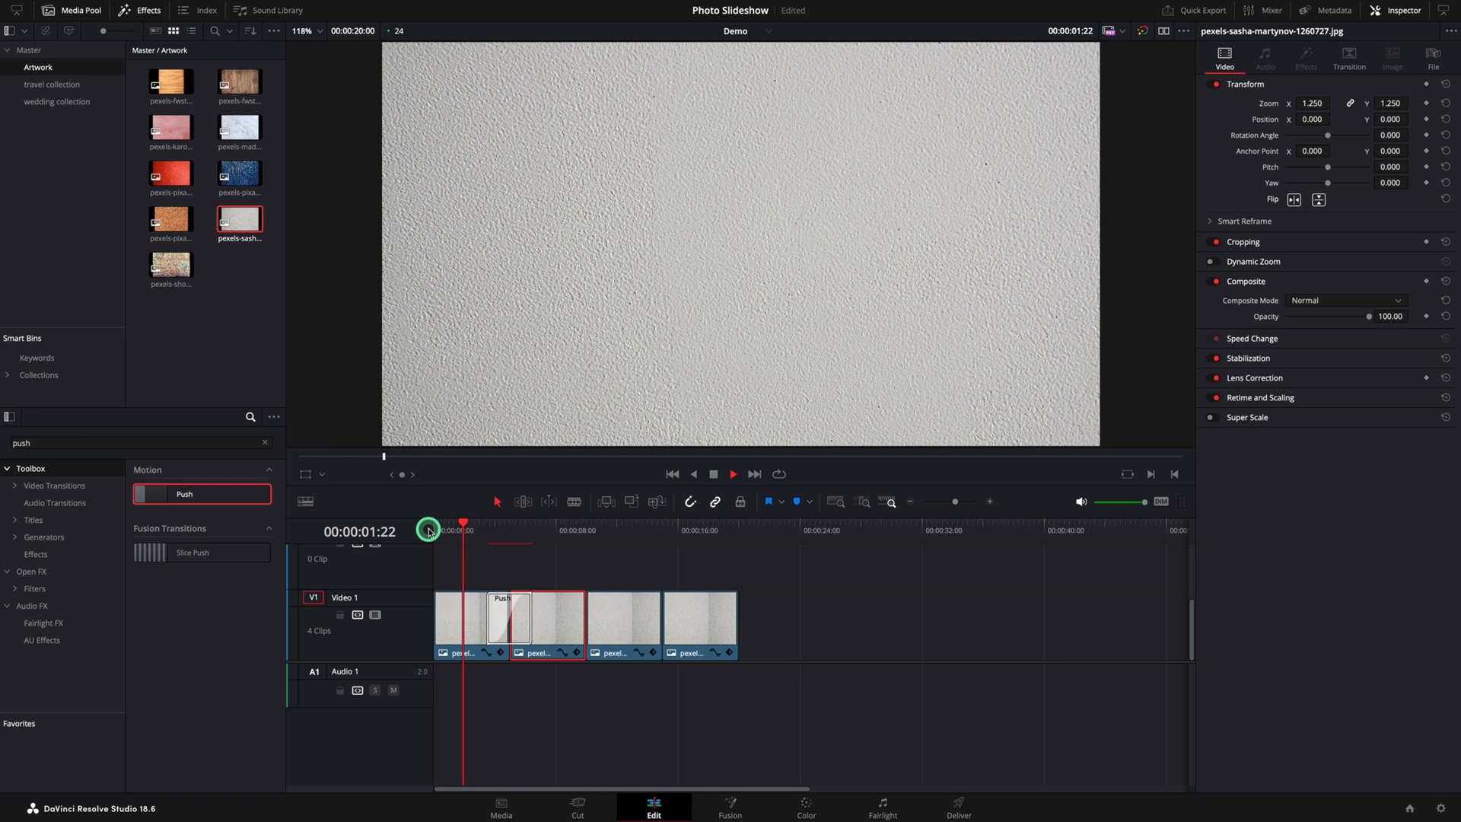
left_click(509, 519)
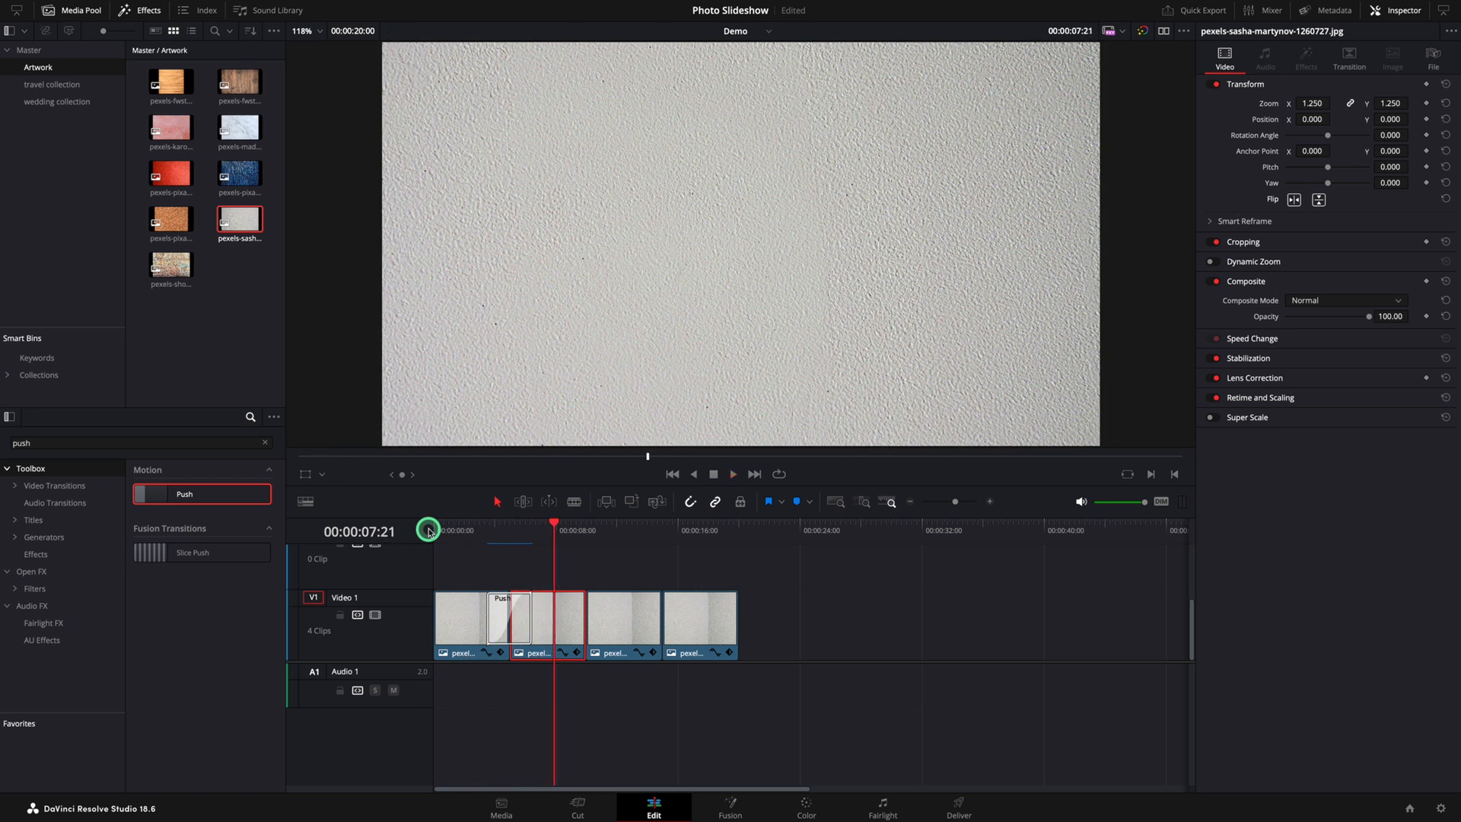
left_click(496, 624)
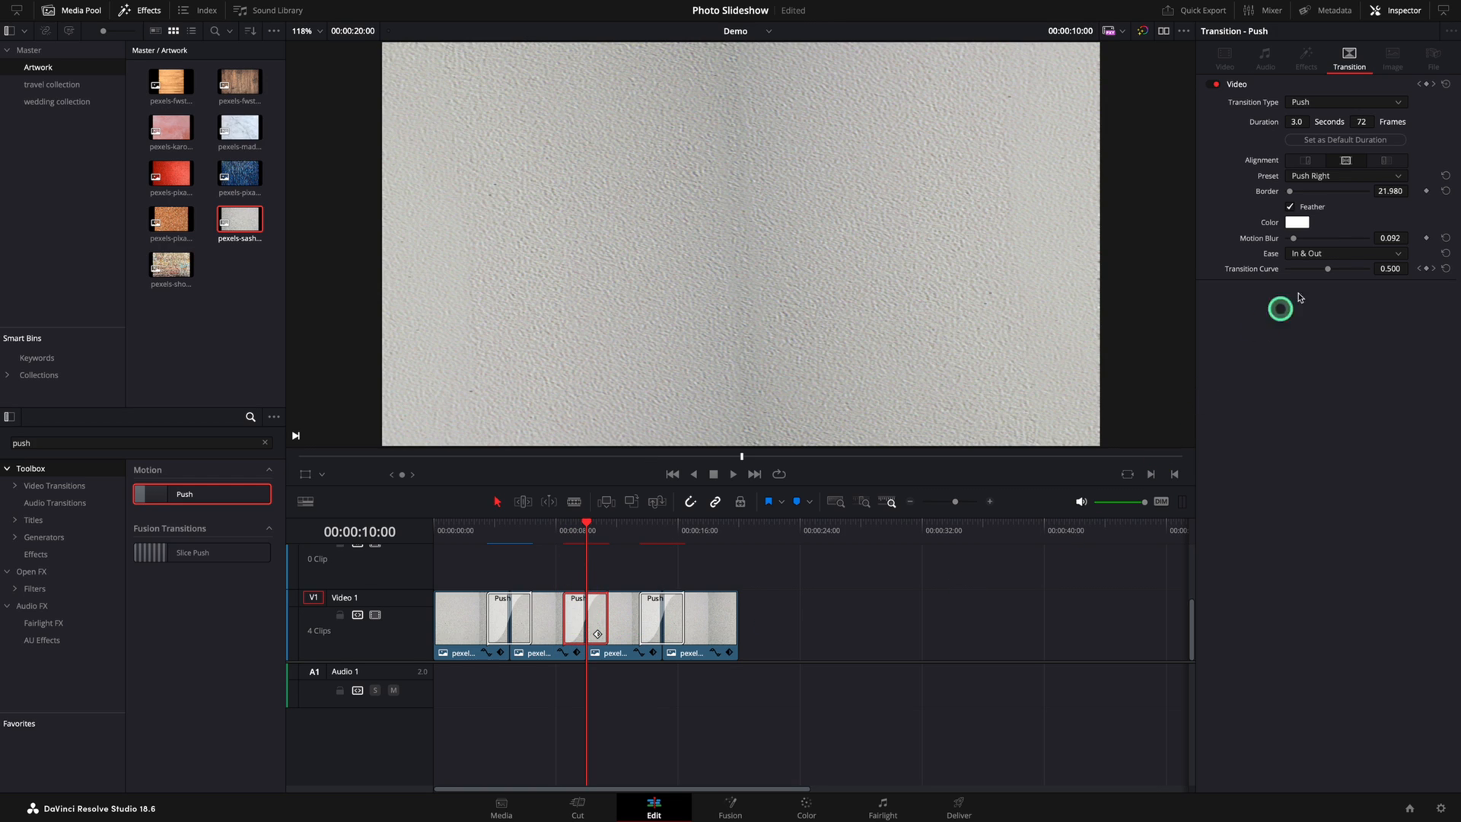
Change the push transition preset to Push Down and review the background clip's transform
left_click(1344, 176)
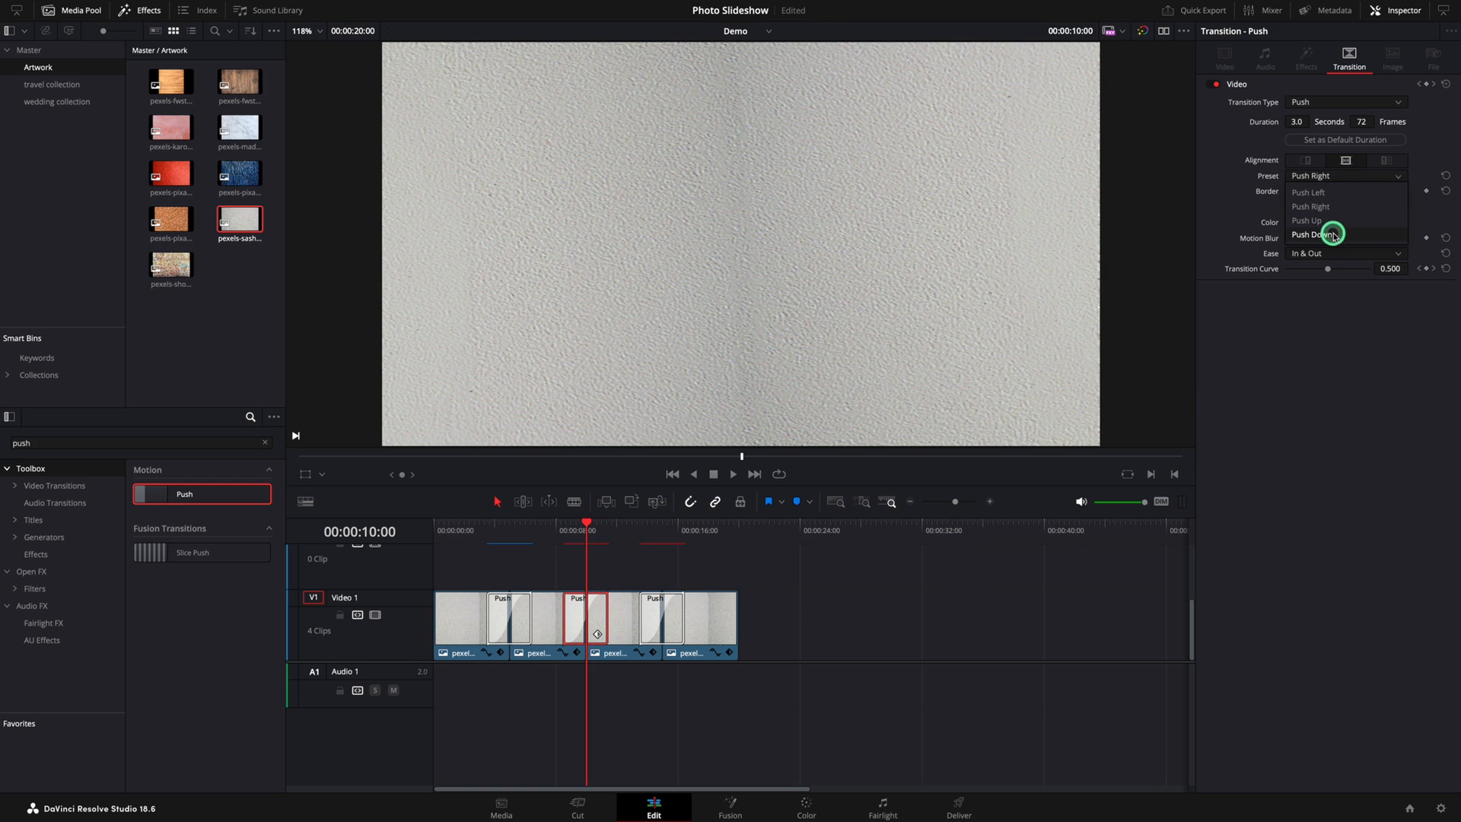
left_click(1317, 233)
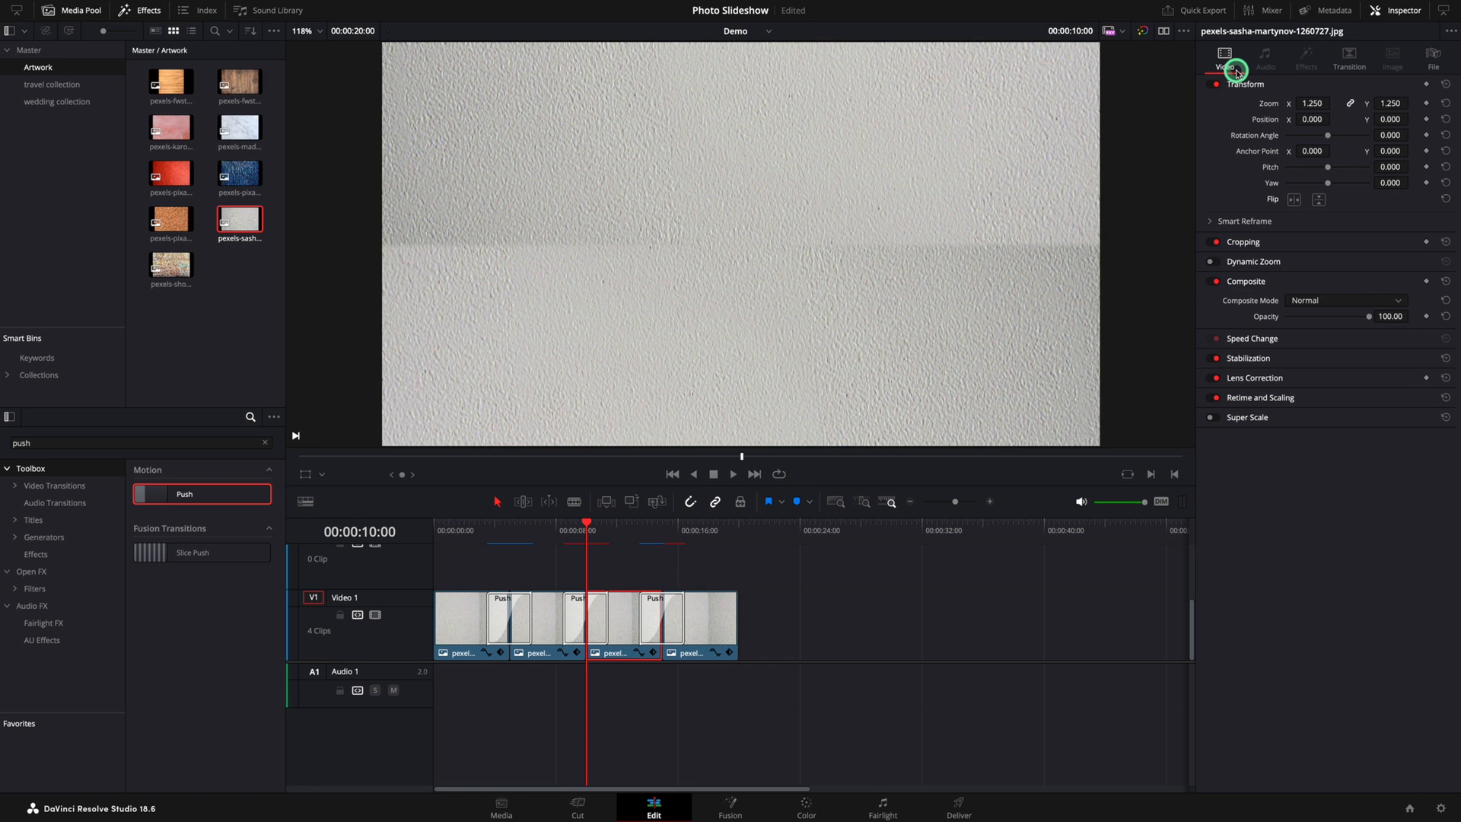
left_click(1293, 199)
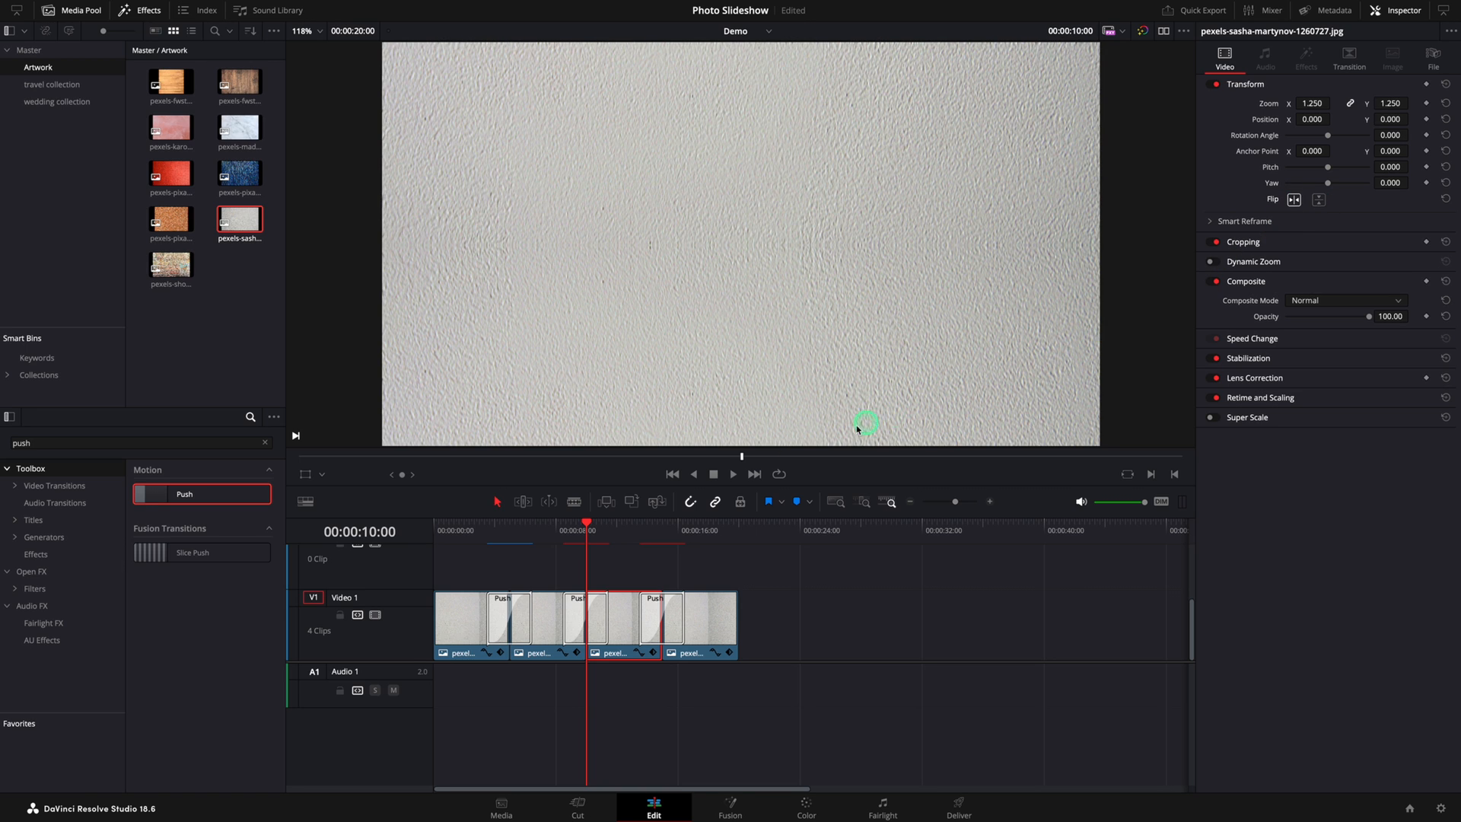
left_click(664, 615)
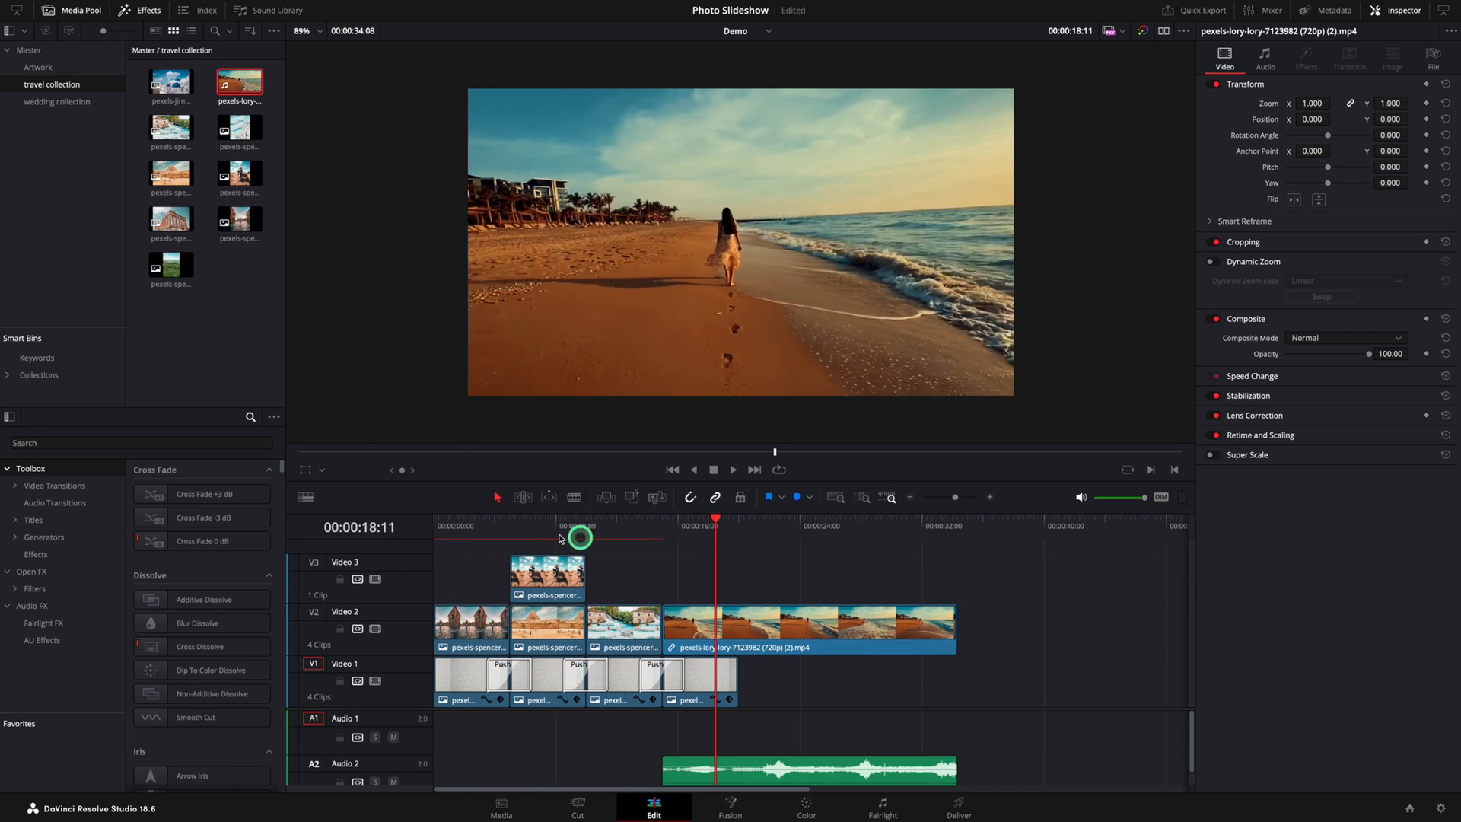
Move the playhead near the start and select the cobbled-street photo clip
left_click(473, 624)
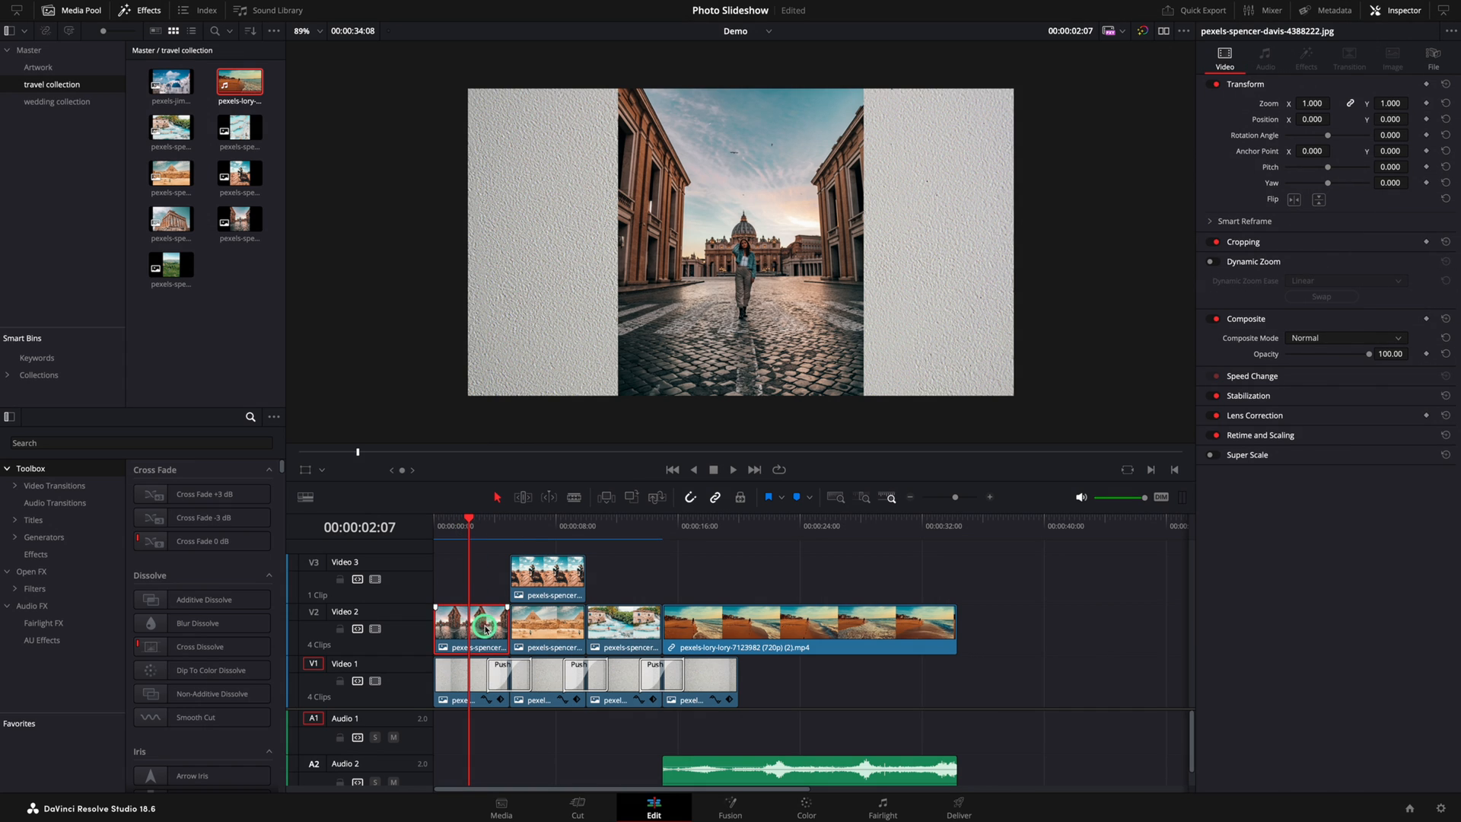
left_click(730, 804)
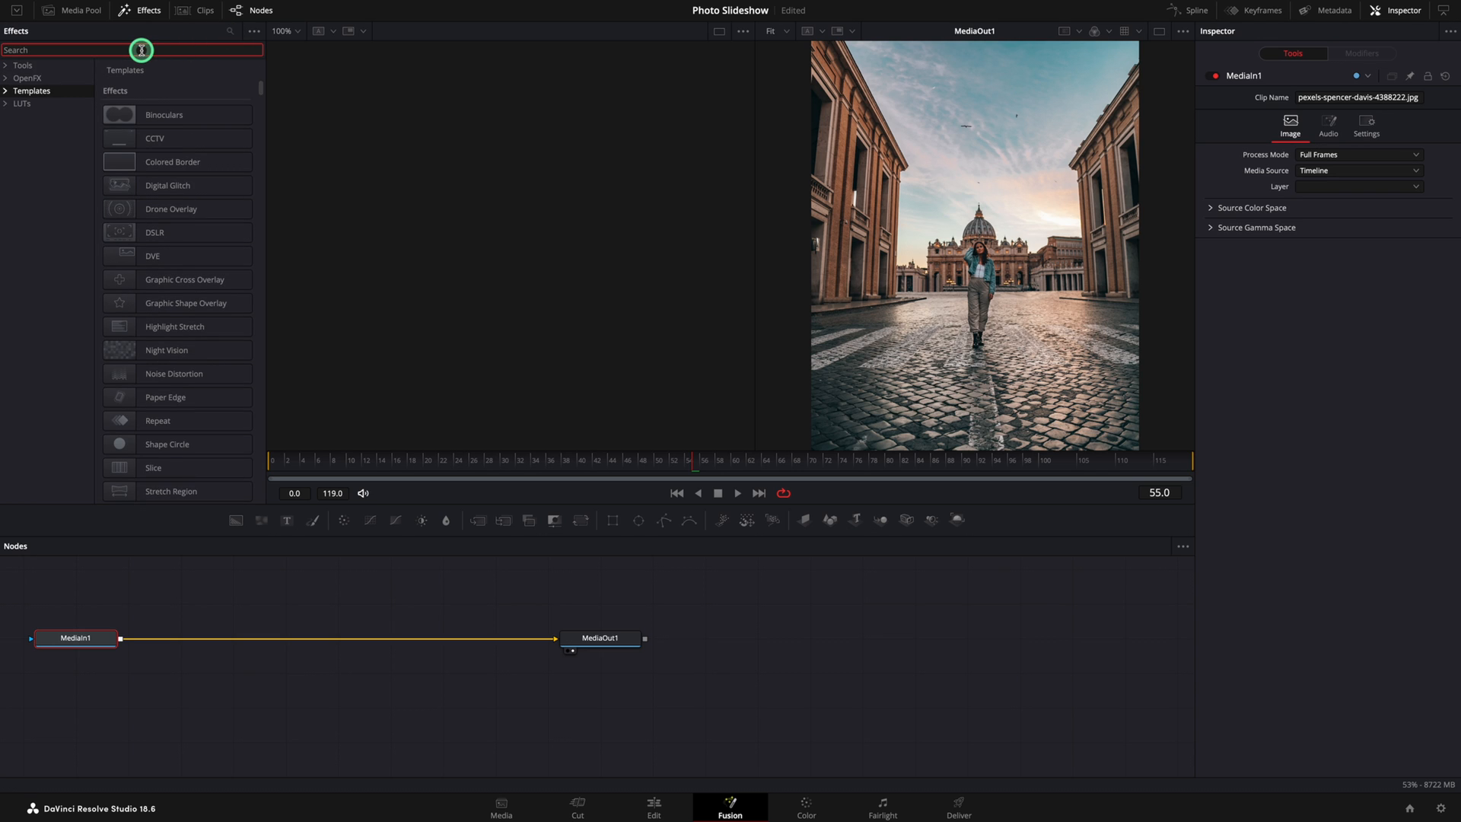
Apply Colored Border to the cobbled-street and rock photos, raising the rock photo's corner radius
type("border")
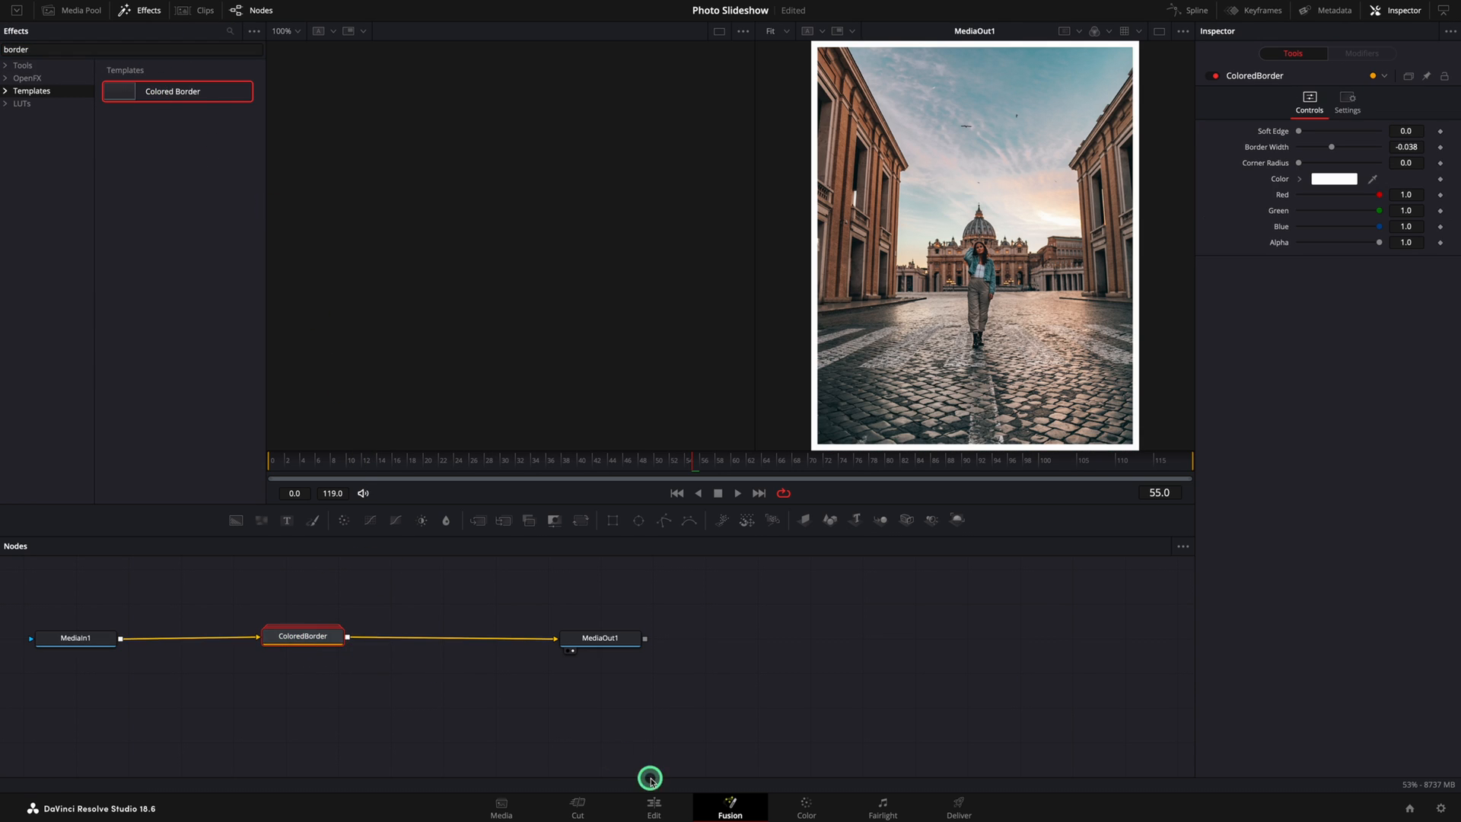
left_click(653, 806)
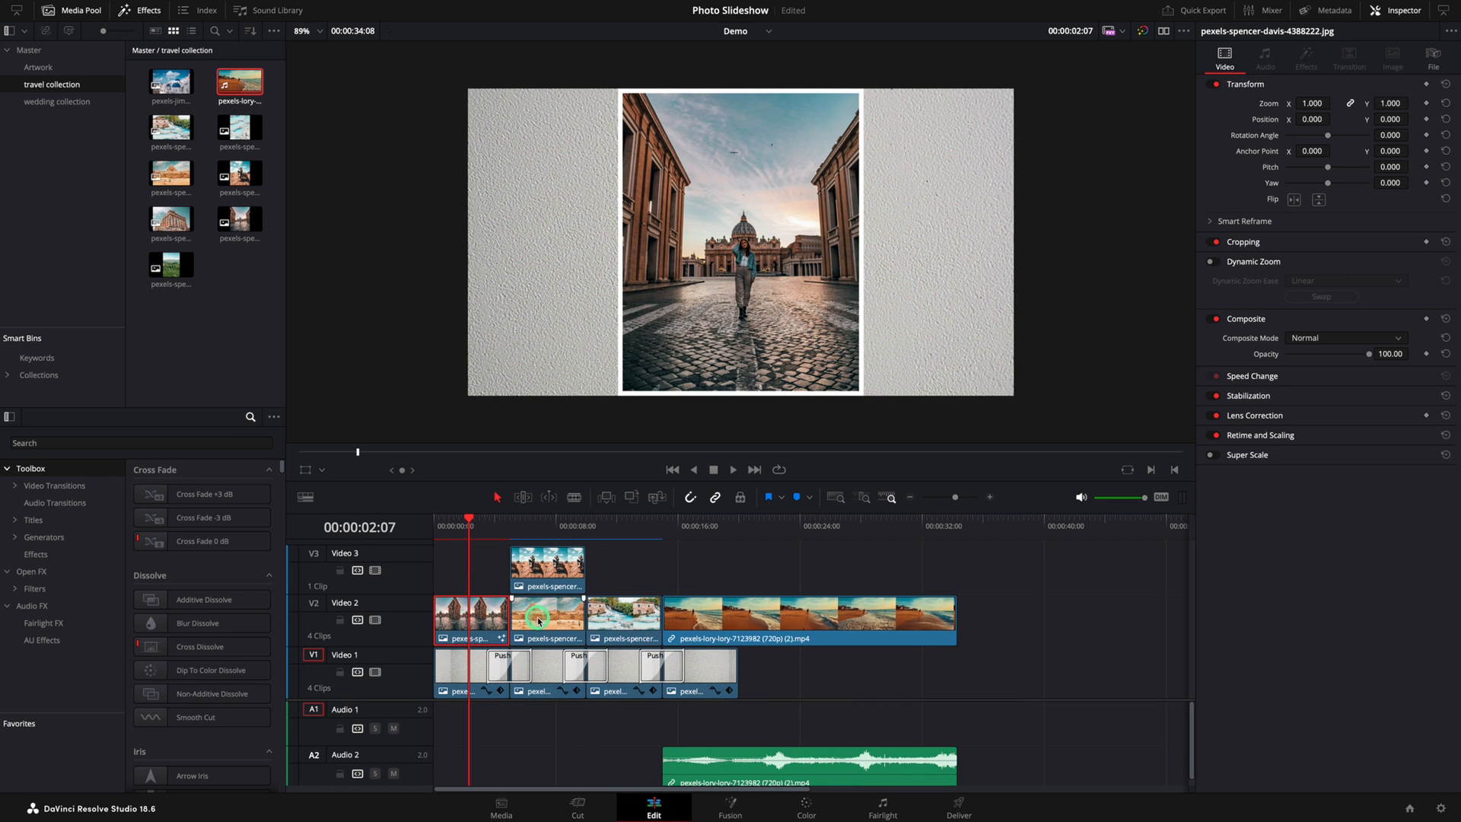
left_click(730, 803)
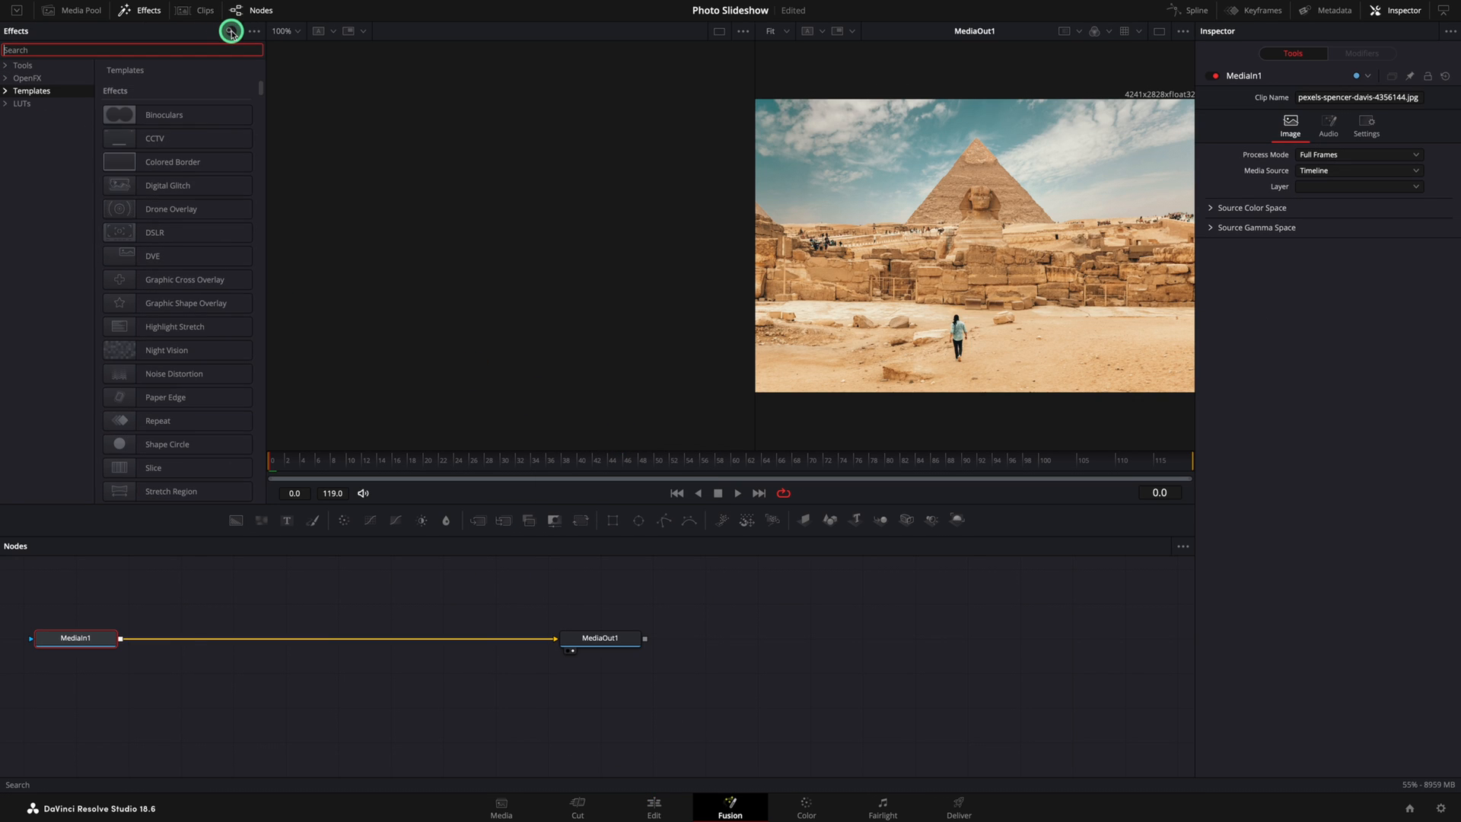
type("border")
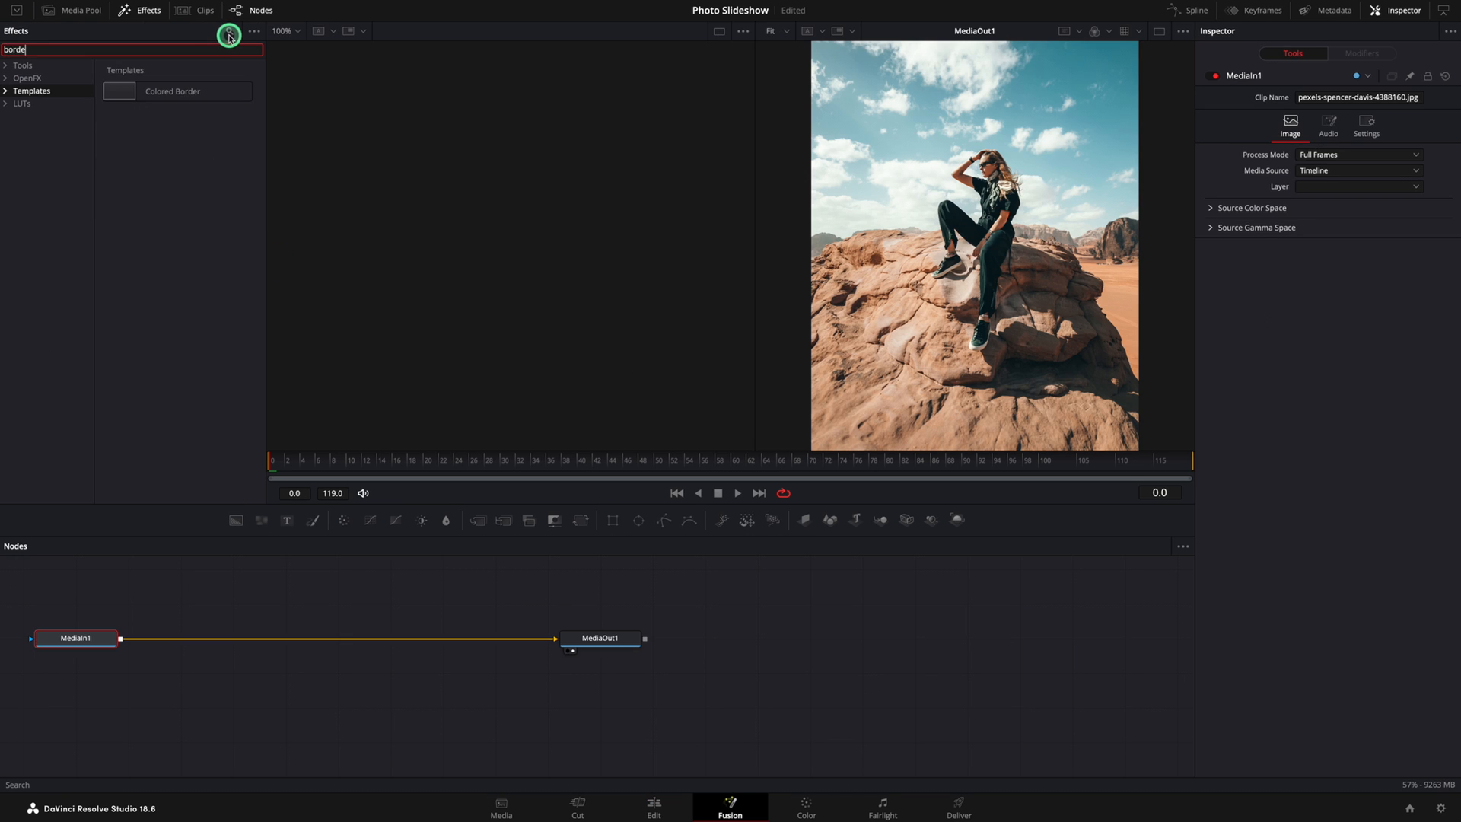
double_click(172, 91)
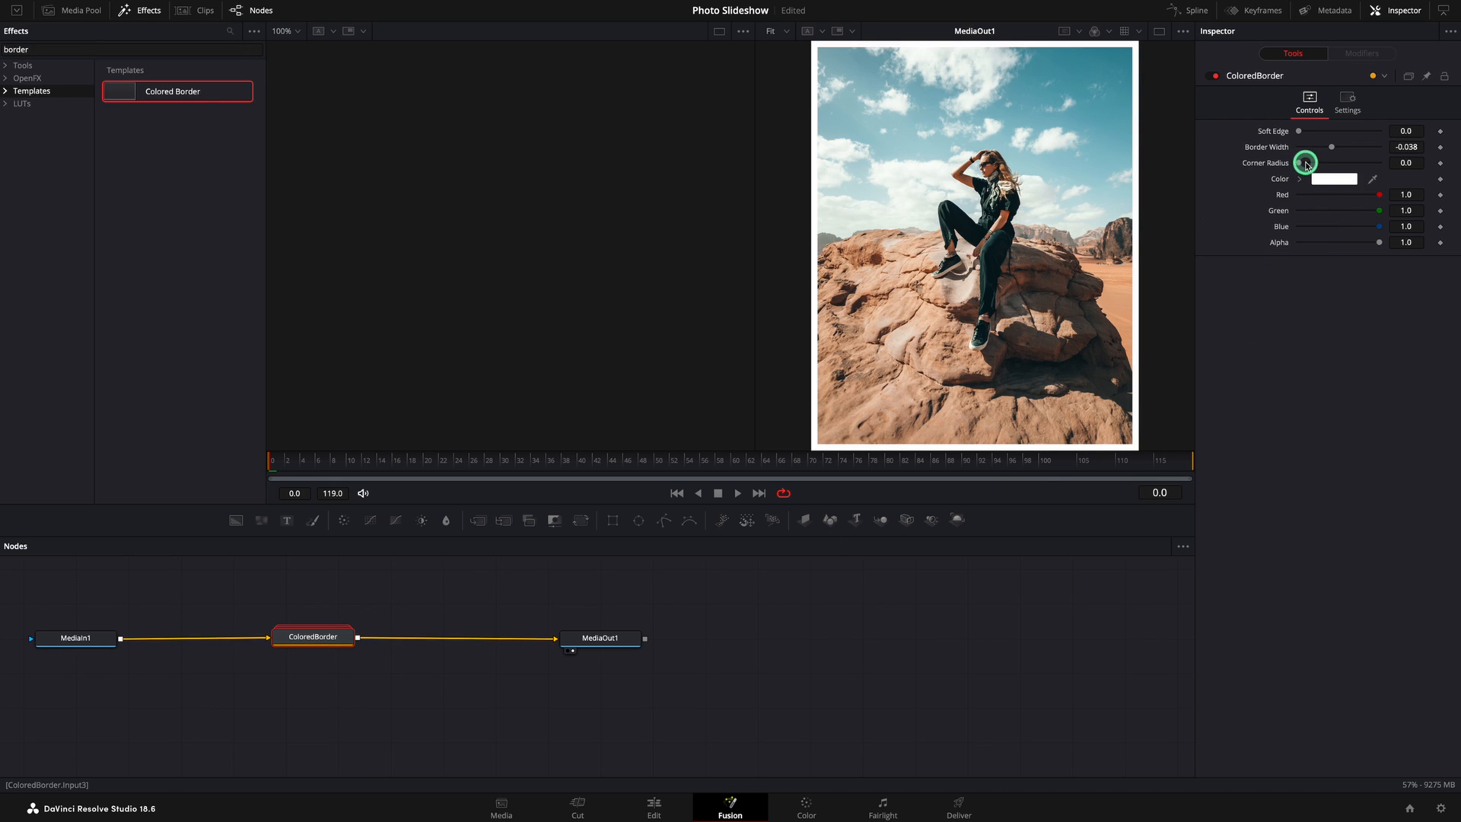
left_click_drag(1304, 162, 1314, 162)
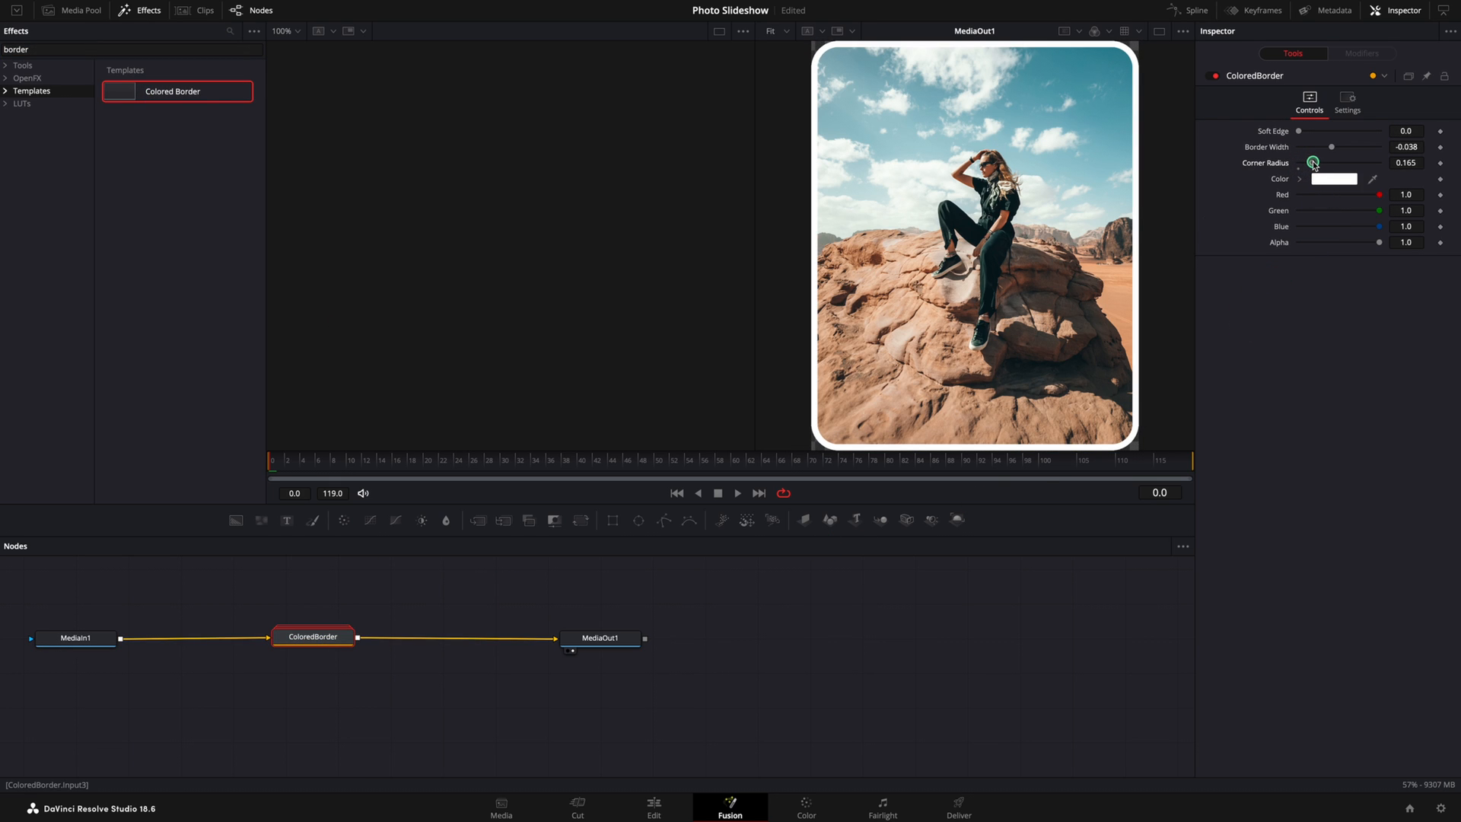
left_click_drag(1314, 162, 1319, 162)
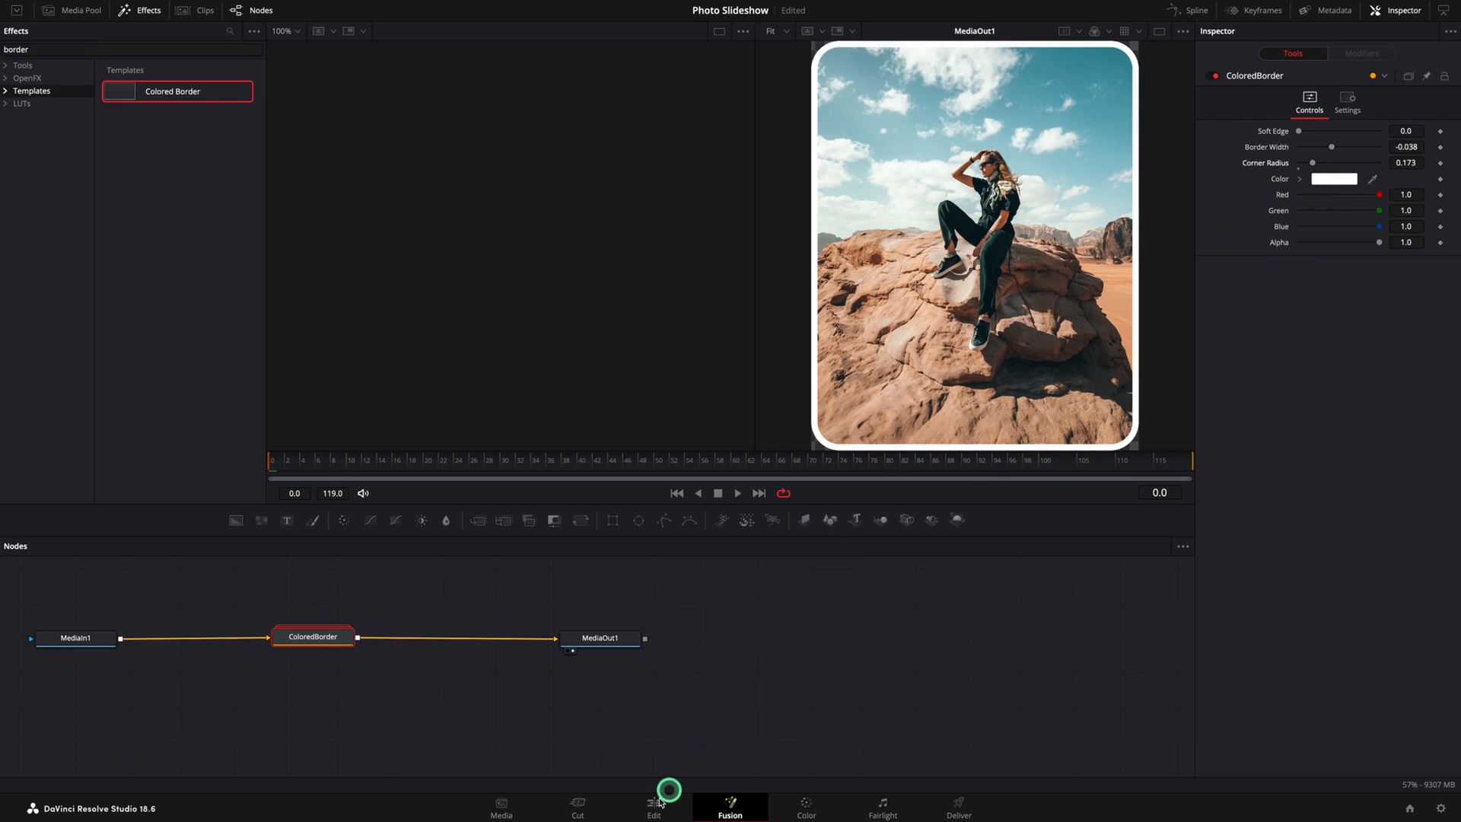
Add white borders to the waterfall photo and beach video, then preview the rock photo section
left_click(652, 806)
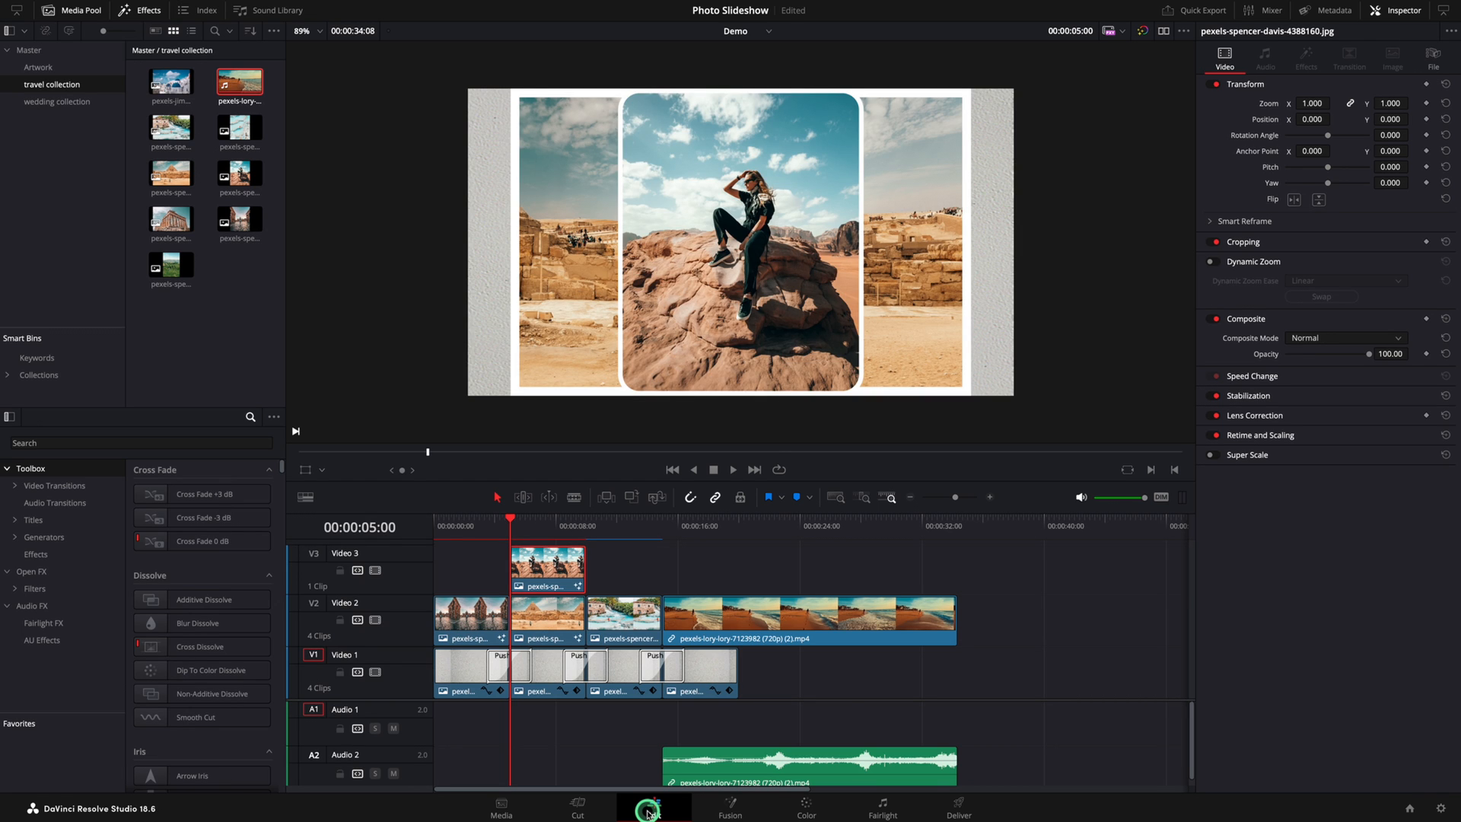
left_click(730, 806)
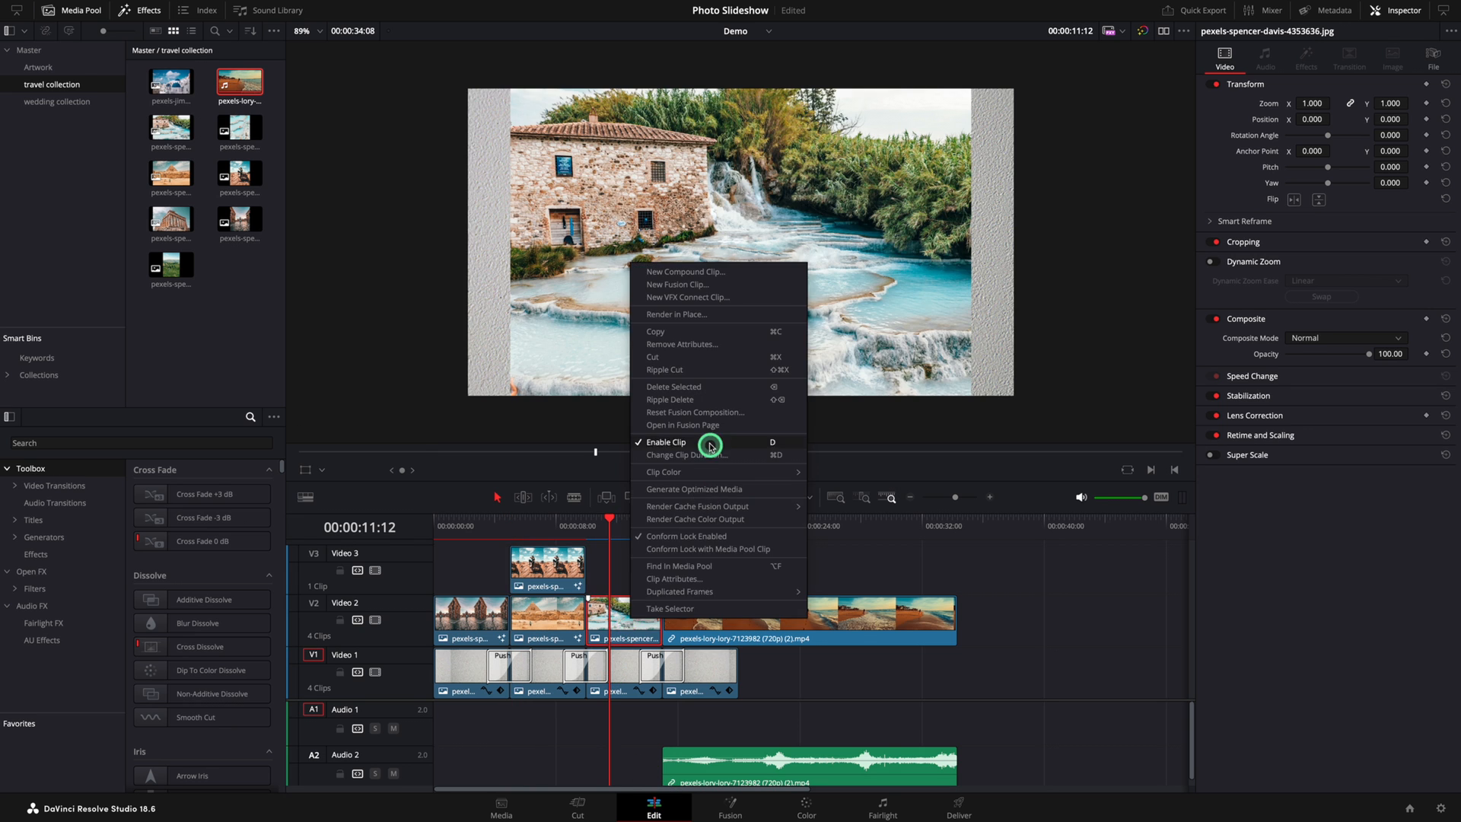
left_click(730, 803)
type("border")
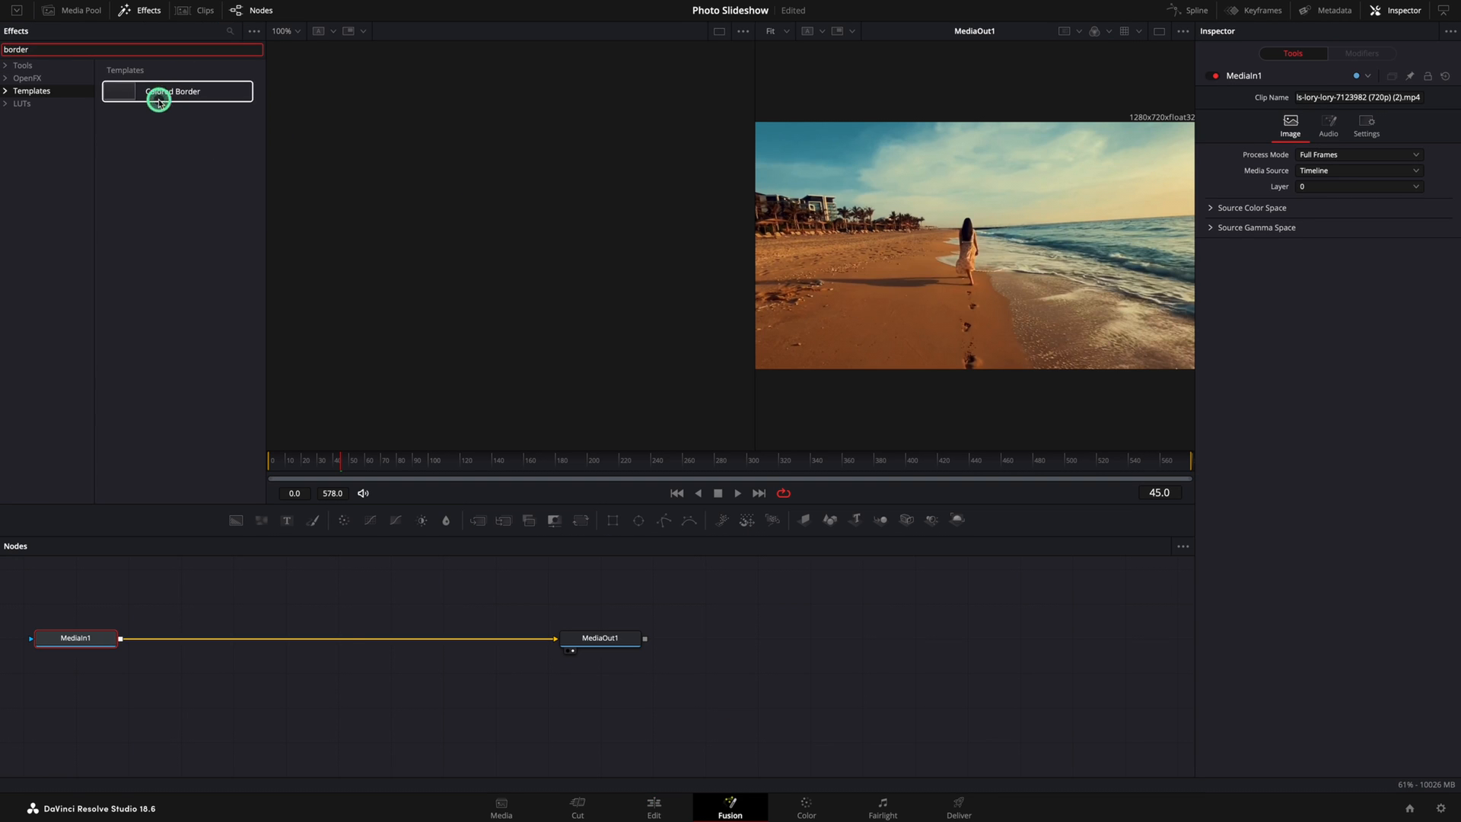
left_click(653, 806)
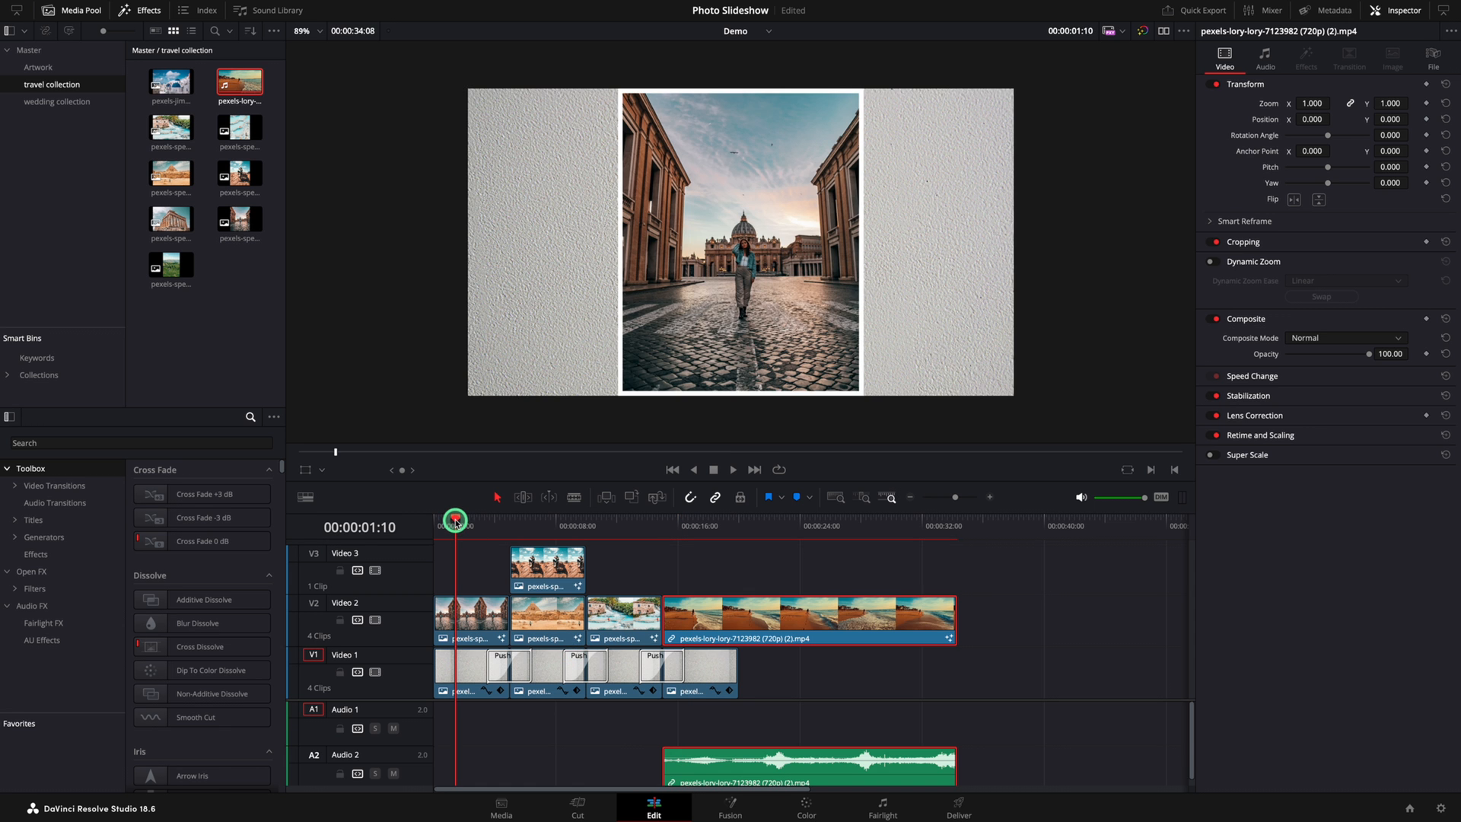
left_click(534, 519)
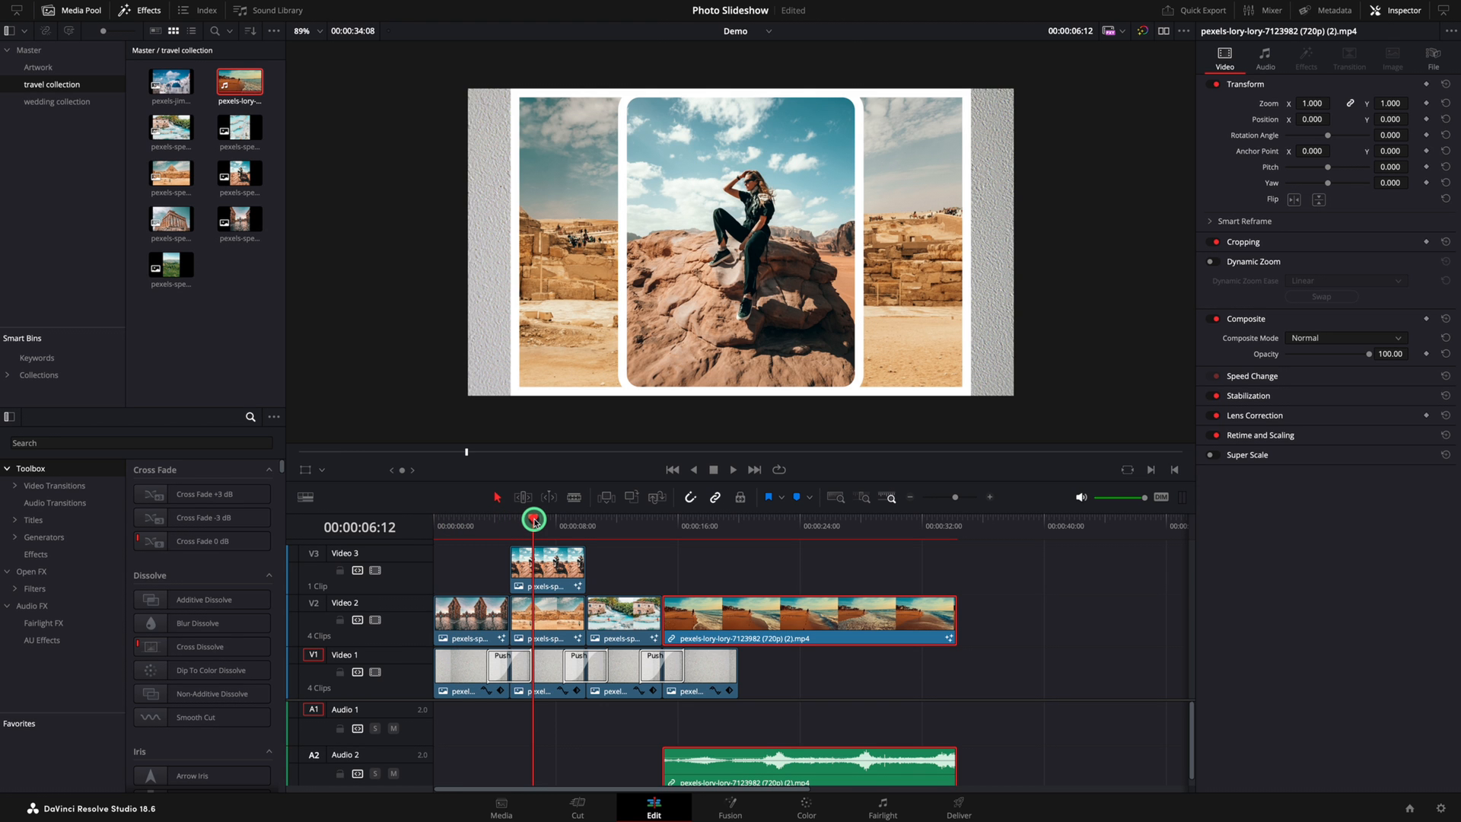
left_click(688, 534)
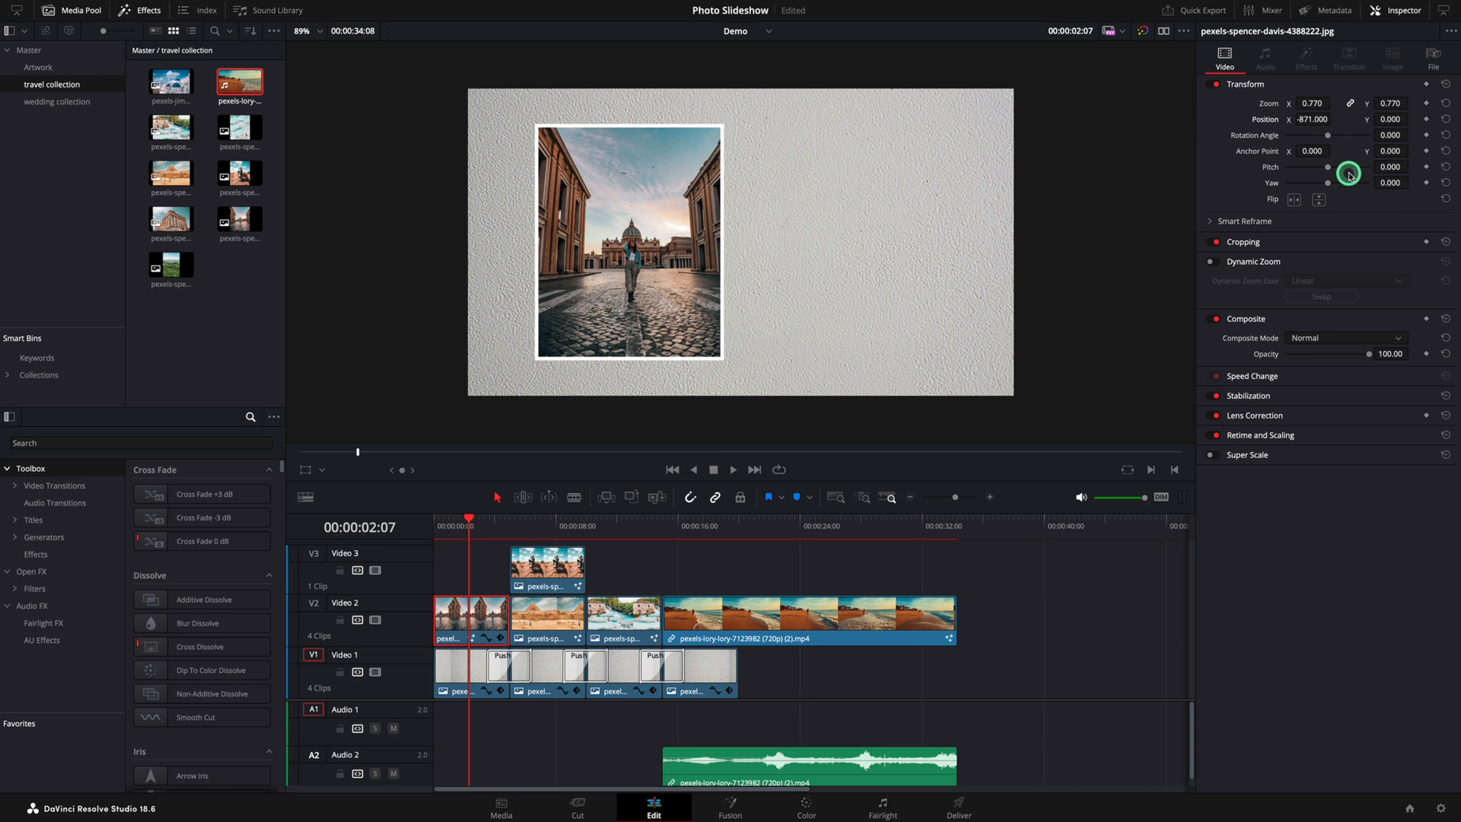
Rotate the cobbled-street photo to 2.75 and move and angle the rock photo rightward via viewer handles
left_click_drag(1327, 139, 1351, 139)
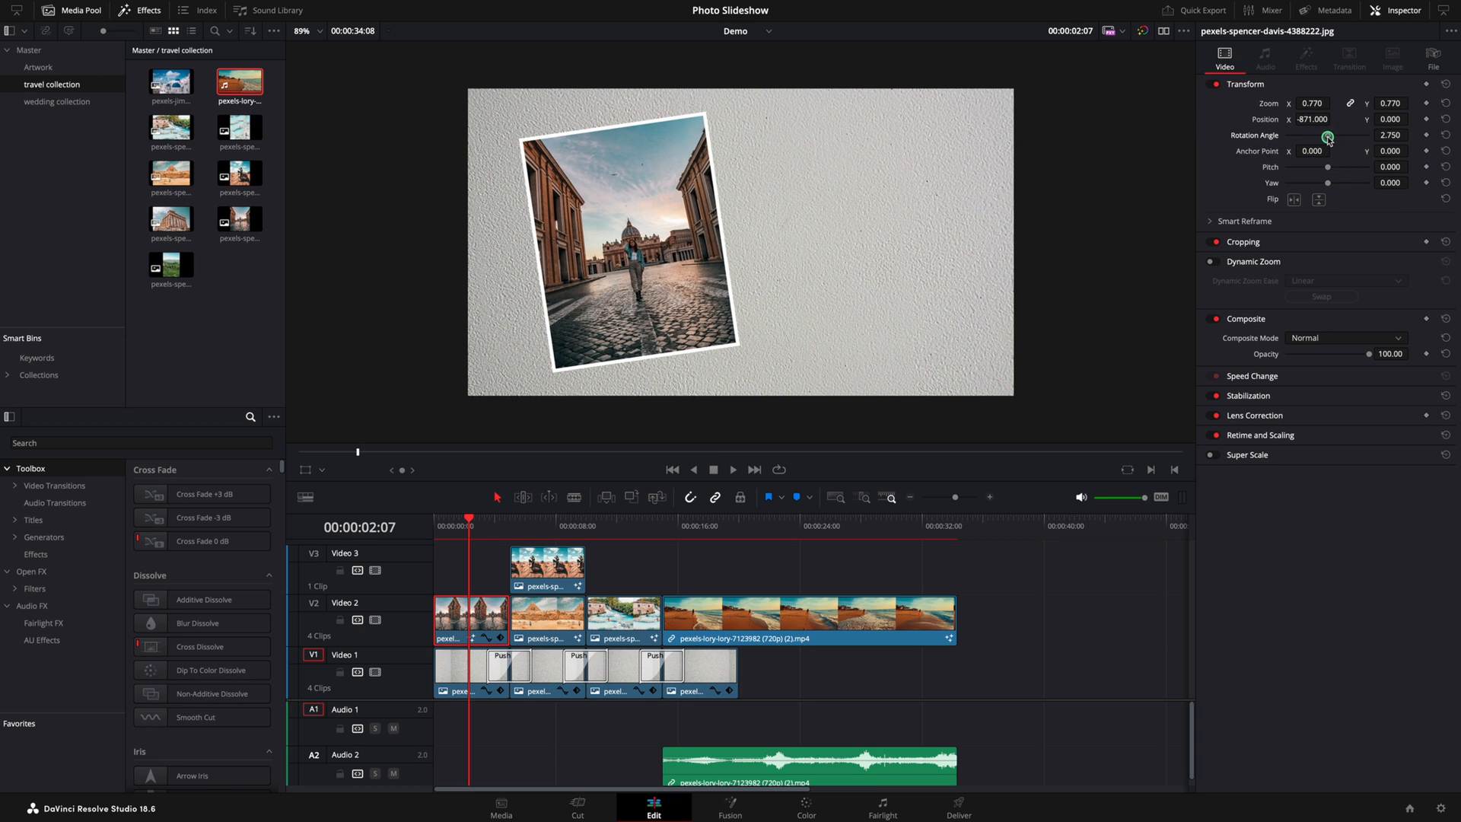
left_click_drag(1328, 137, 1008, 284)
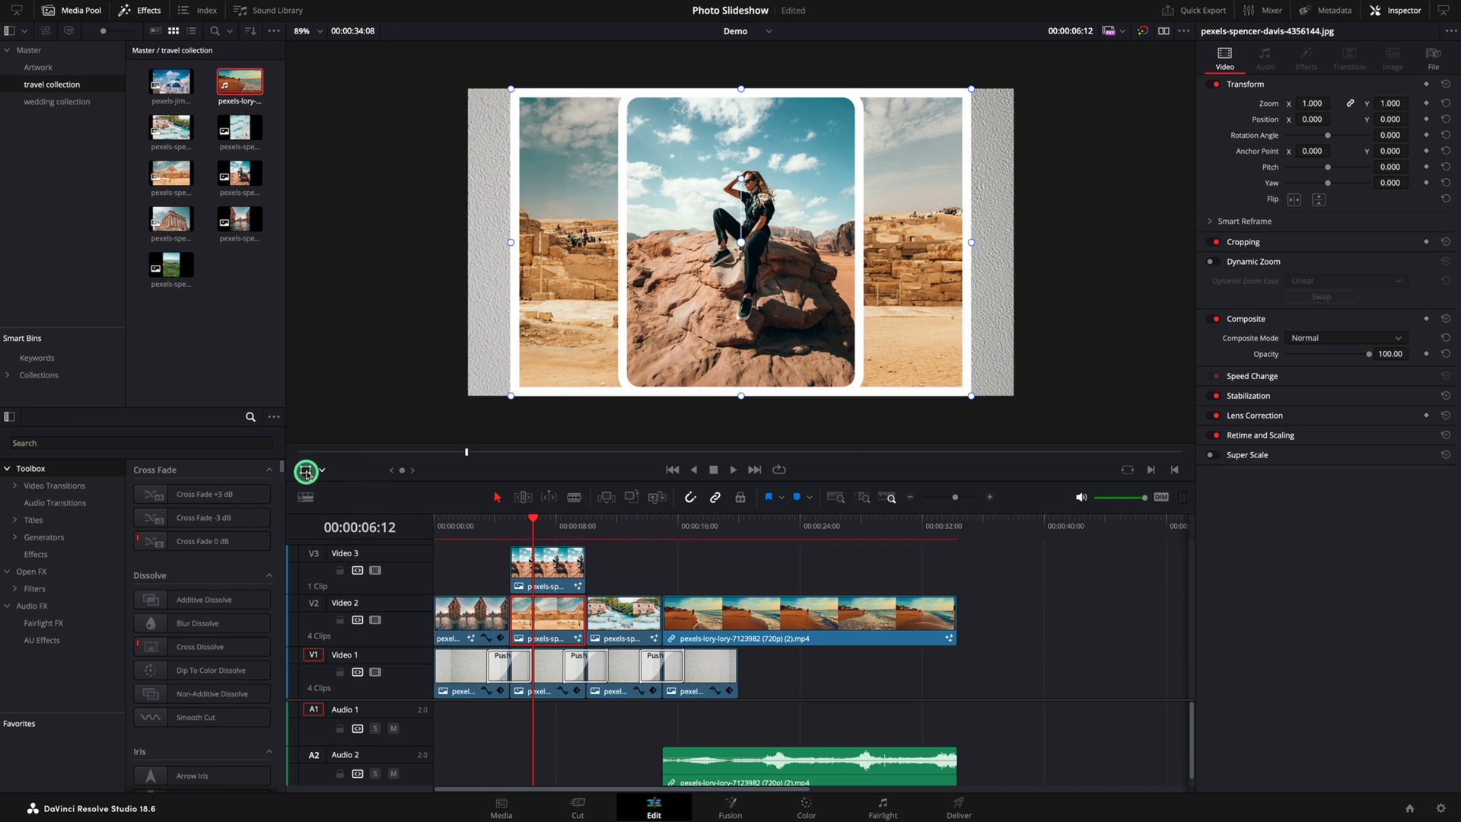
left_click(1311, 103)
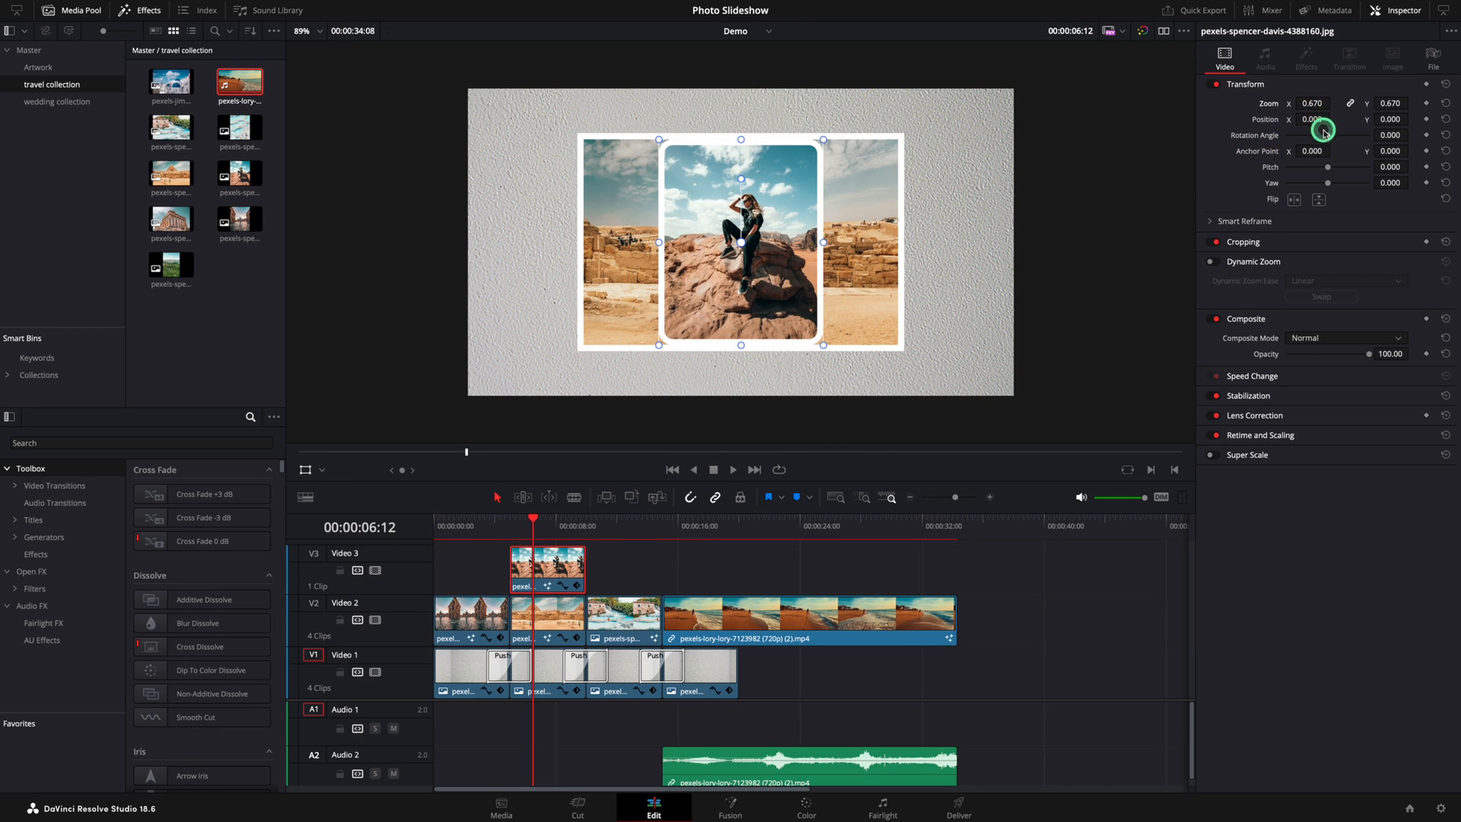
left_click_drag(1323, 135, 1328, 138)
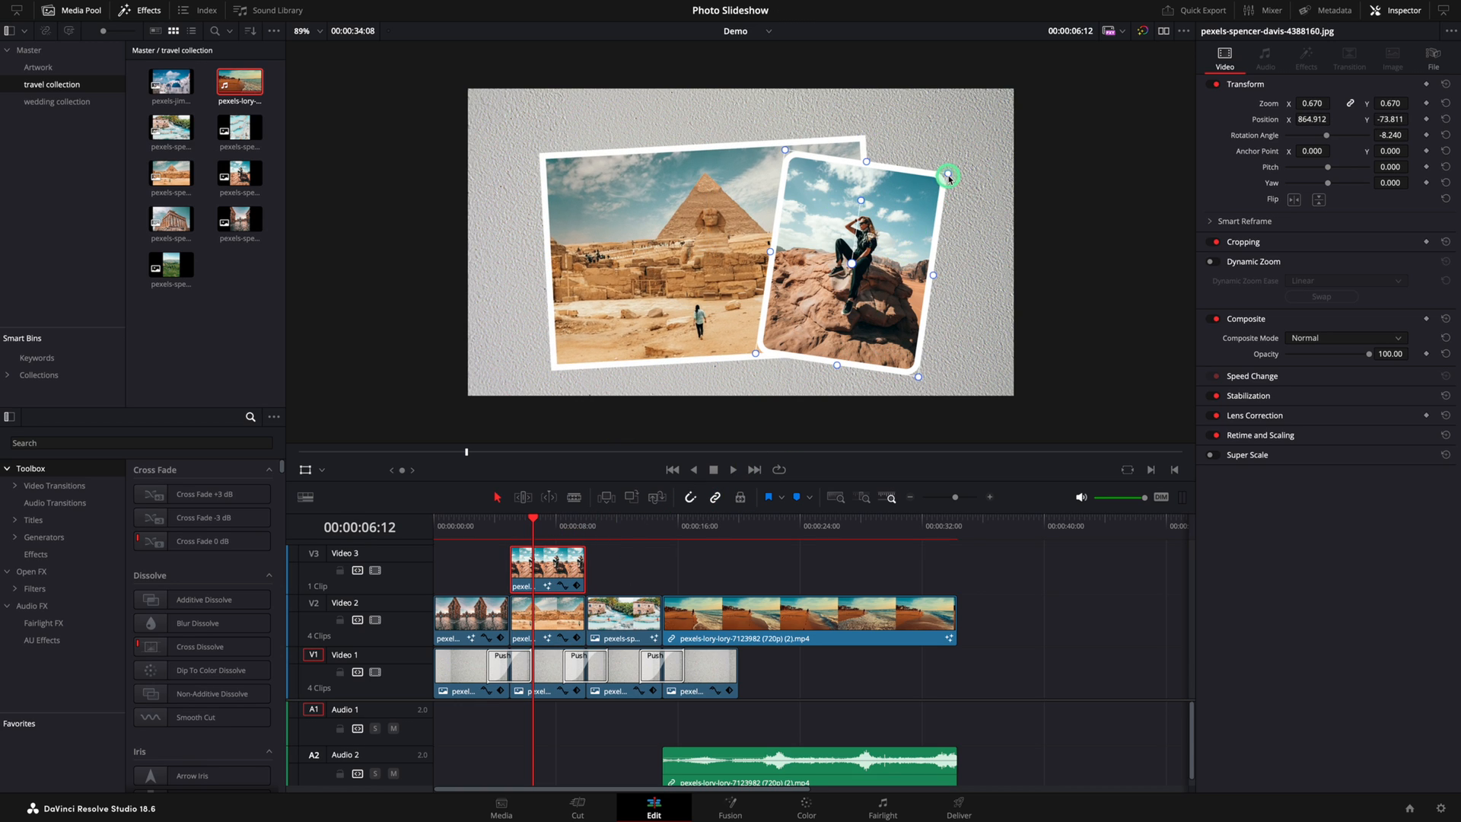
left_click_drag(947, 176, 902, 235)
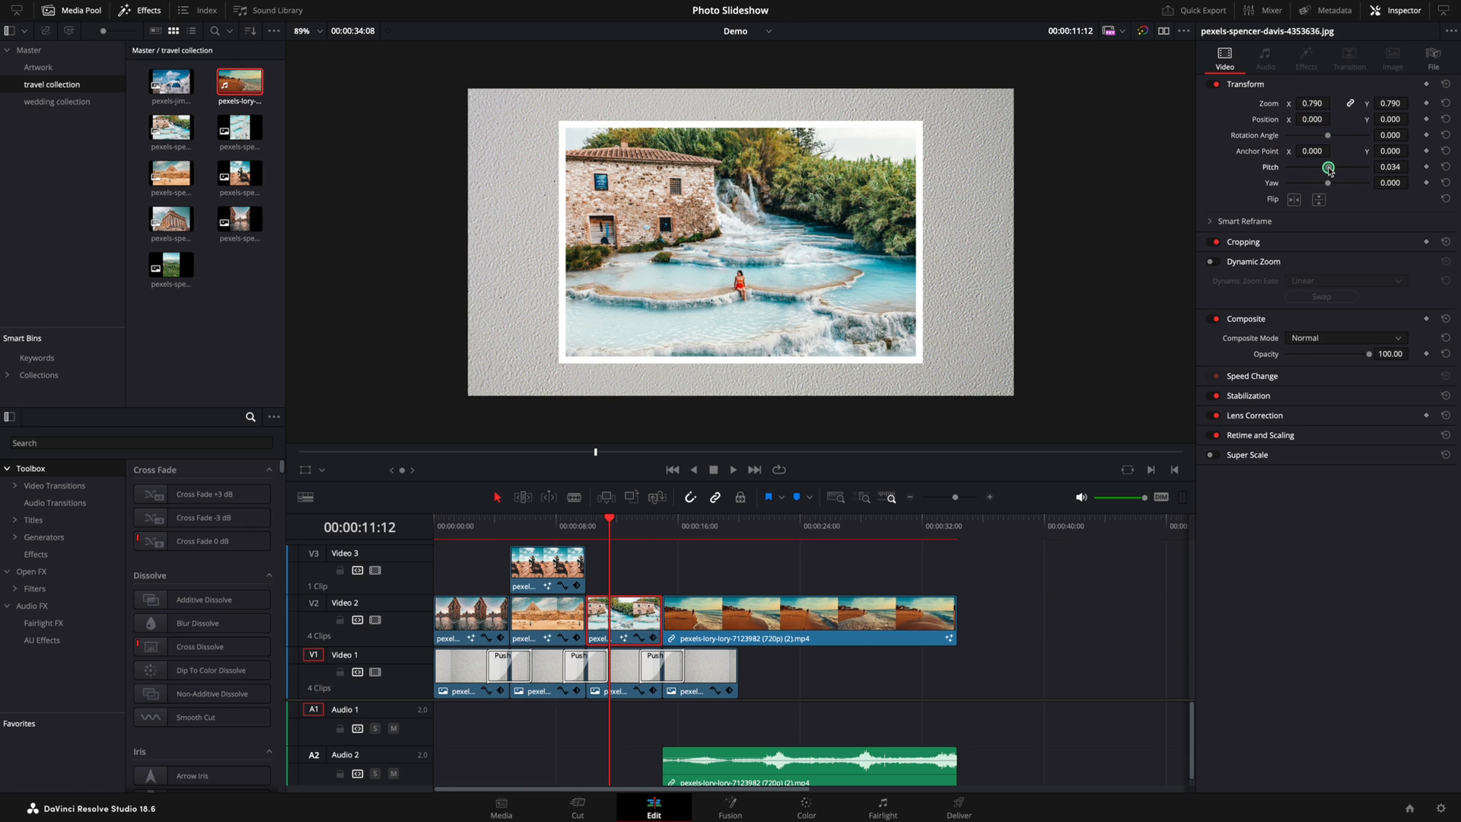
Adjust Yaw and Pitch to give the waterfall photo a perspective tilt
left_click_drag(1328, 182, 1323, 183)
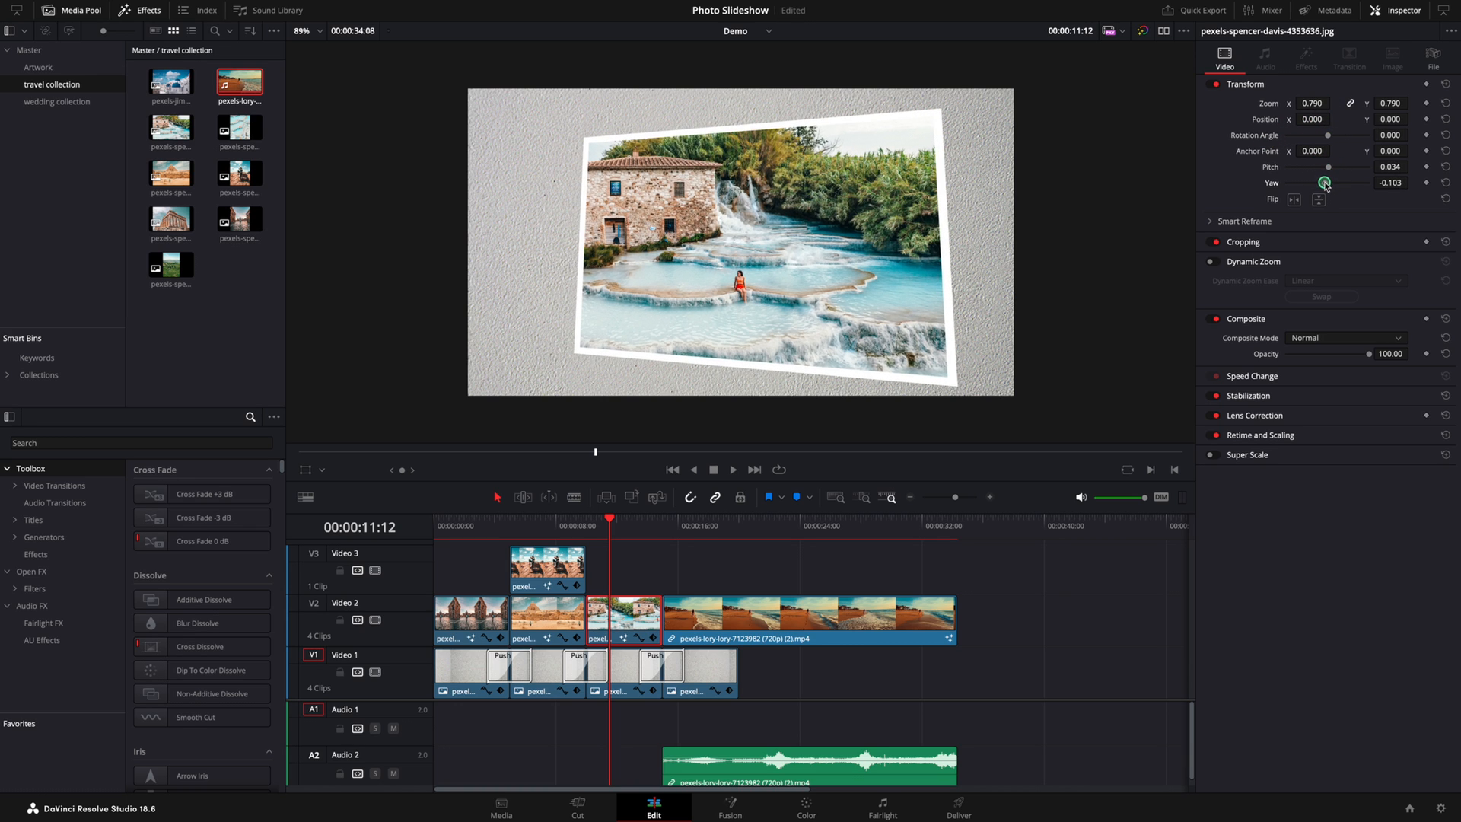
left_click_drag(1326, 167, 1331, 170)
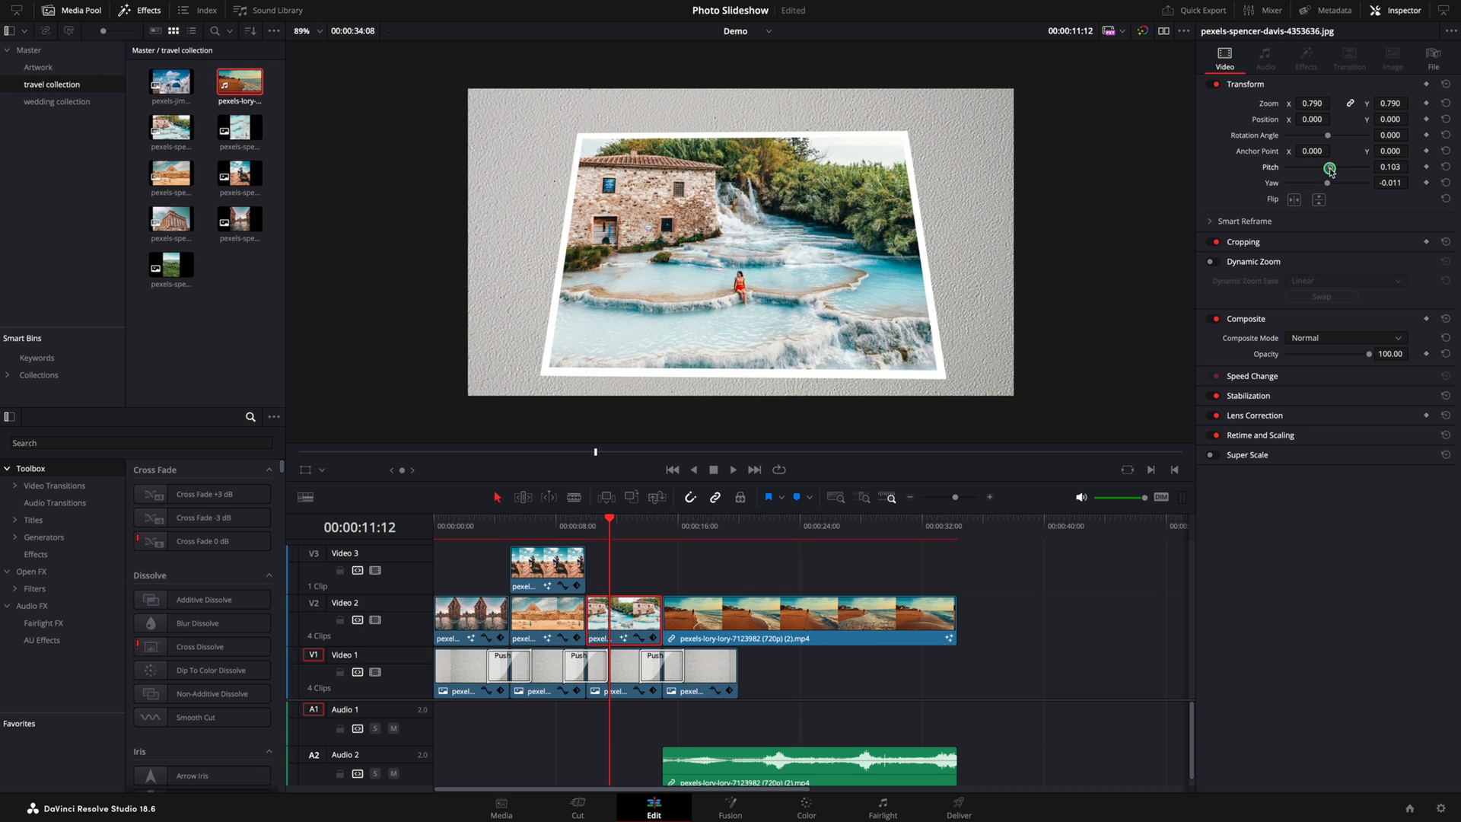
left_click_drag(1329, 170, 1325, 173)
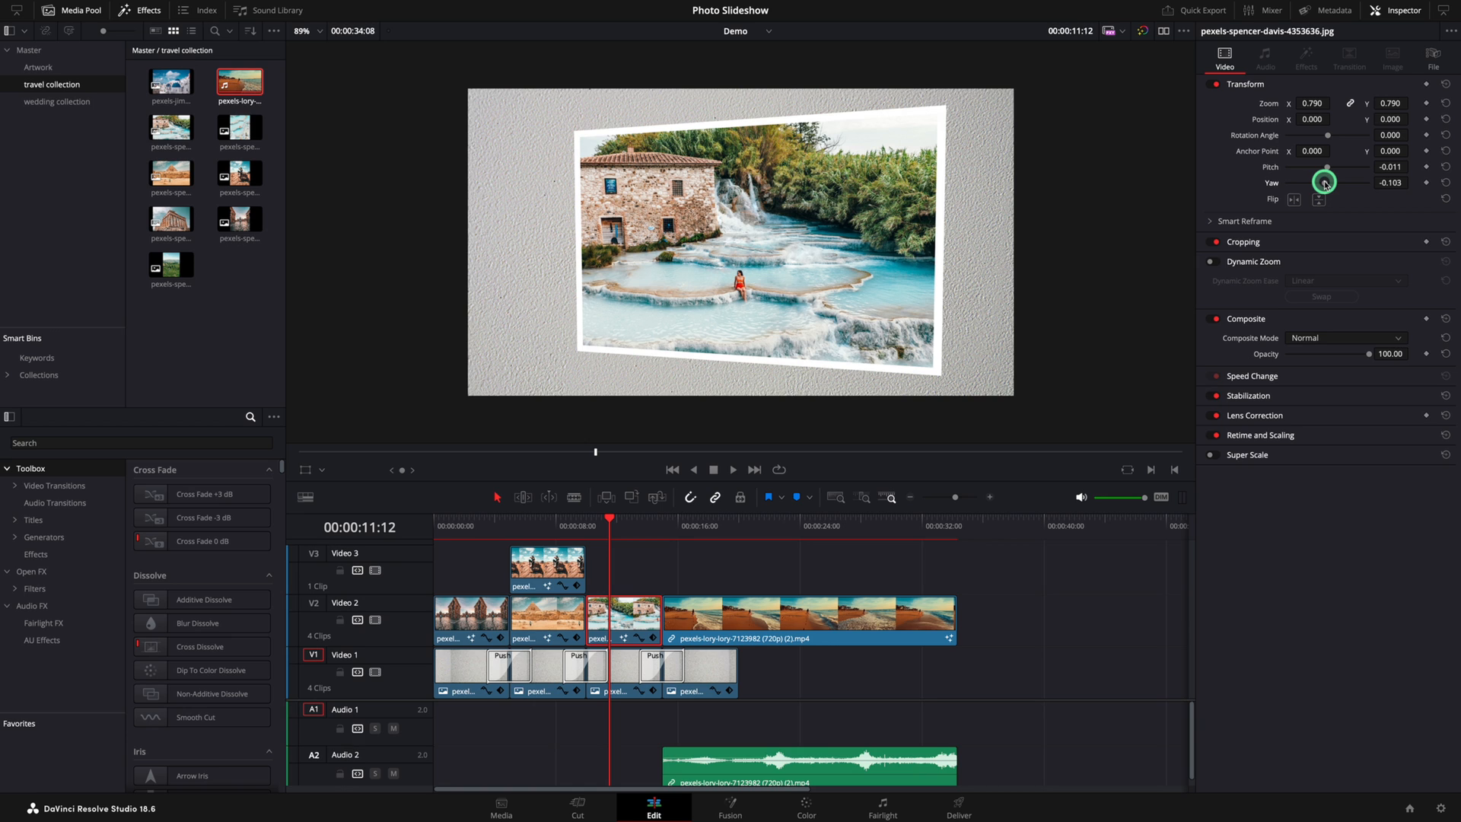
Split the beach video, then change the first piece's speed with Pitch Correction enabled
left_click(686, 520)
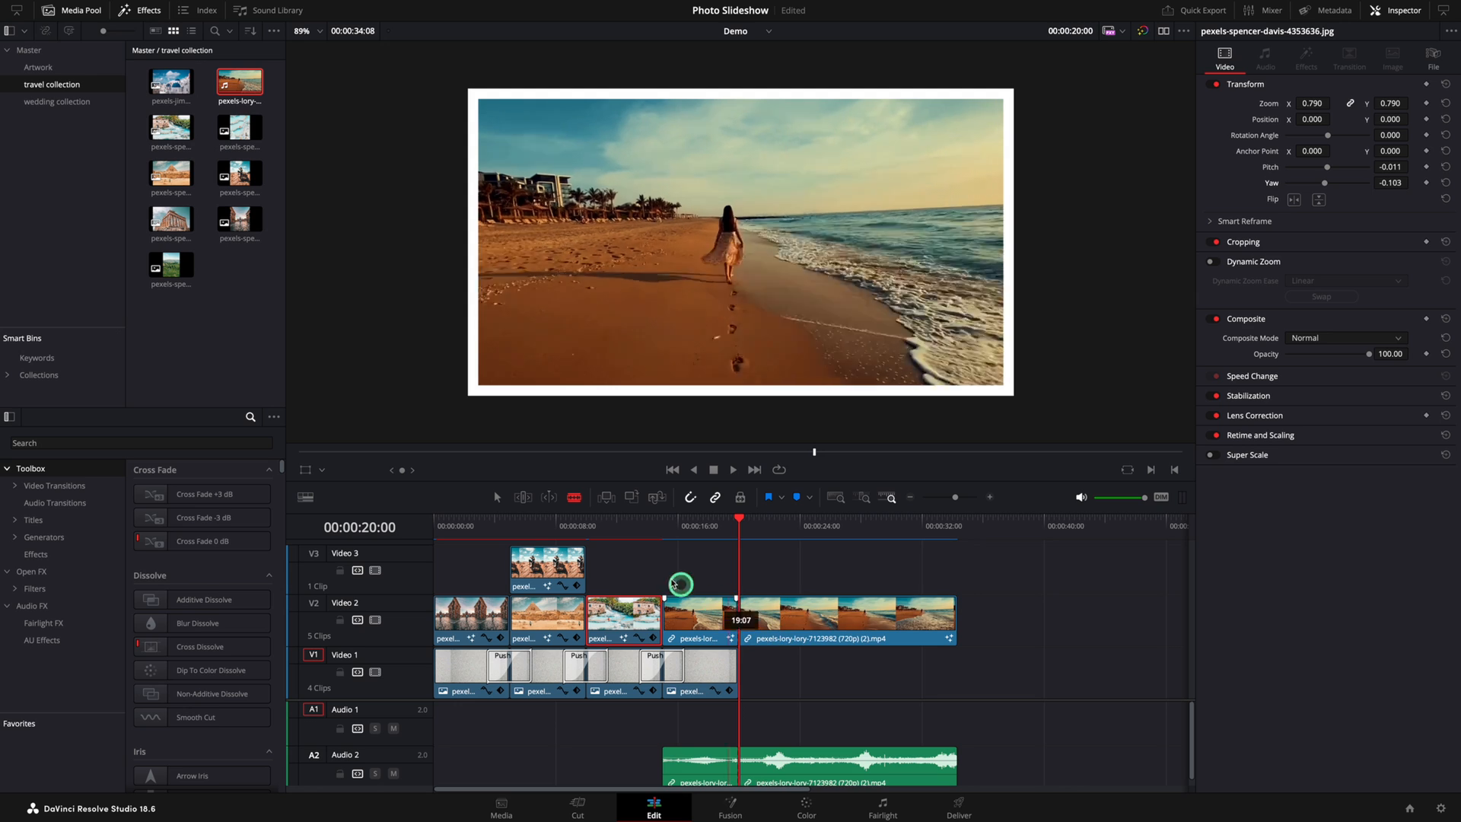
right_click(731, 619)
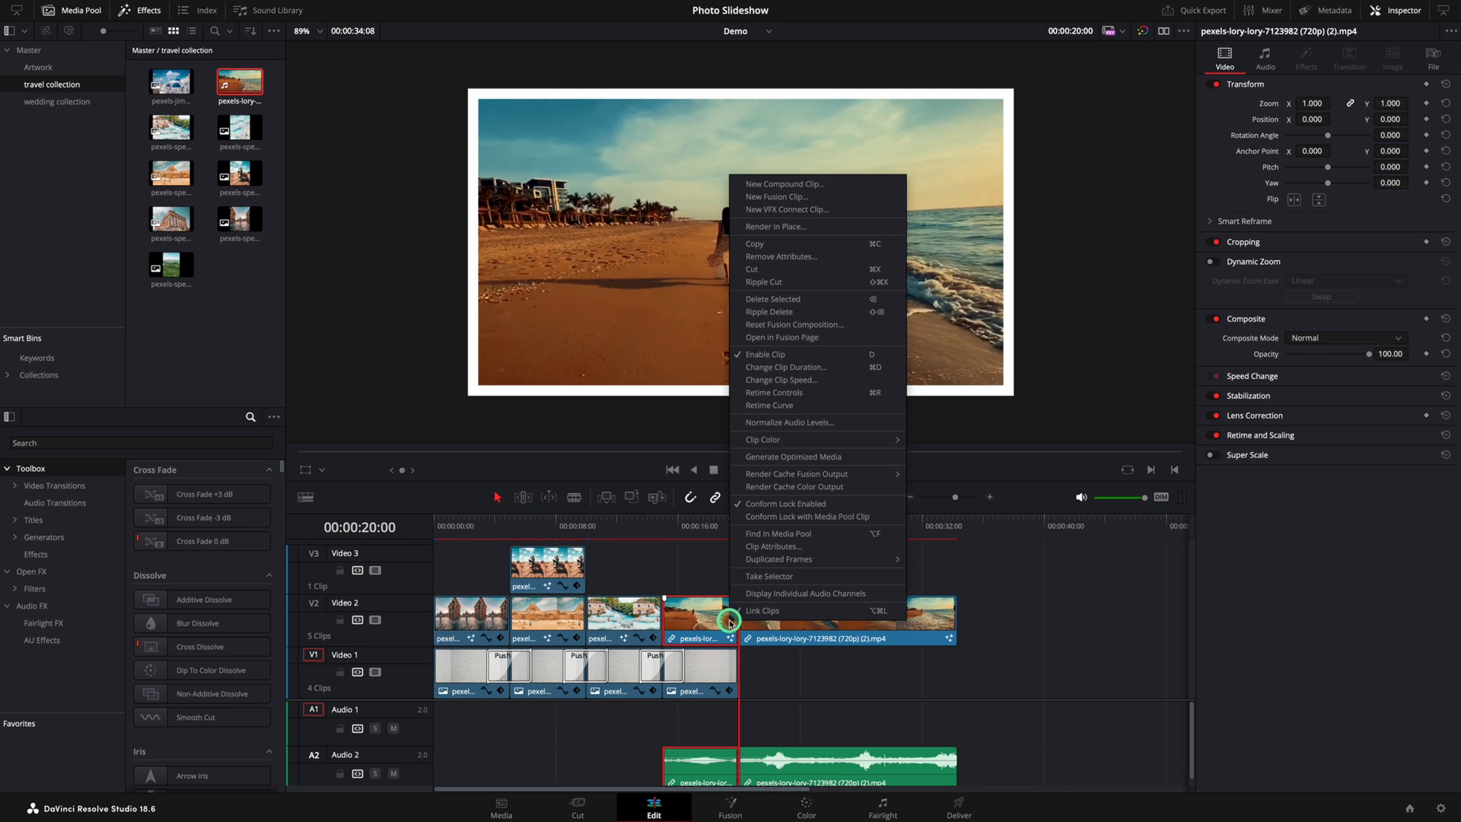
left_click(781, 379)
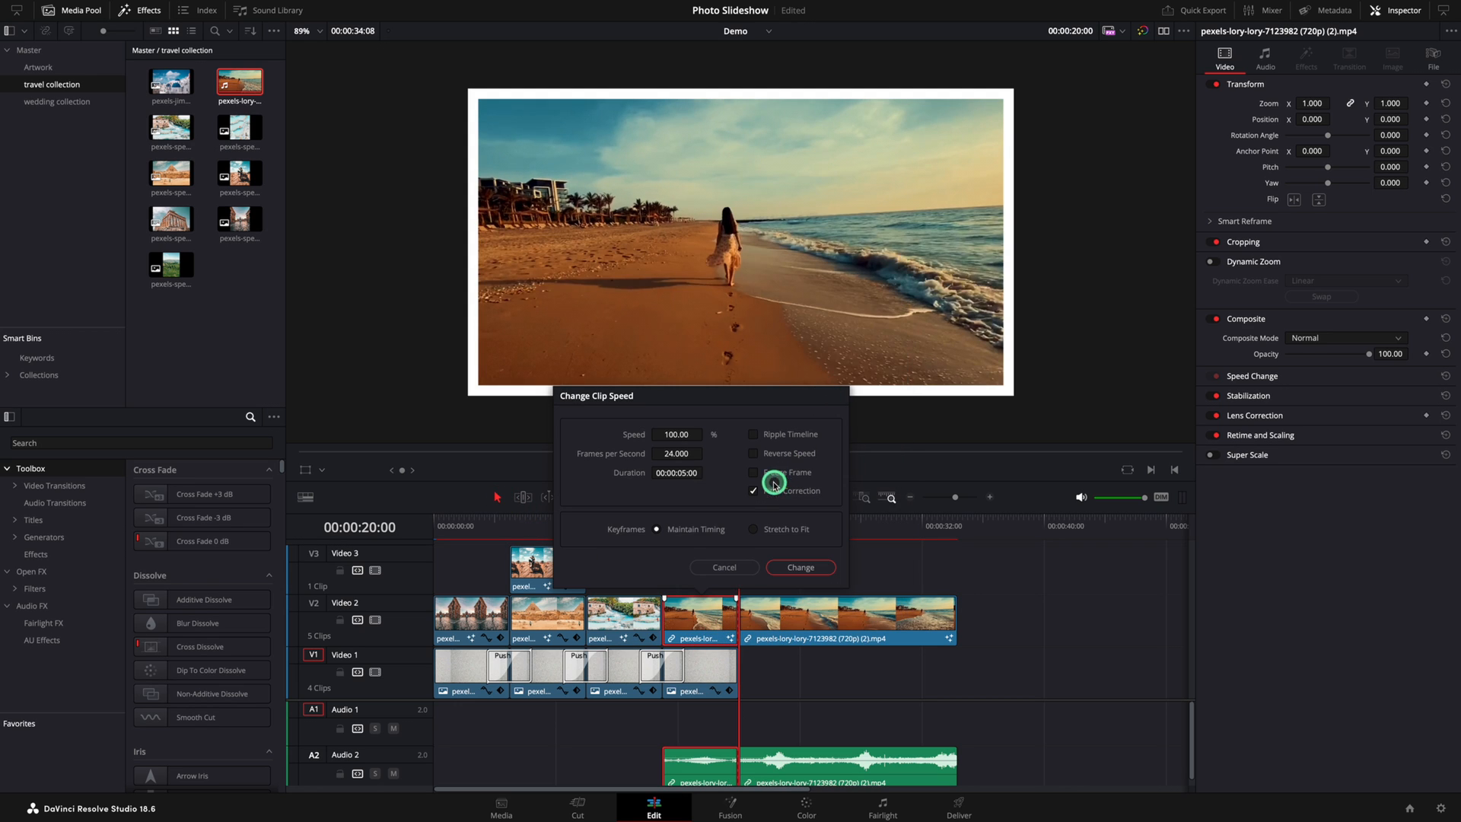
left_click(798, 568)
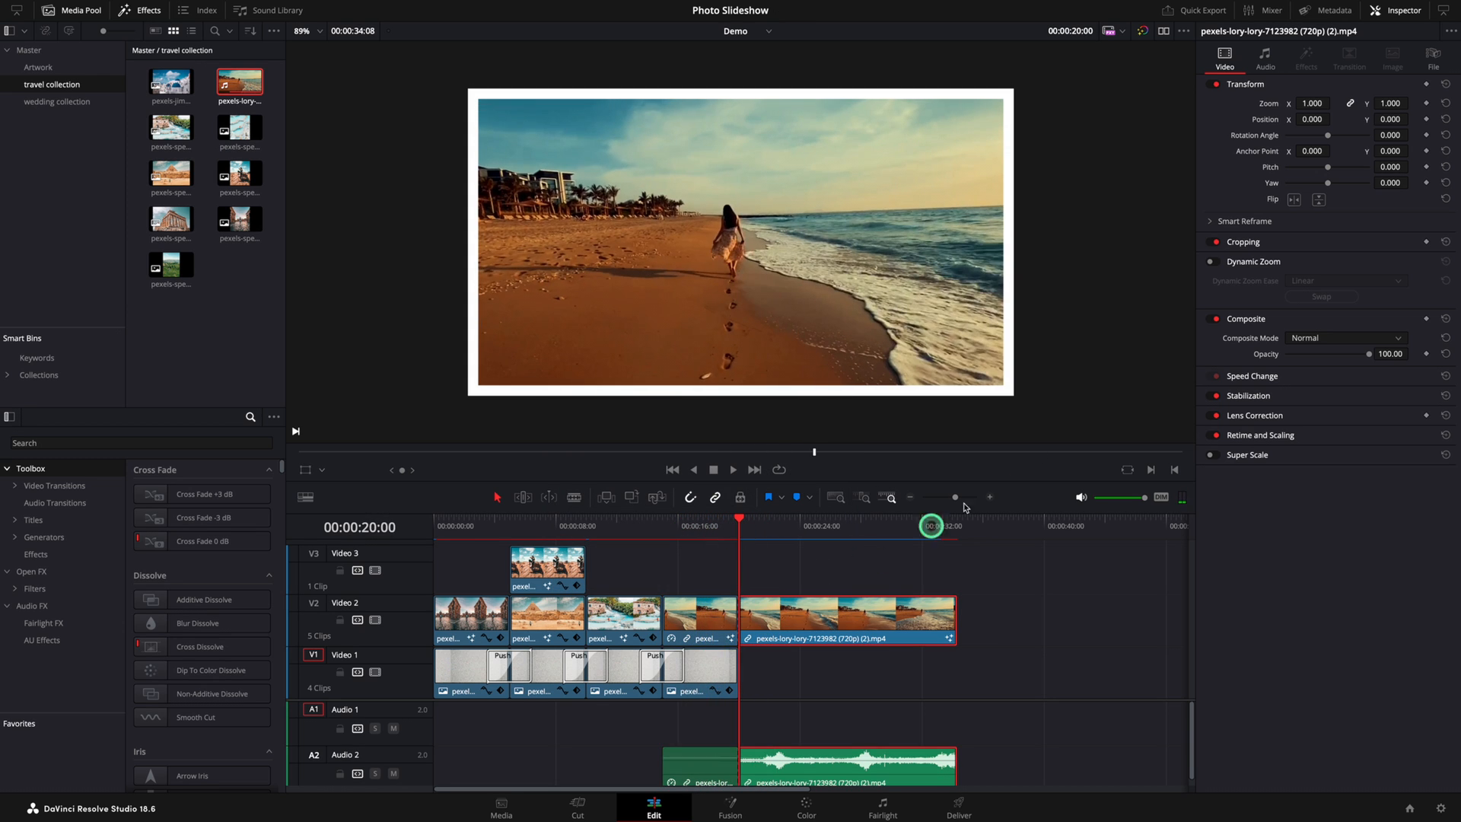
left_click(1312, 103)
type("text")
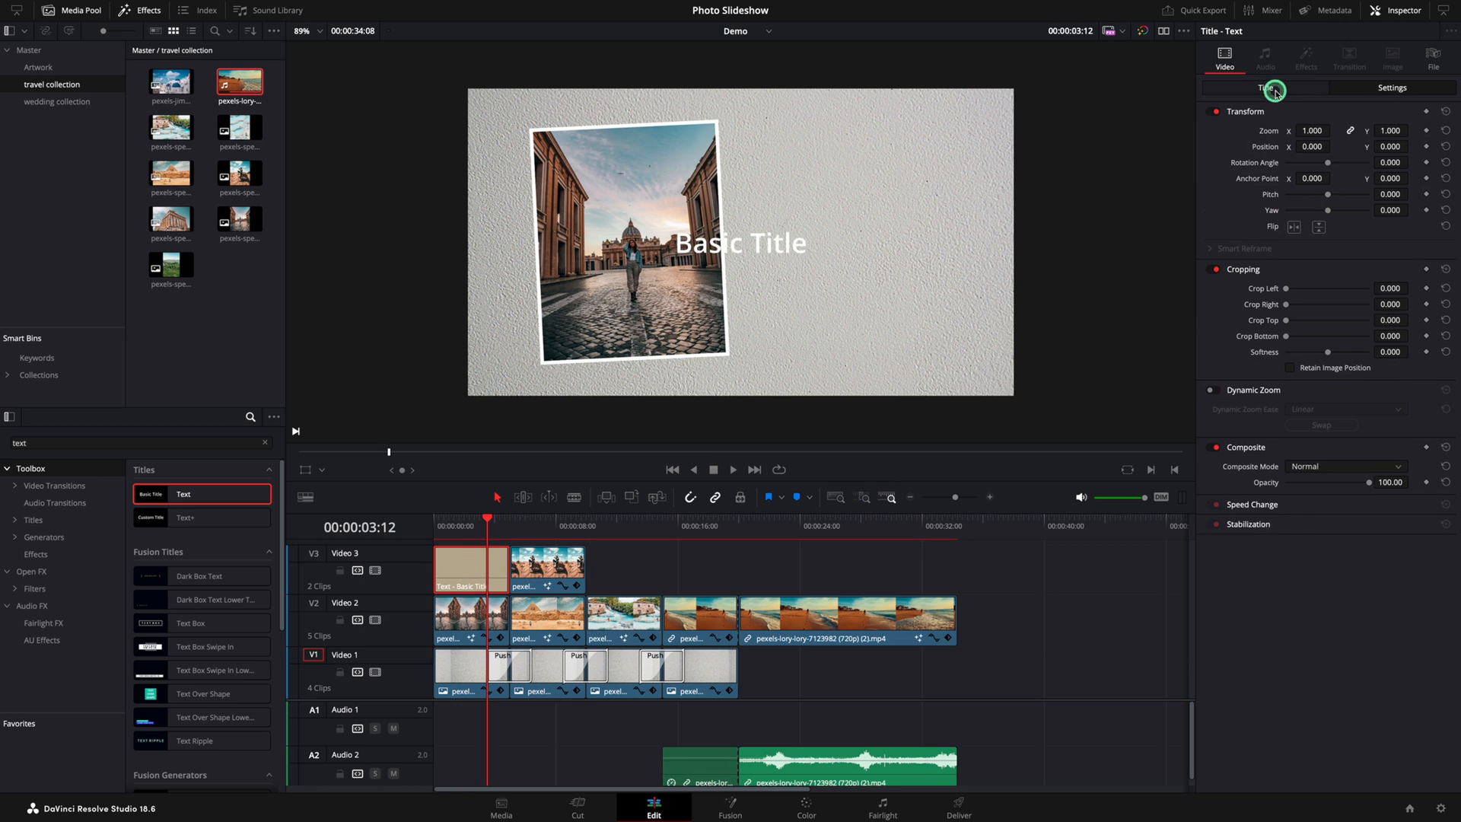
Replace the title text with 'Travel 2024' and move on to styling it
left_click(1264, 87)
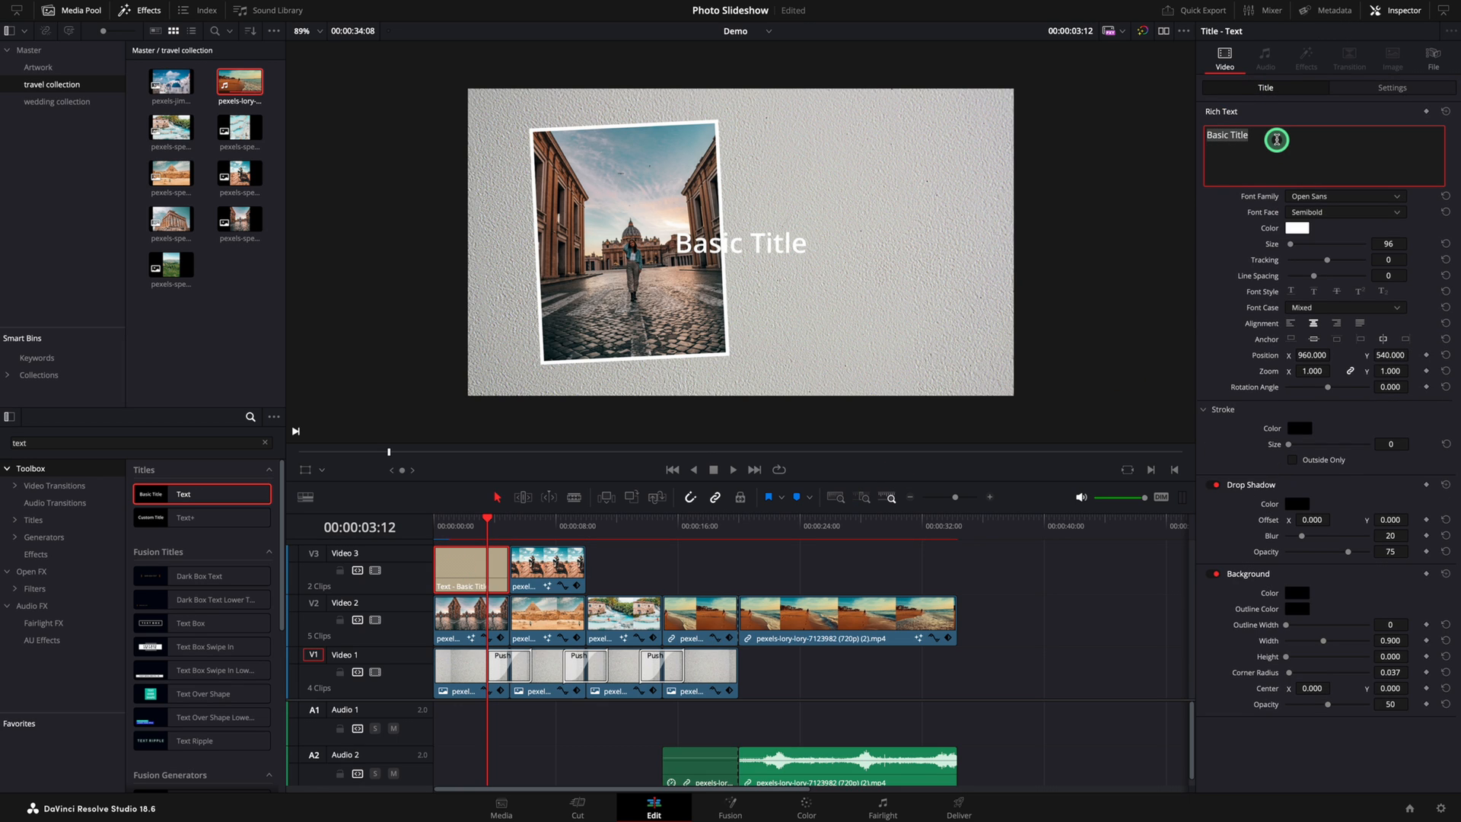
type("Travel 2024")
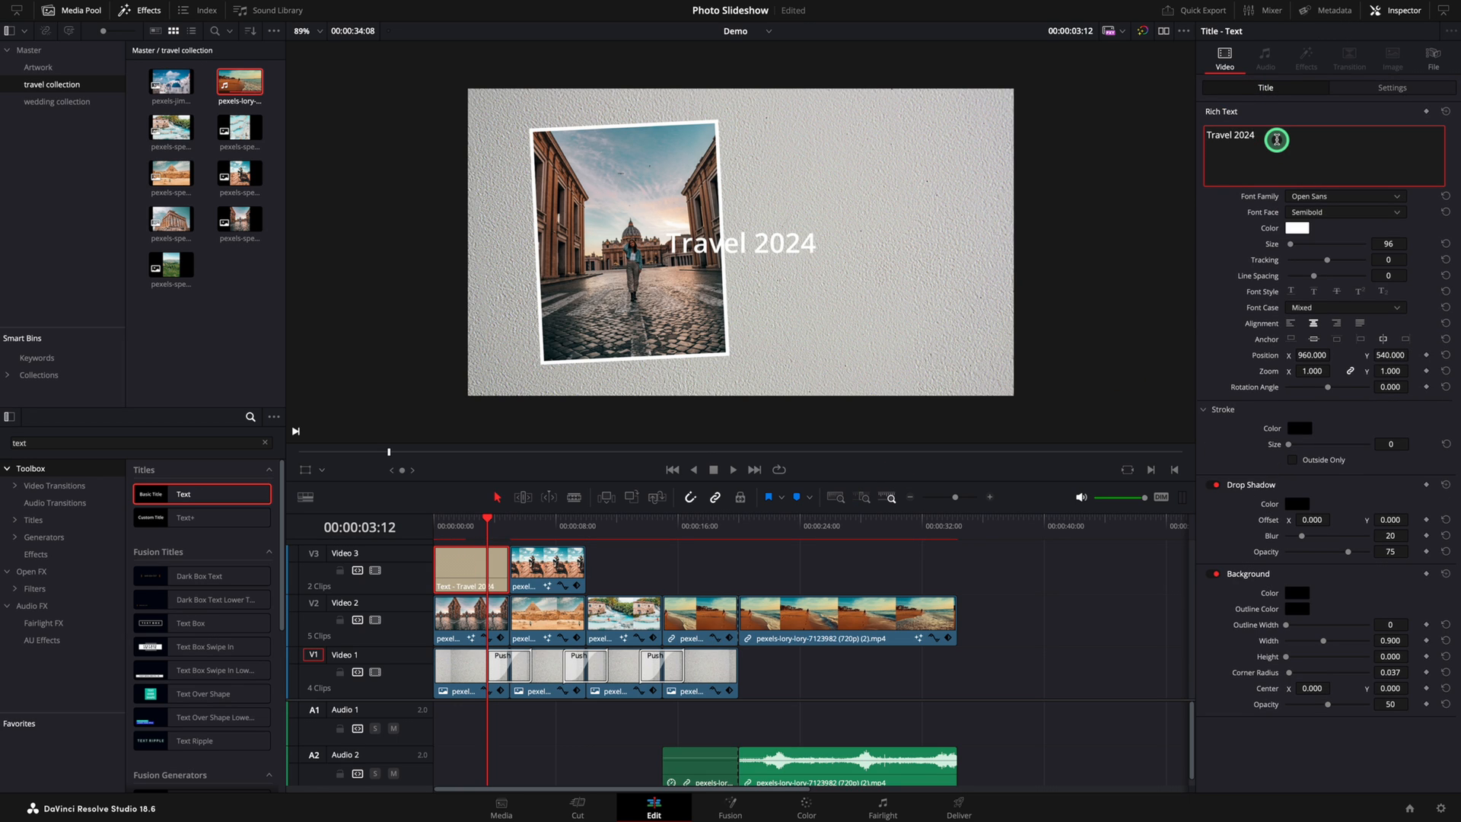
left_click(1343, 196)
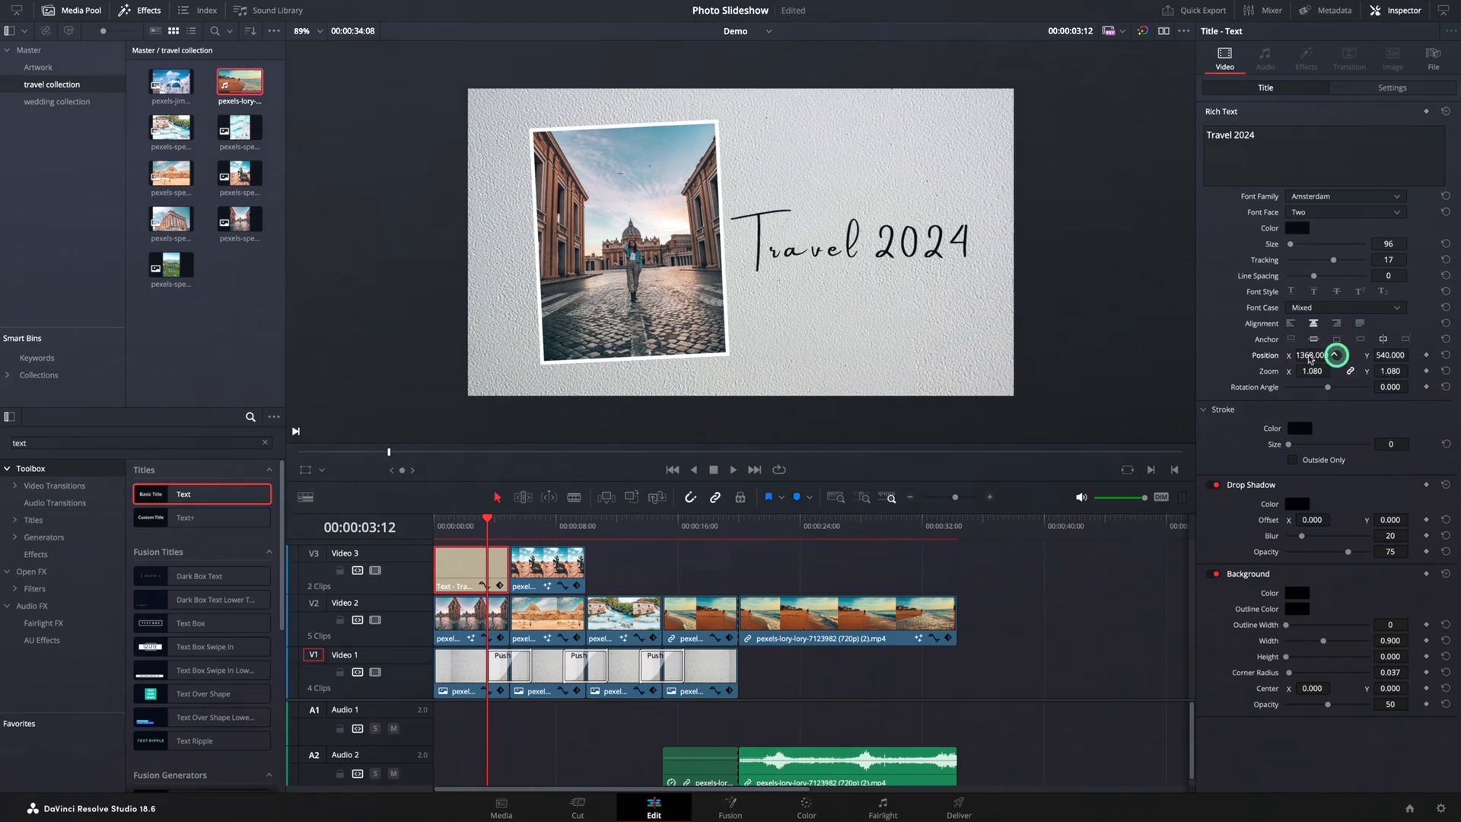
Confirm the title's position before adding Push transitions on the upper tracks
left_click(501, 669)
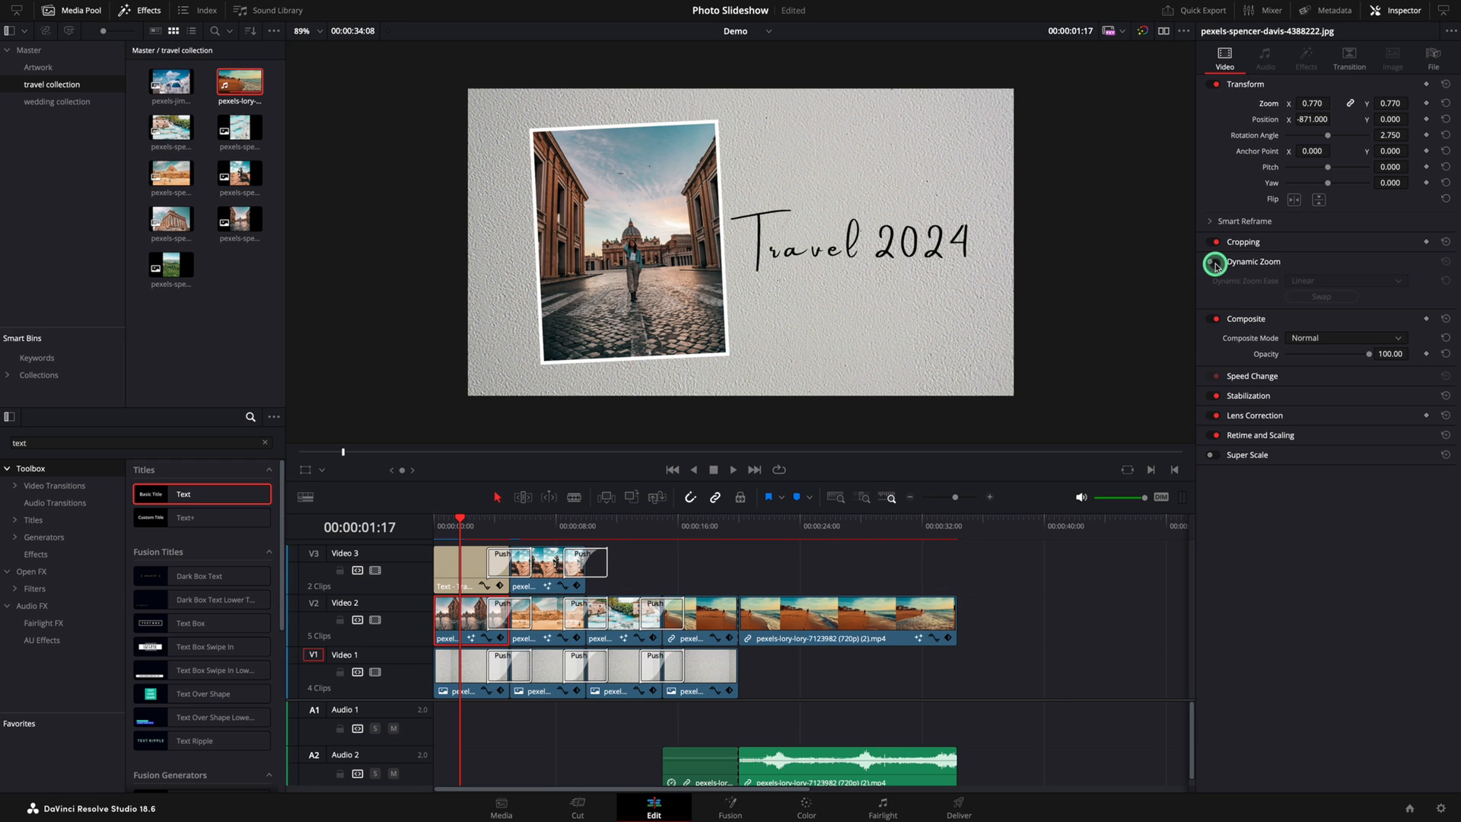
Enable Dynamic Zoom with Ease In and Out on the Rome photo and swap its direction
left_click(1215, 262)
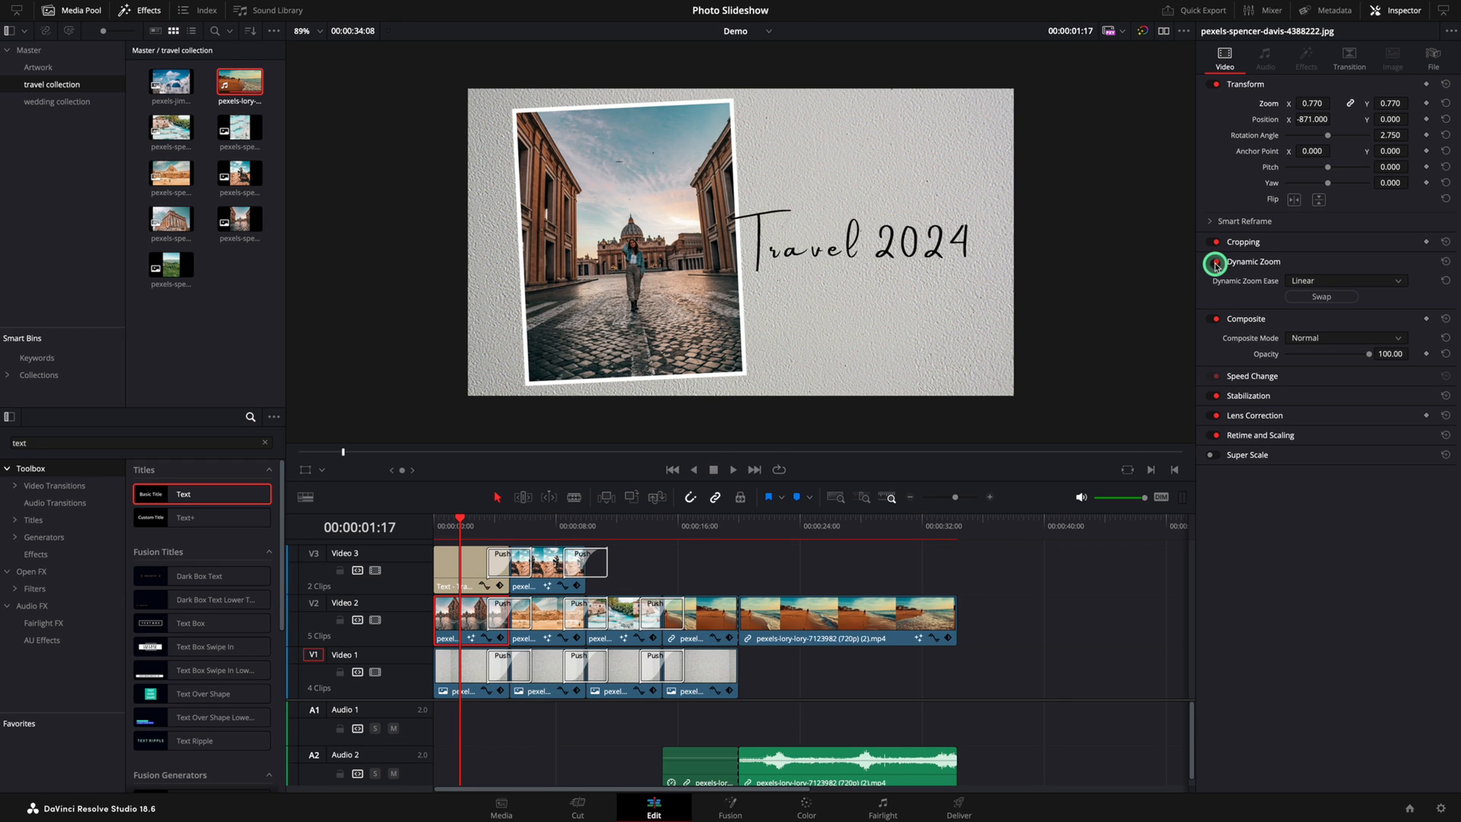
left_click(1215, 262)
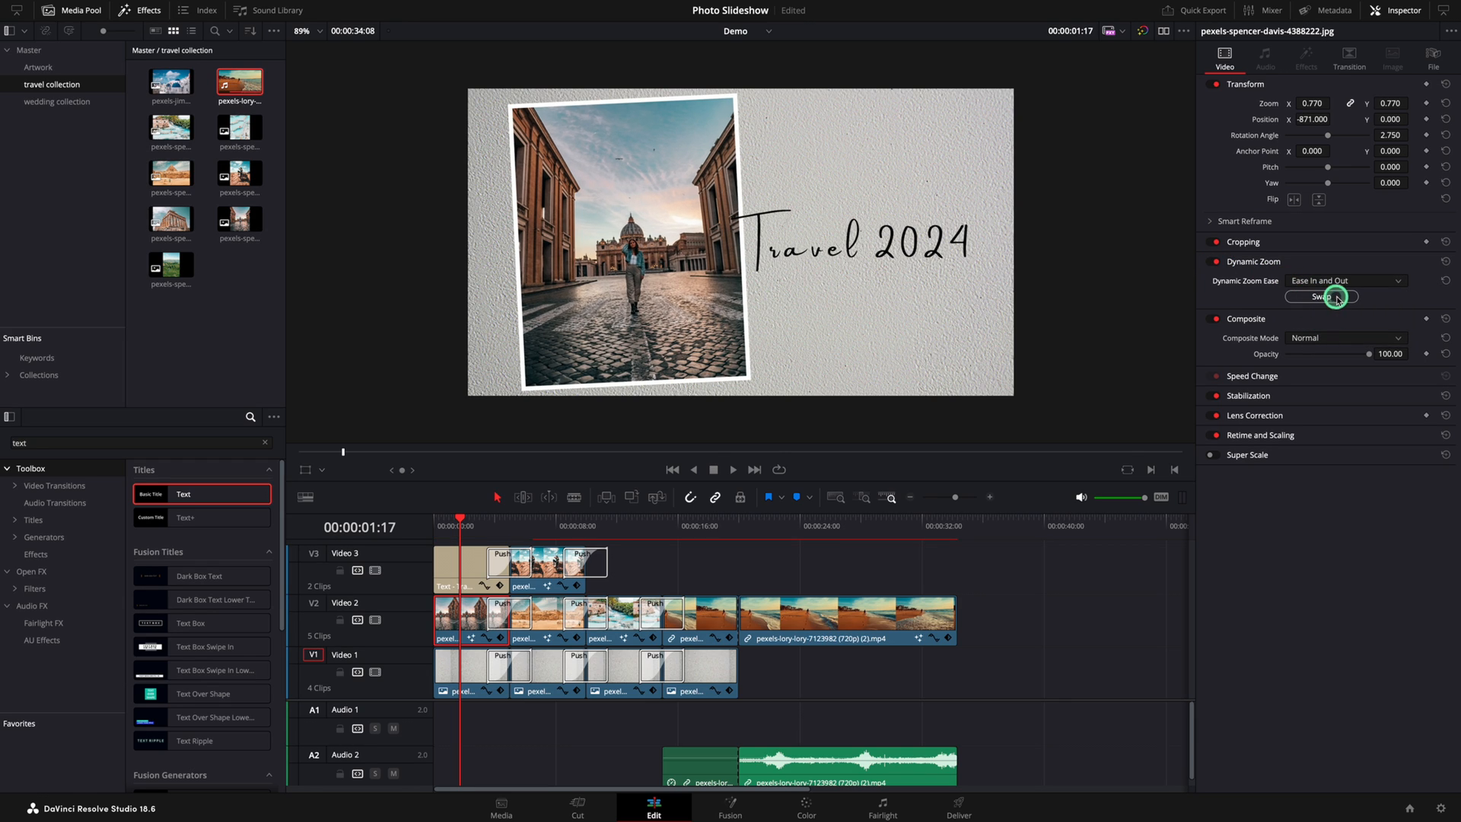
left_click(1321, 296)
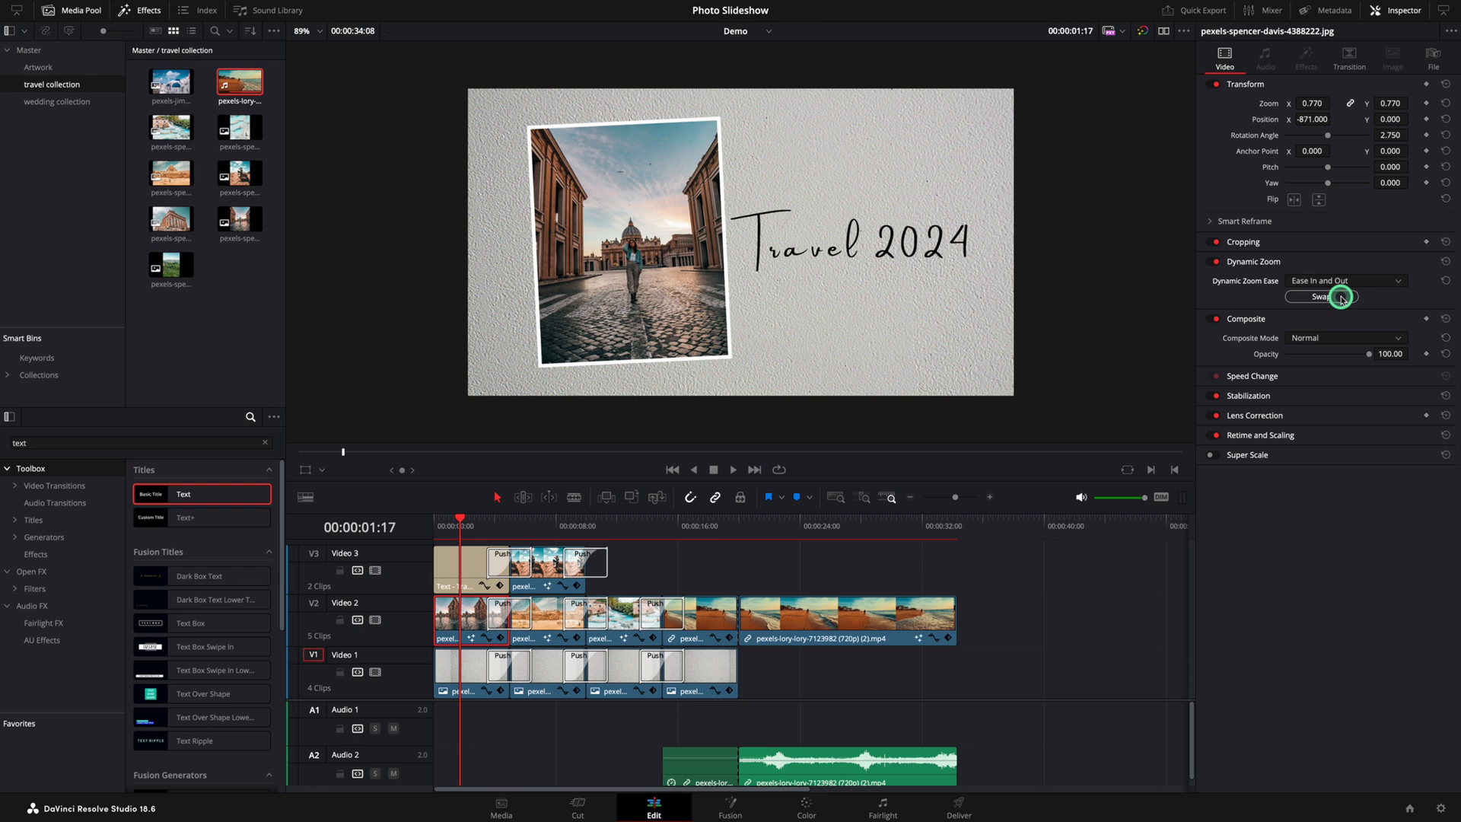
left_click(1320, 296)
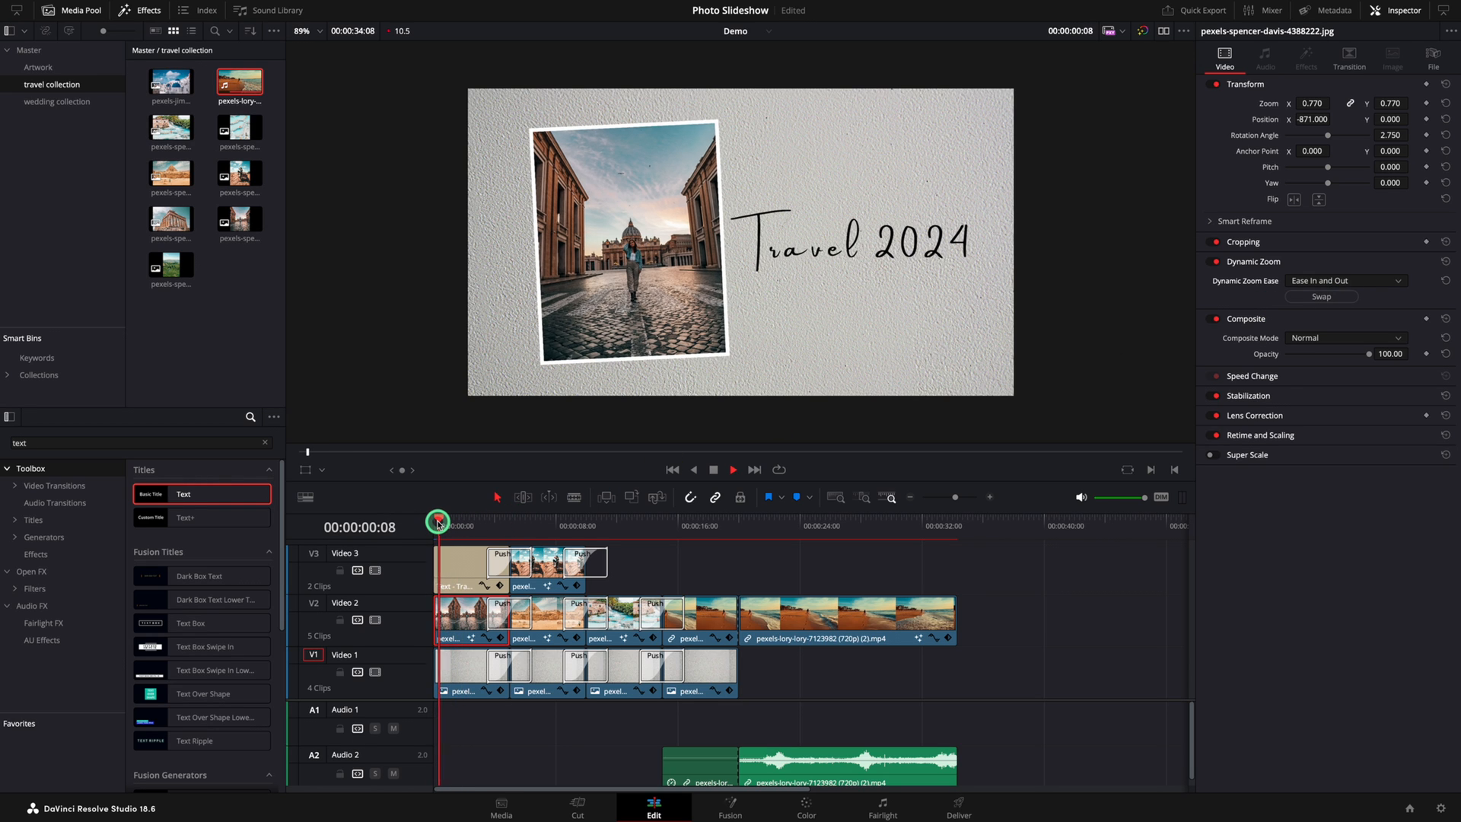
left_click(504, 521)
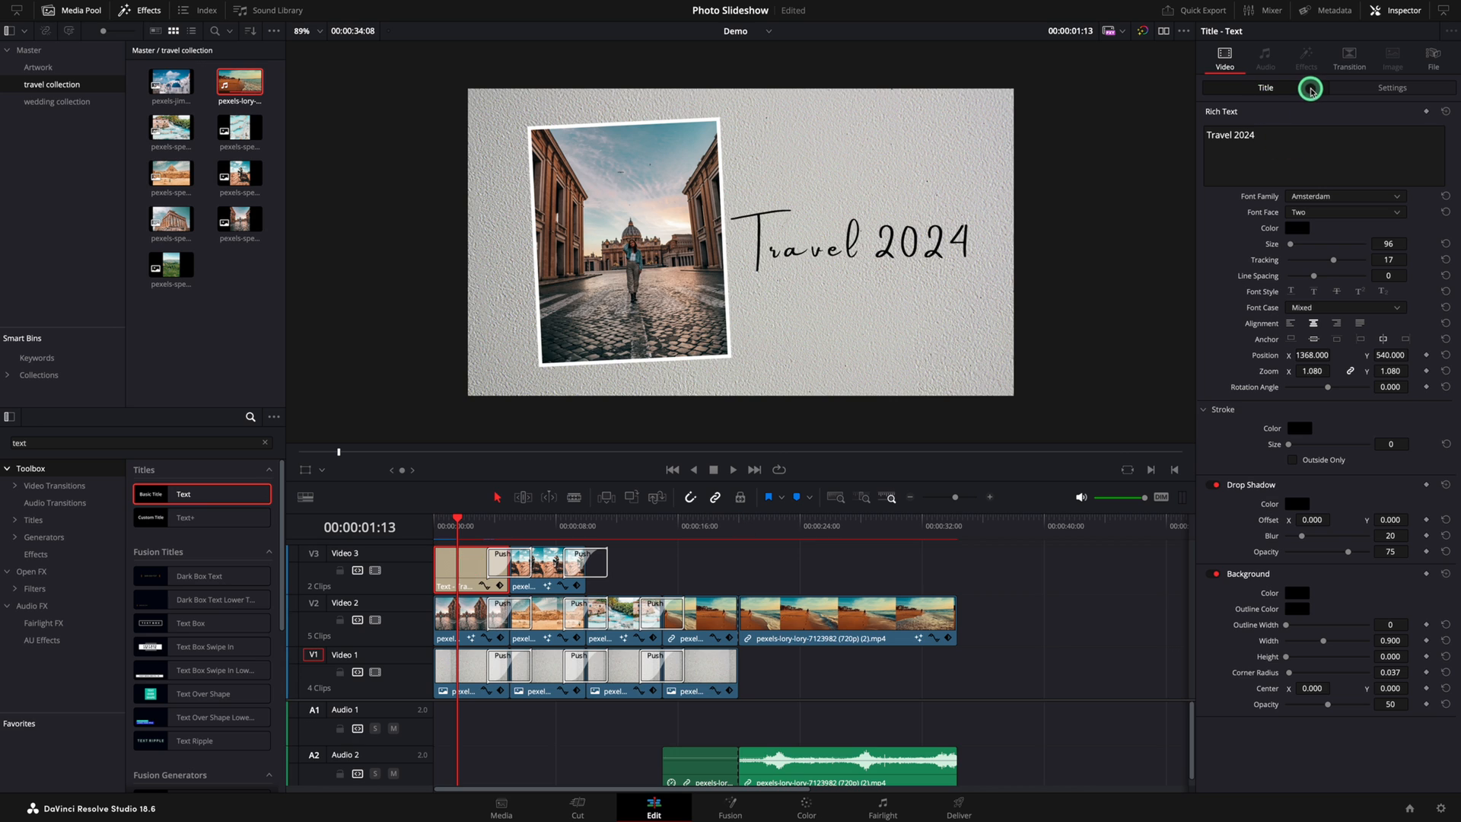
Set Dynamic Zoom on the title and reverse the zoom direction on the Egypt photo
left_click(1391, 87)
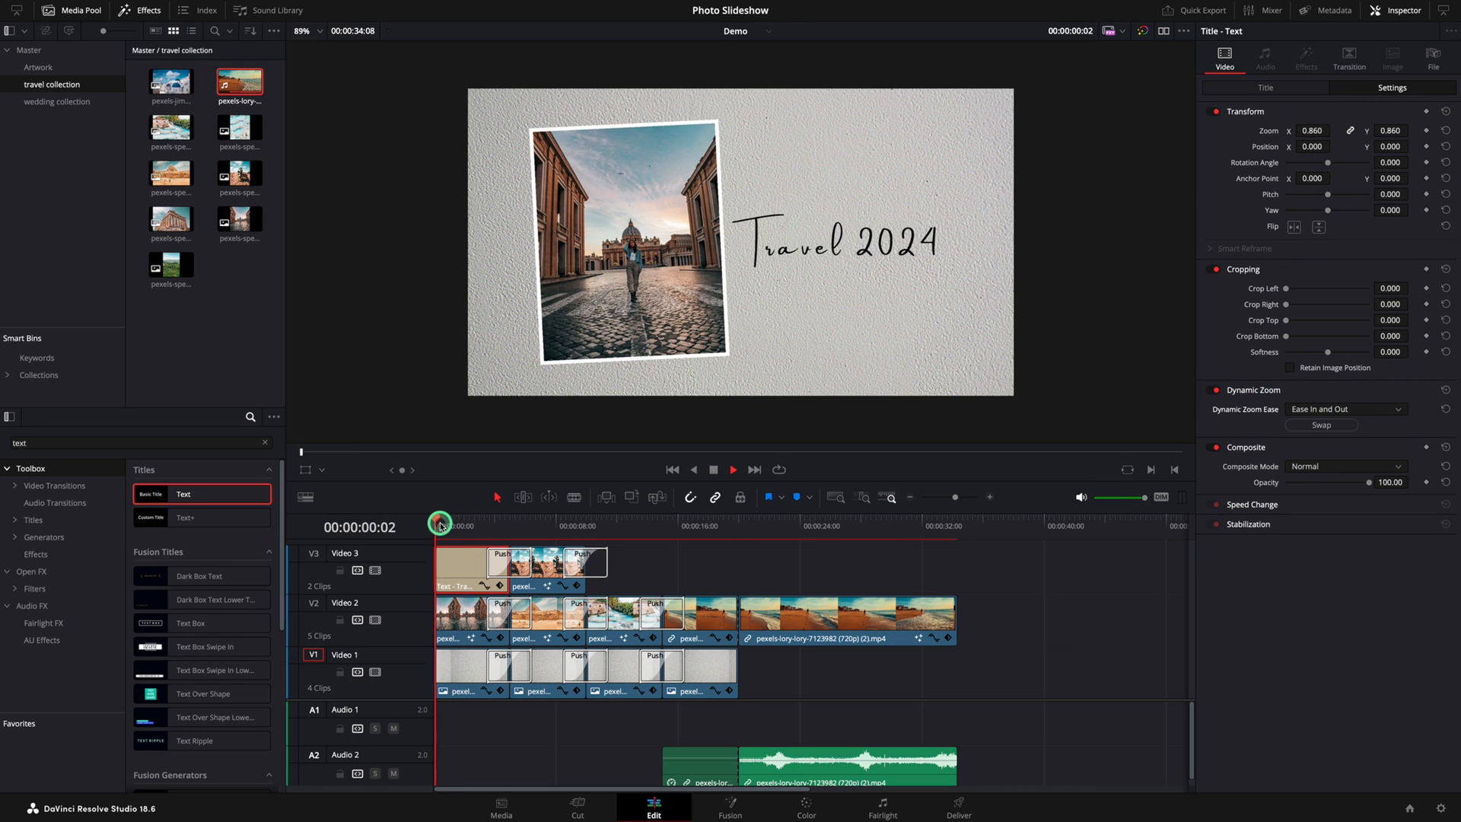
left_click(731, 469)
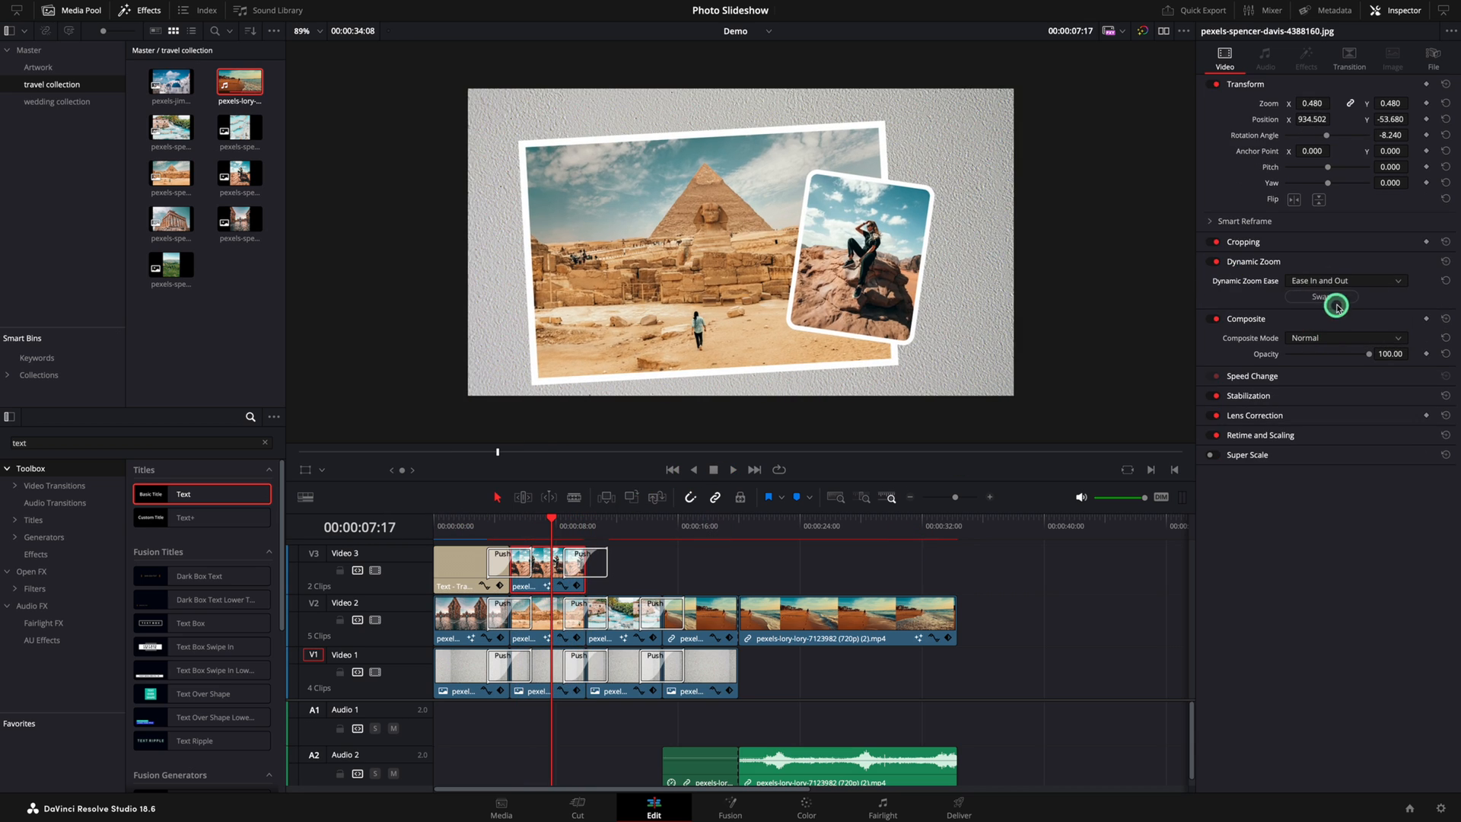
left_click(629, 518)
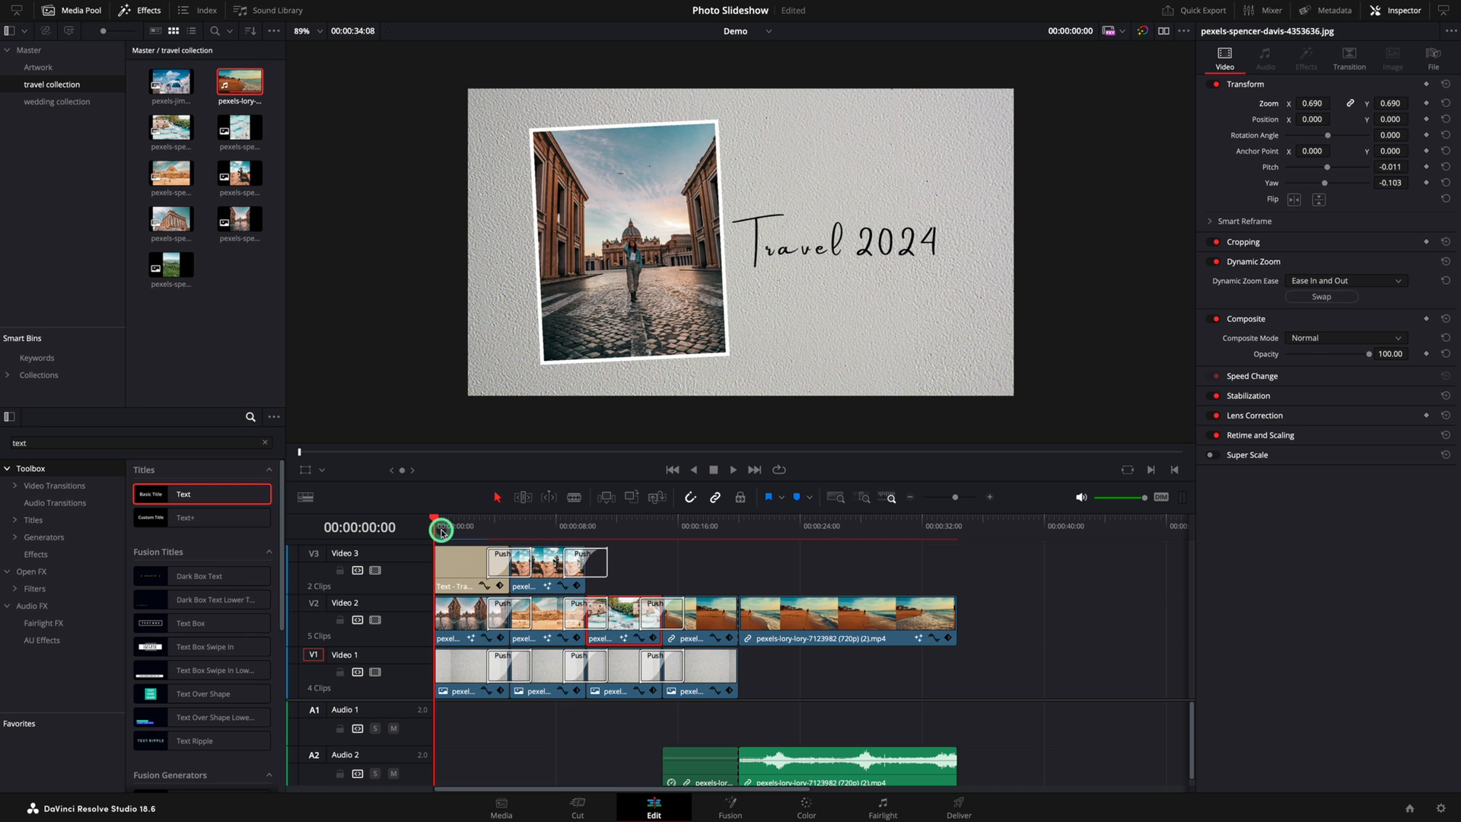
Keyframe the beach video's Zoom from 0.79 up to 1.09 and preview the playback
left_click(668, 531)
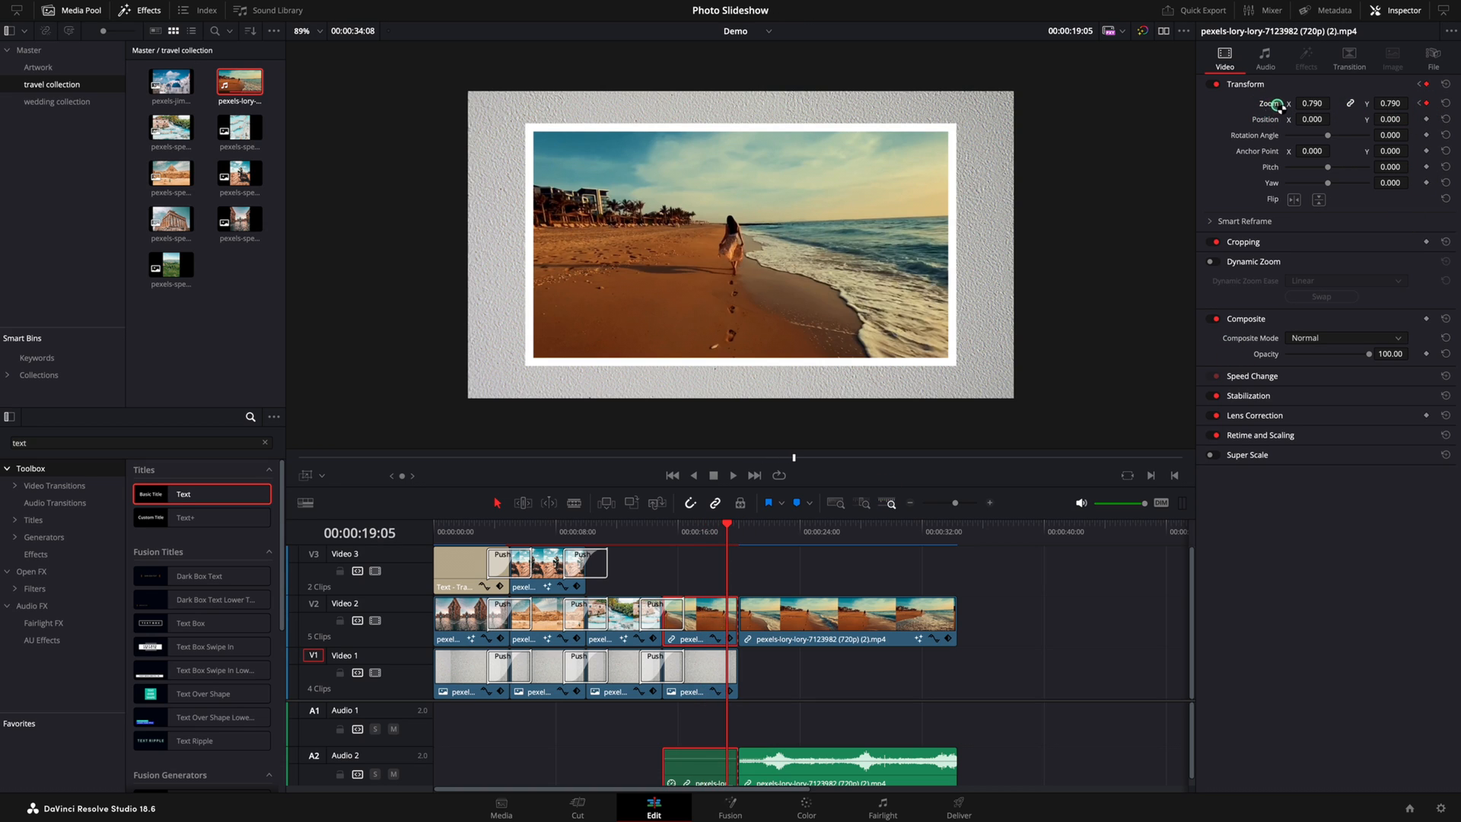
left_click_drag(1316, 103, 1323, 98)
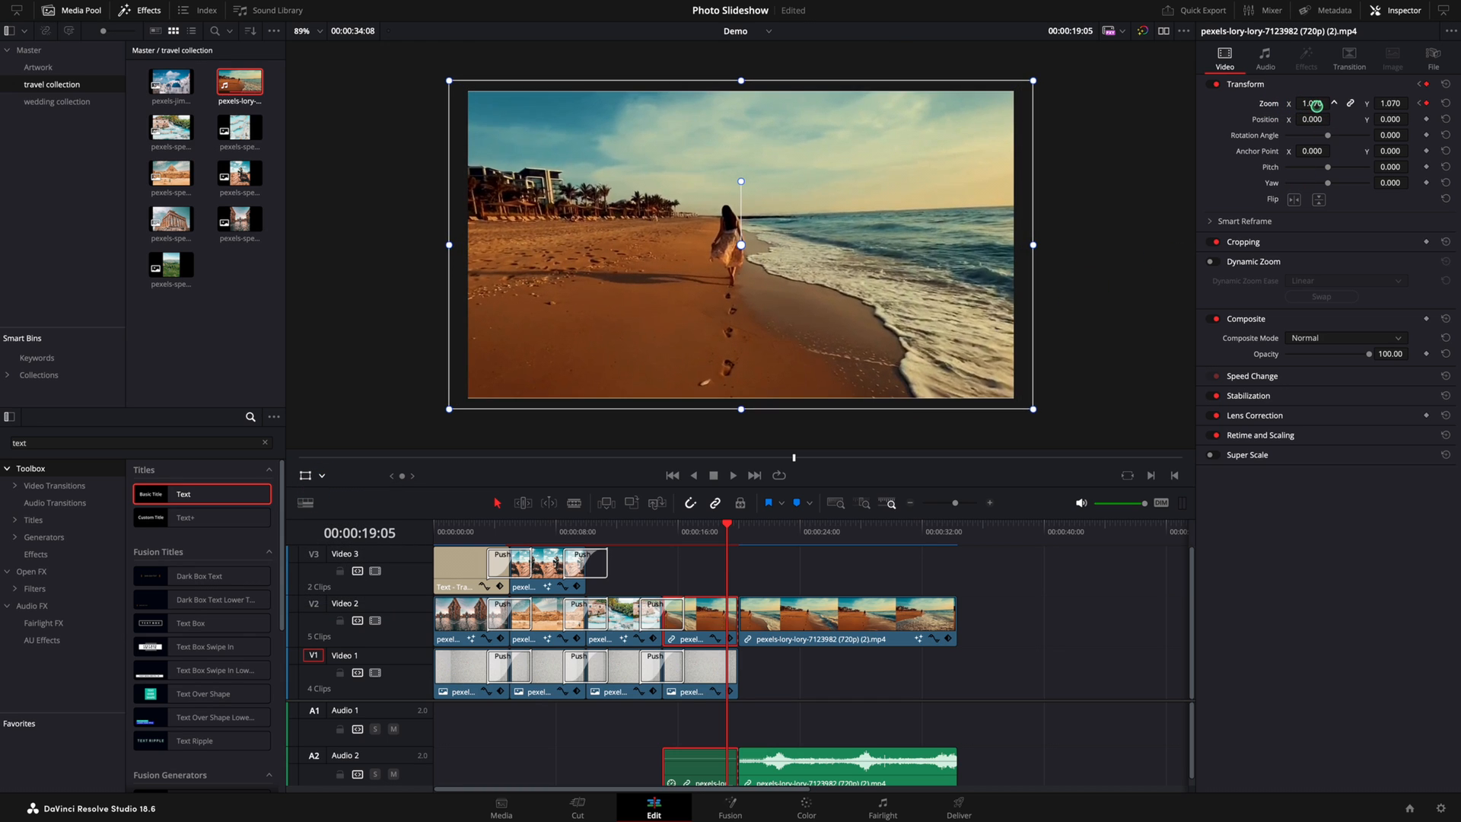
left_click(731, 475)
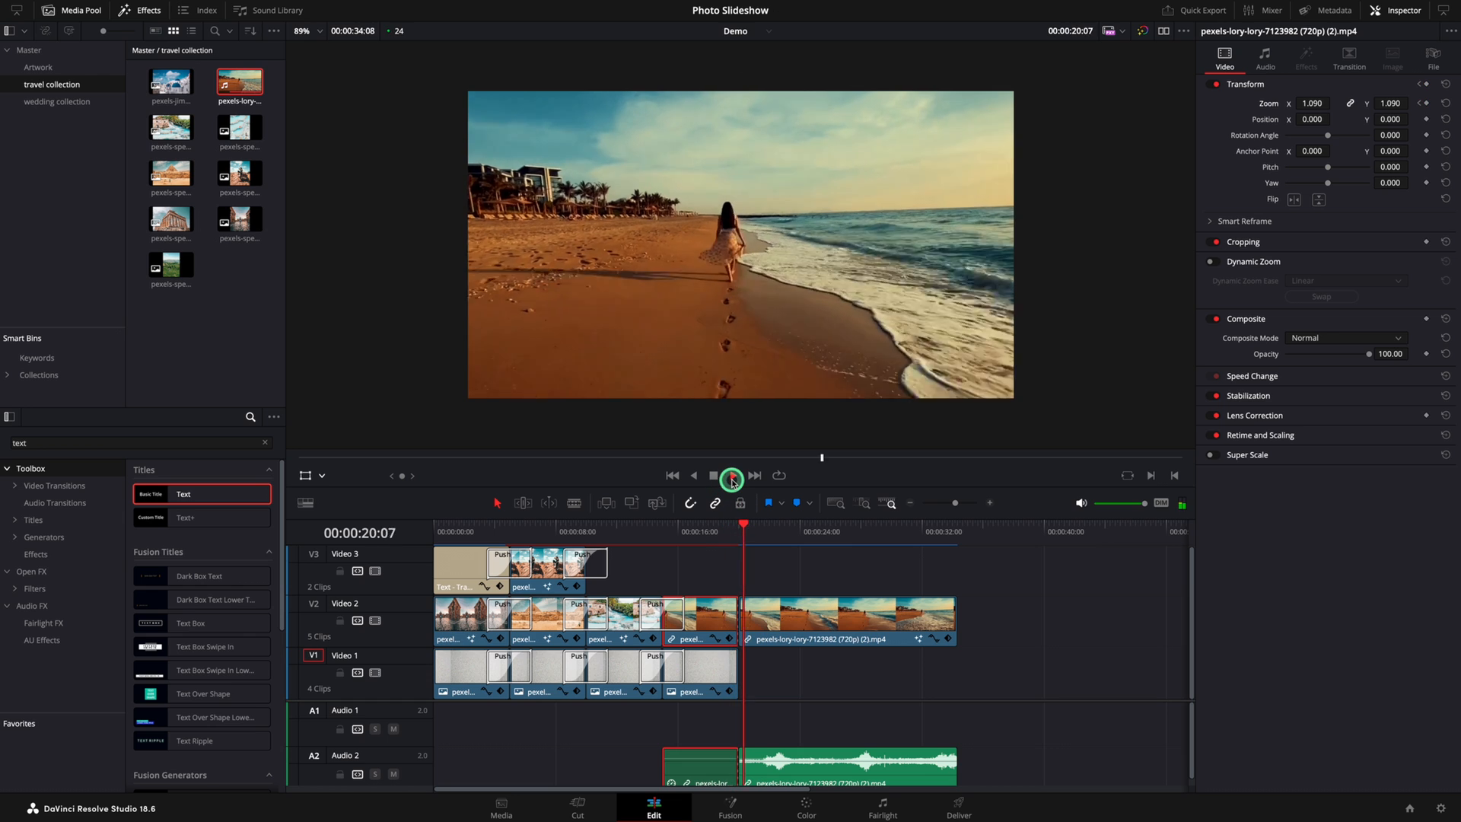
left_click(731, 475)
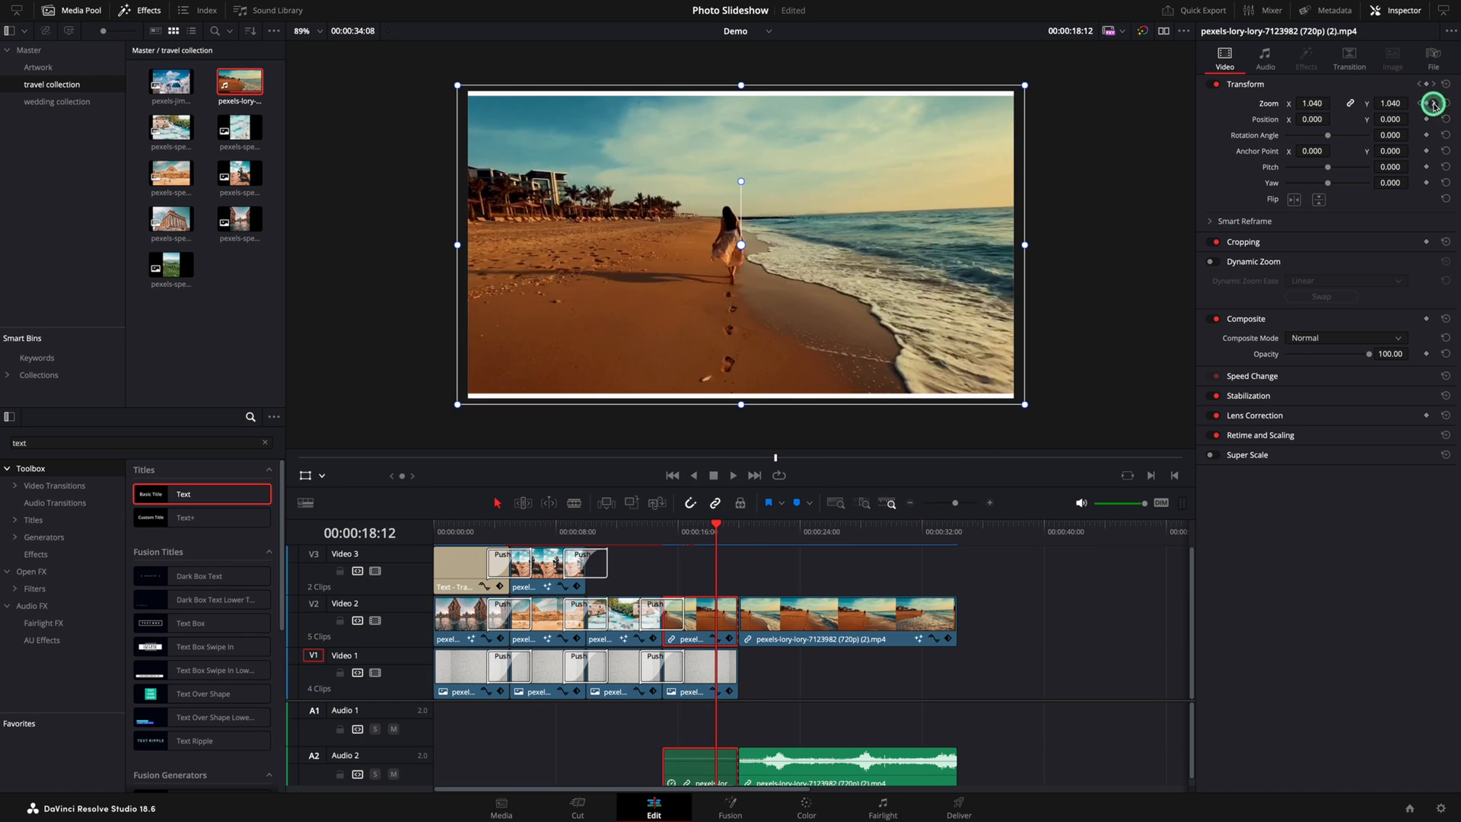
Step between the two Zoom keyframes to check their values
left_click(1432, 104)
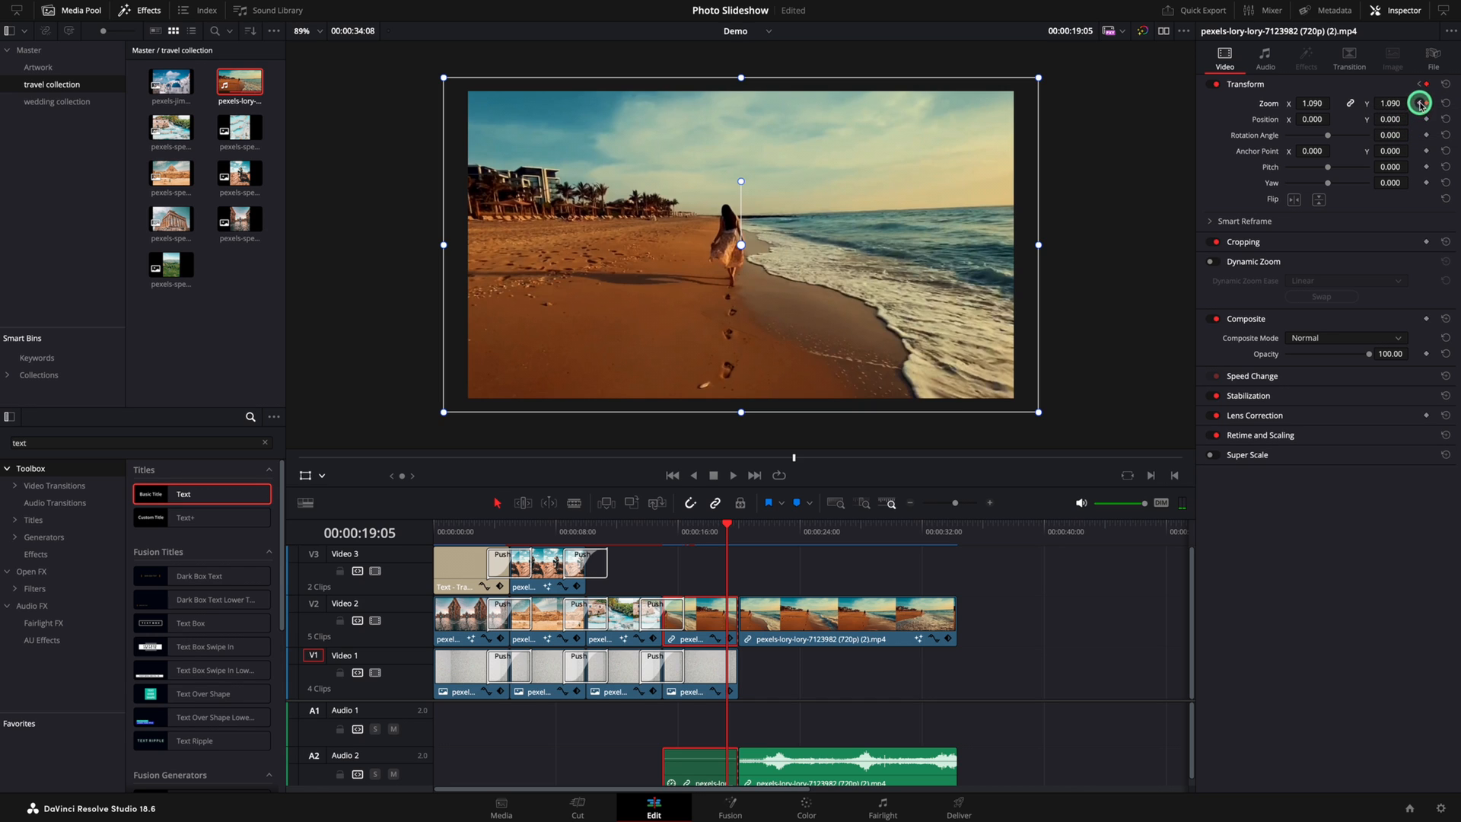
left_click(1419, 103)
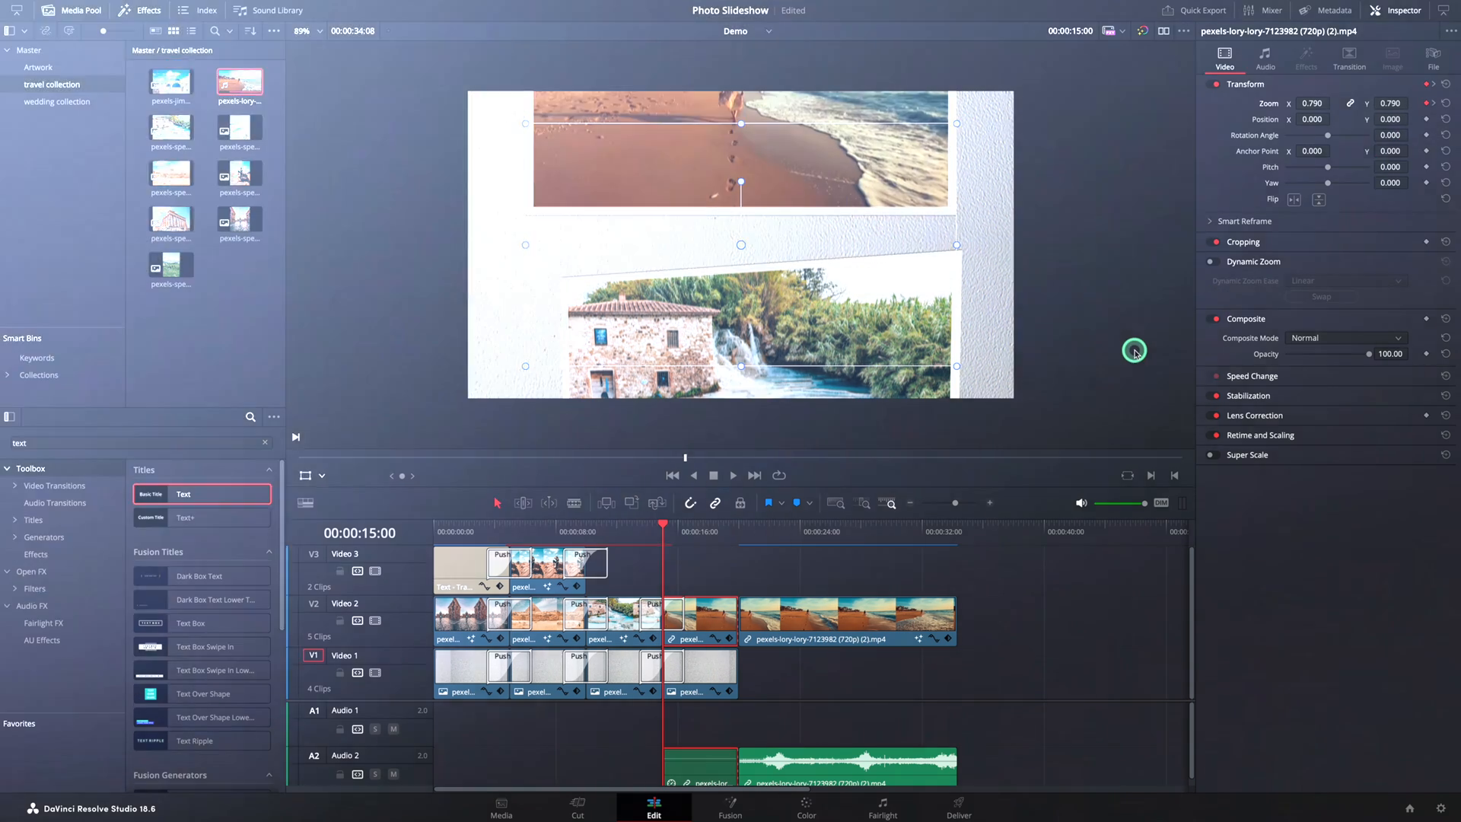
left_click(140, 9)
type("shadow")
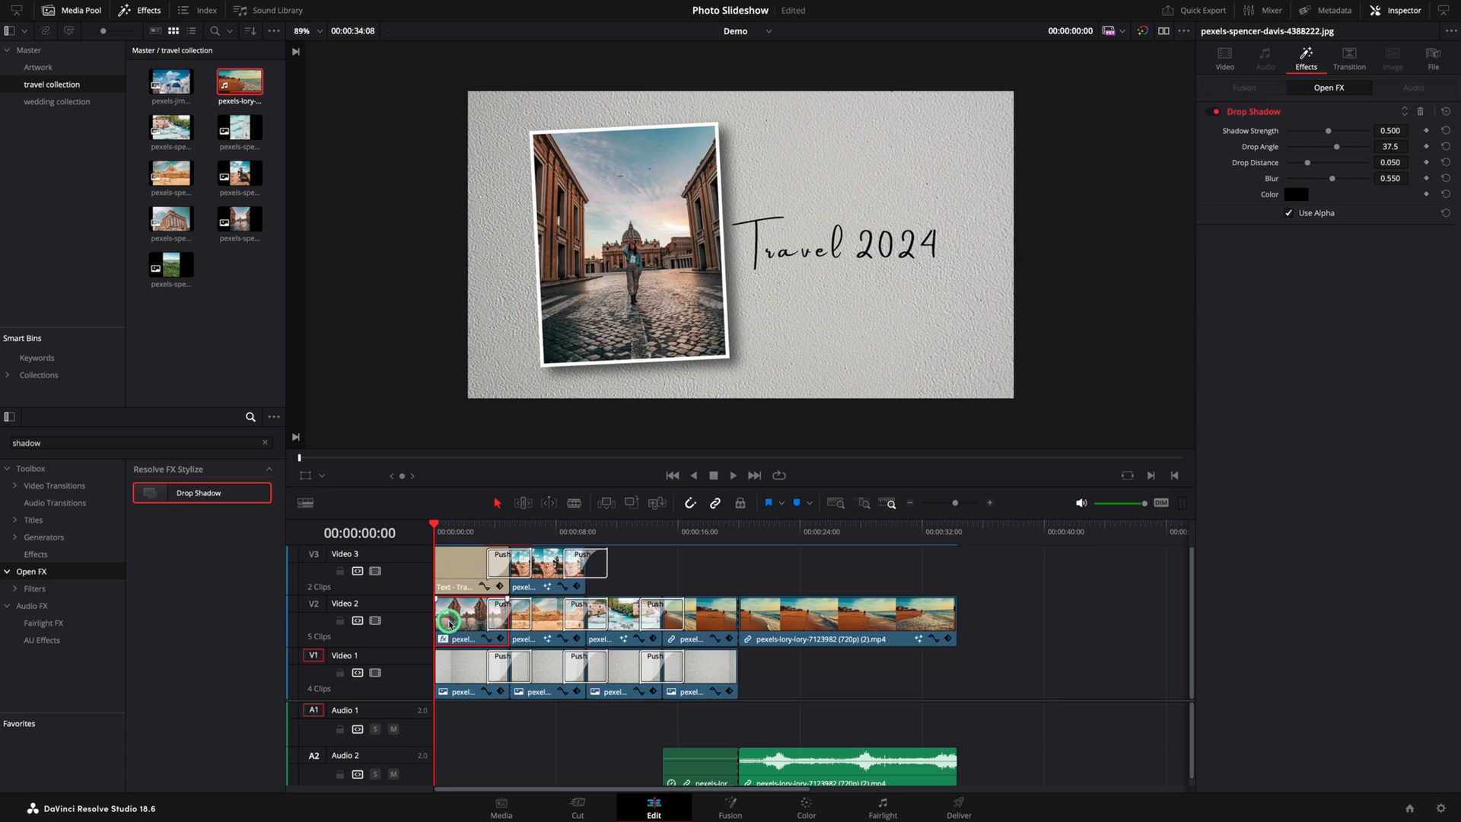
Apply Drop Shadow to the Rome photo and adjust its angle and distance
left_click_drag(1329, 146, 1336, 146)
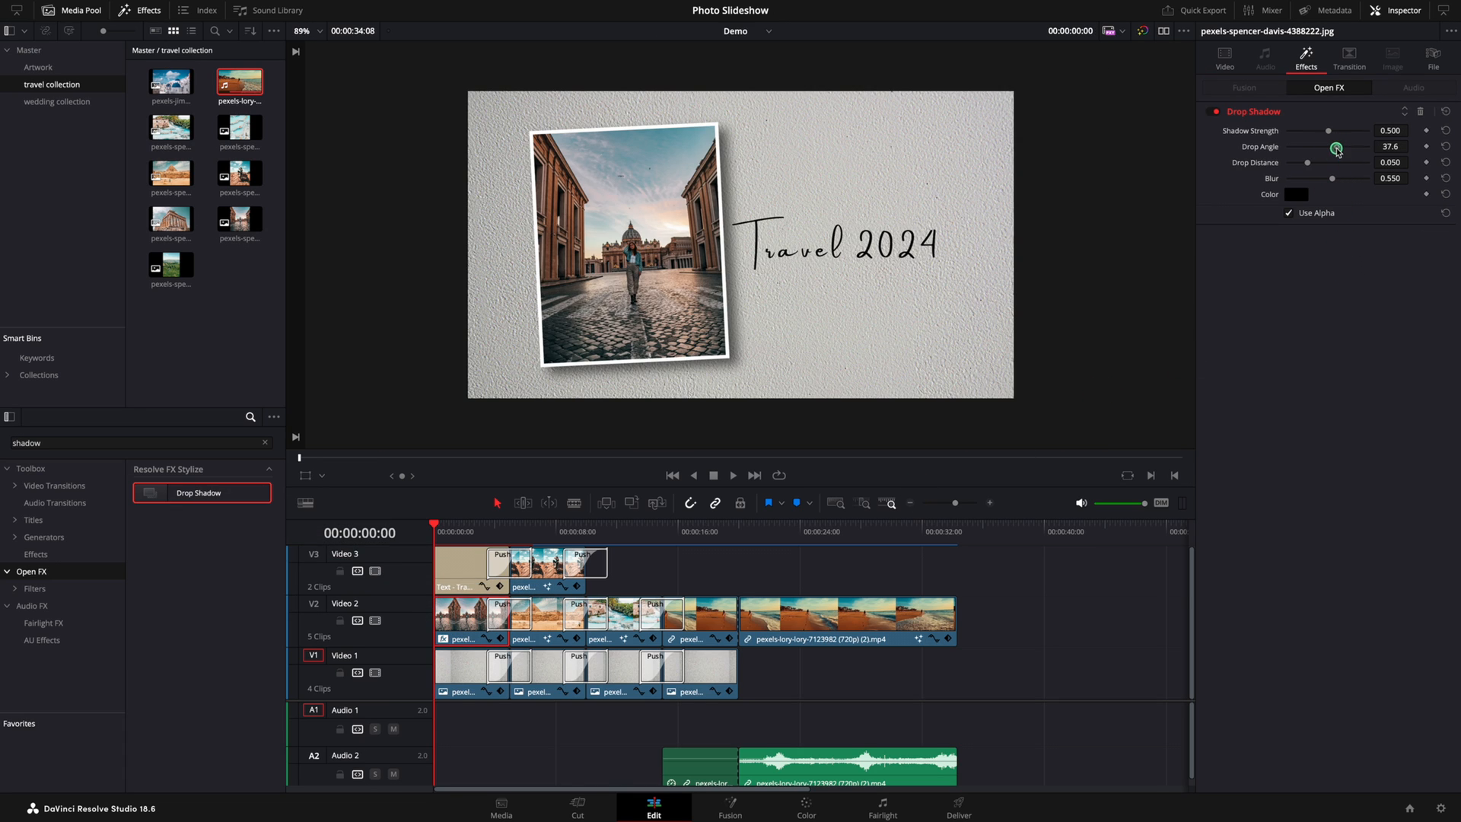
left_click_drag(1336, 149, 1336, 170)
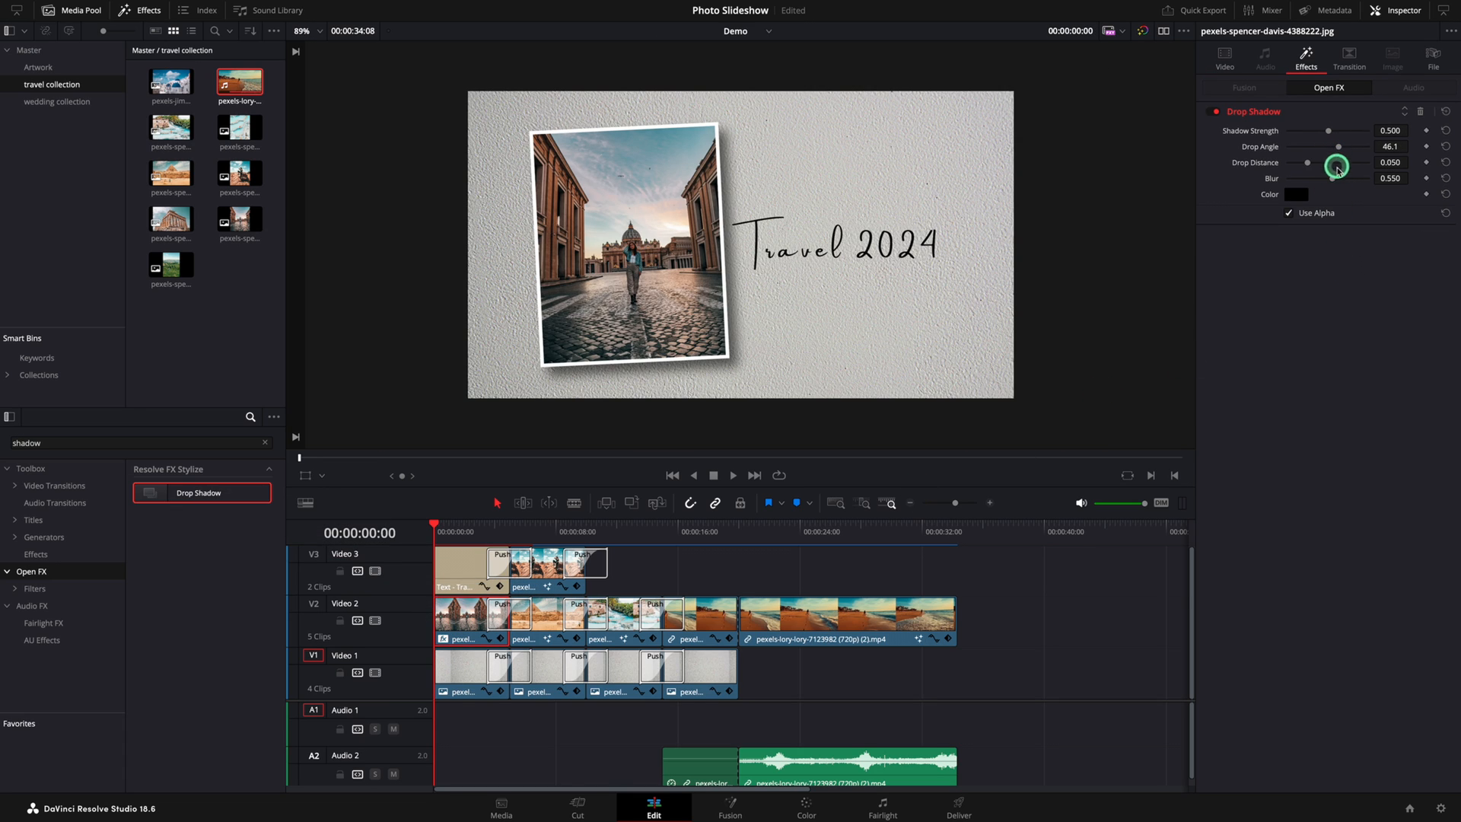
left_click_drag(1336, 167, 1308, 167)
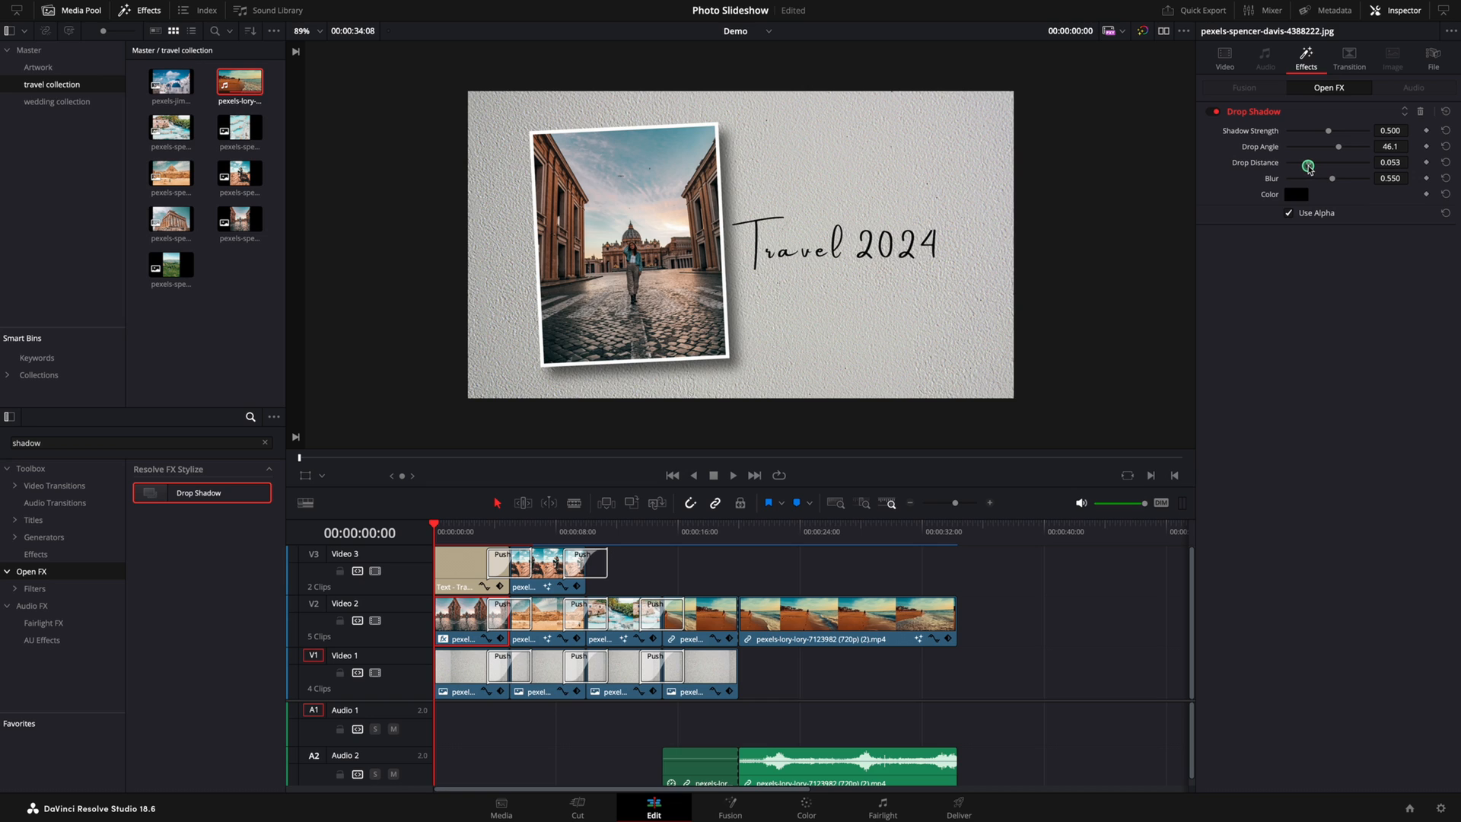
left_click_drag(1337, 177, 1321, 177)
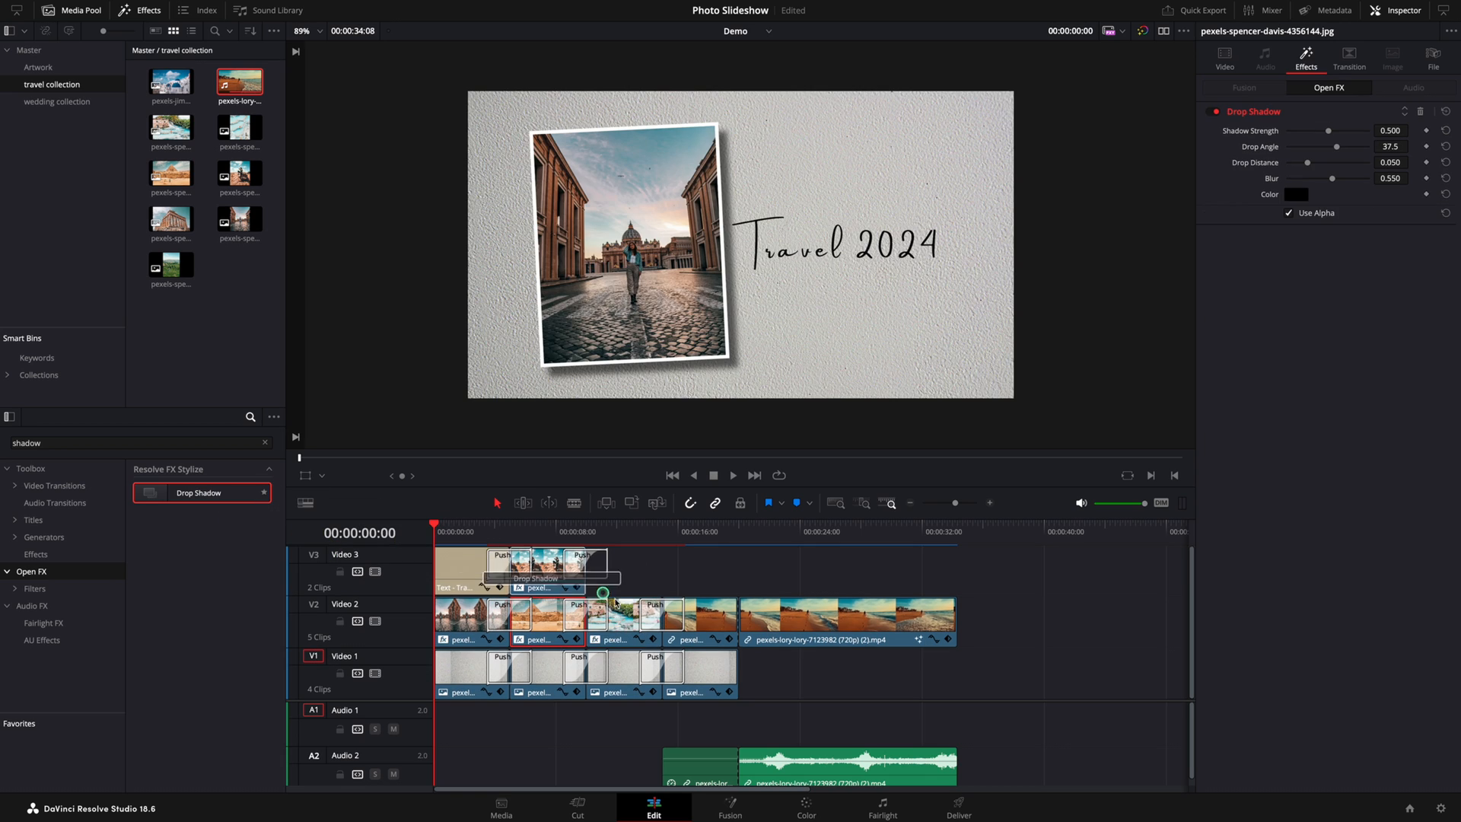
Add the Drop Shadow to the waterfall photo and check it
left_click(545, 532)
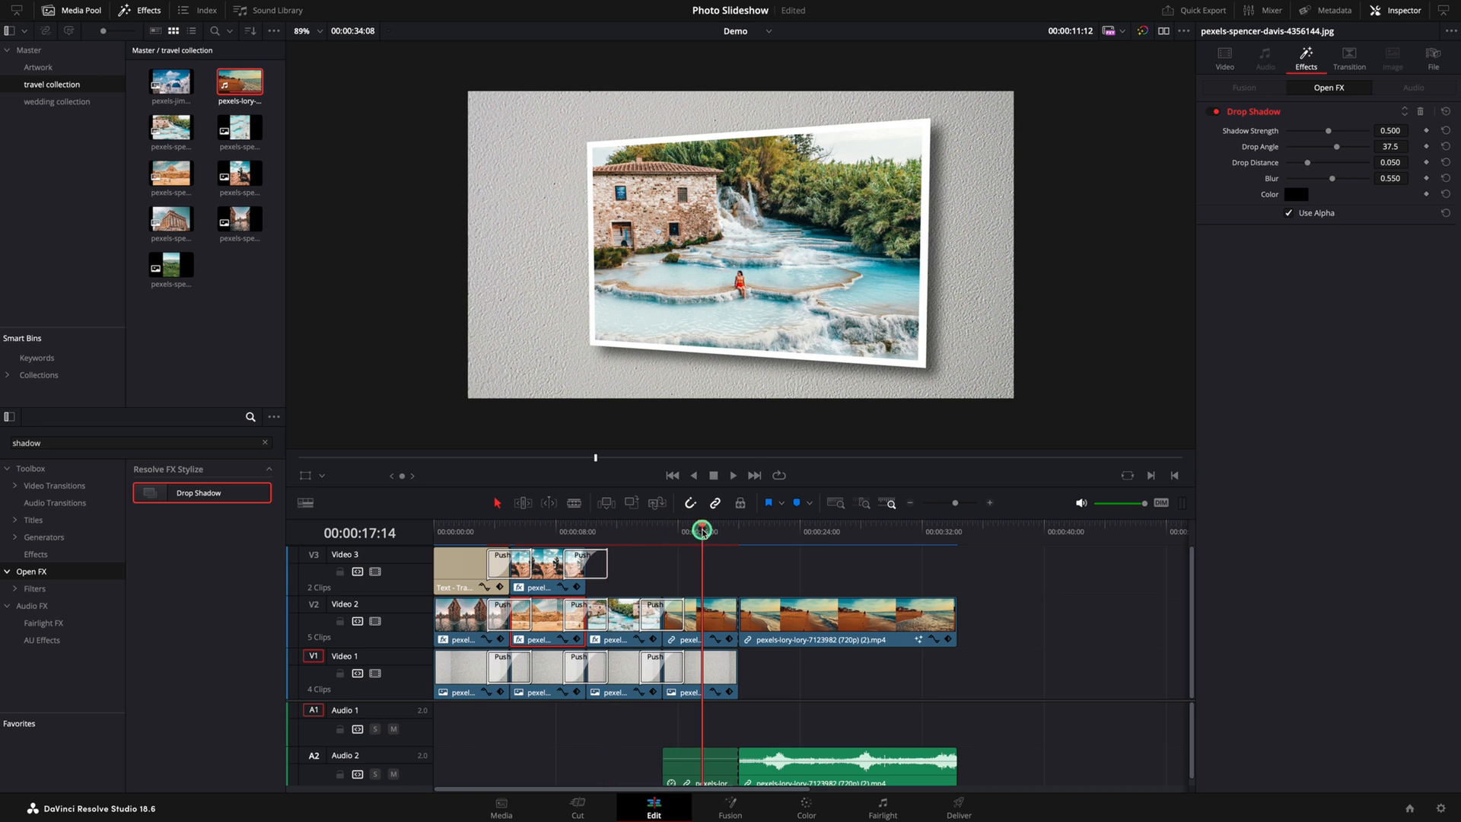
left_click(721, 527)
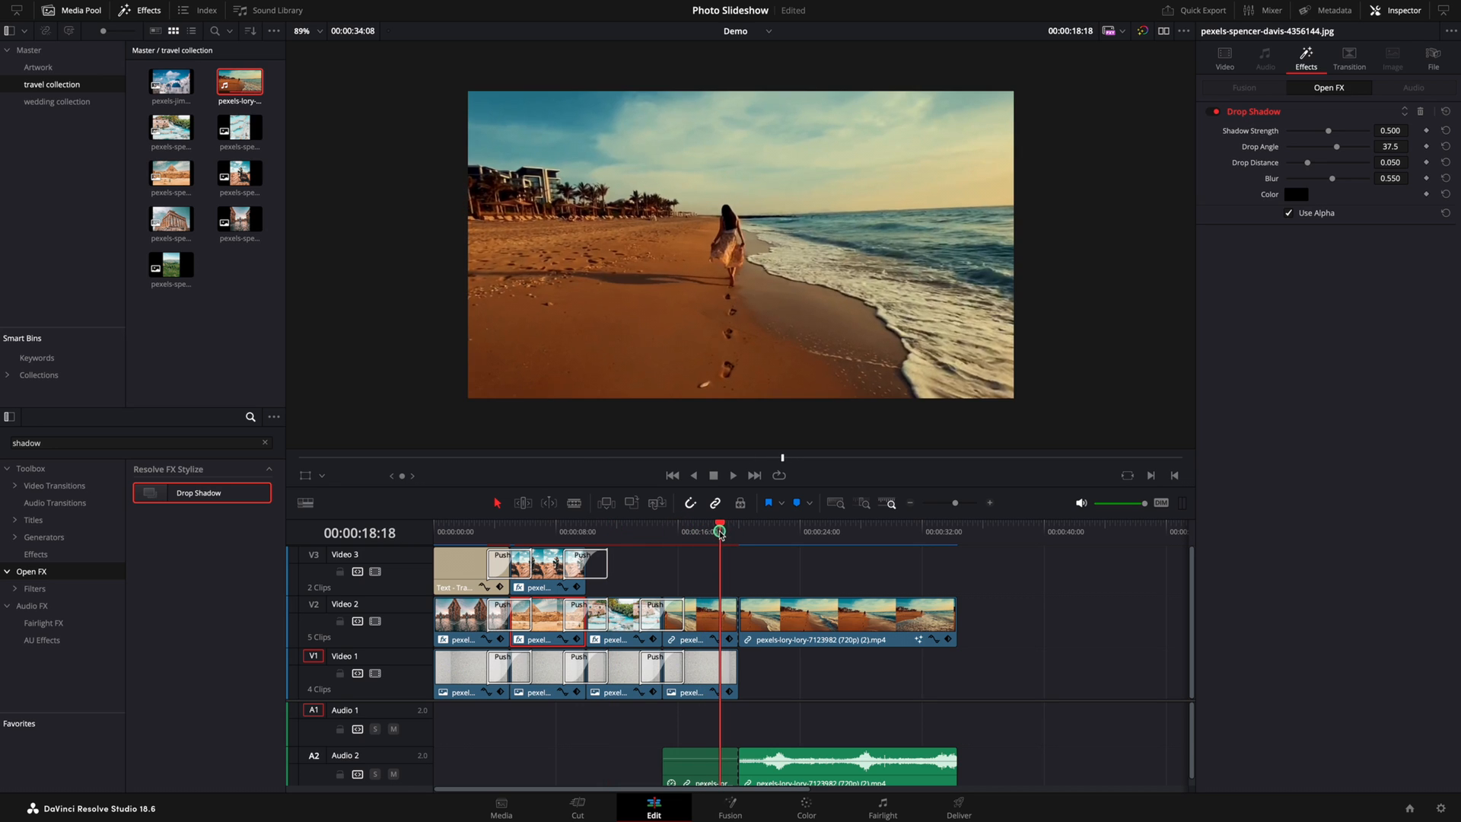